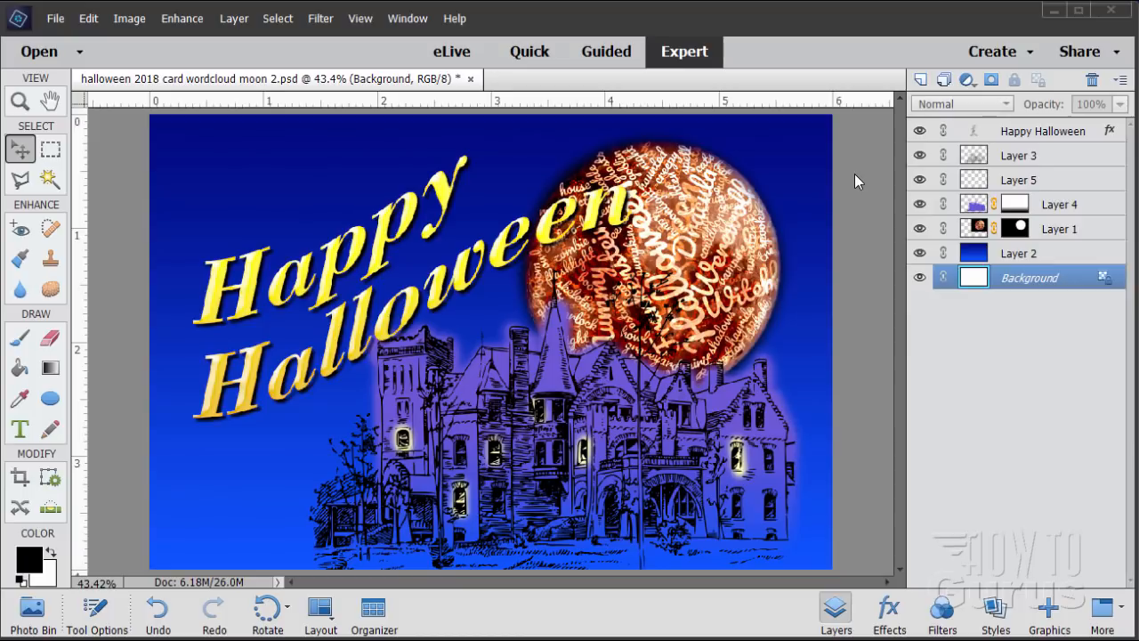
mouse_move(869, 303)
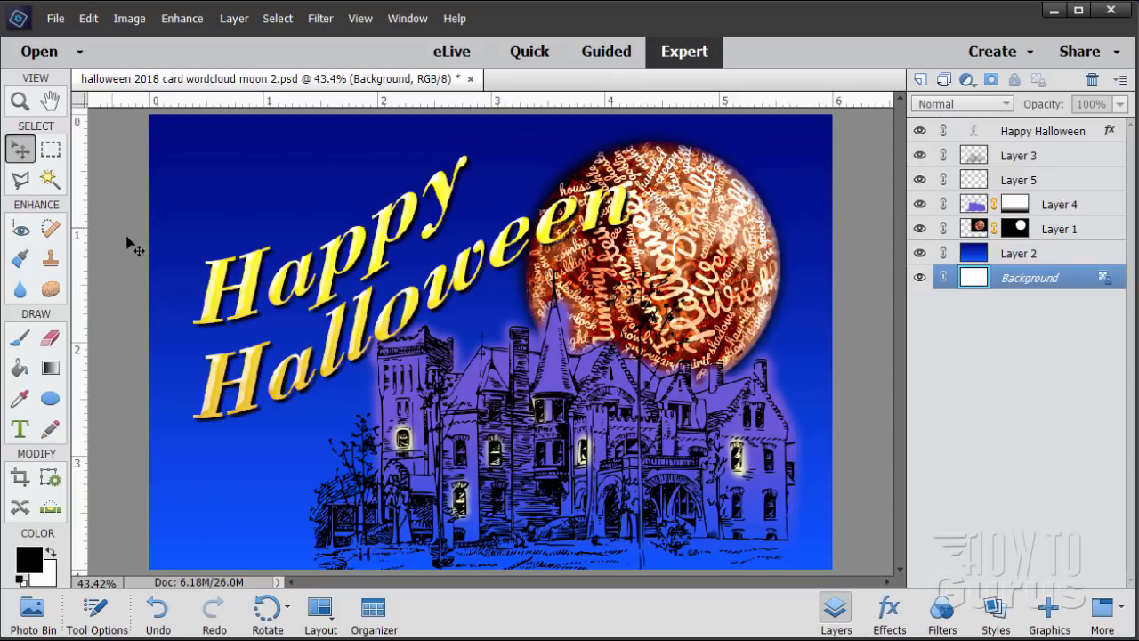
Start Save As for the card, keep the Photoshop format, then cancel without saving.
left_click(55, 18)
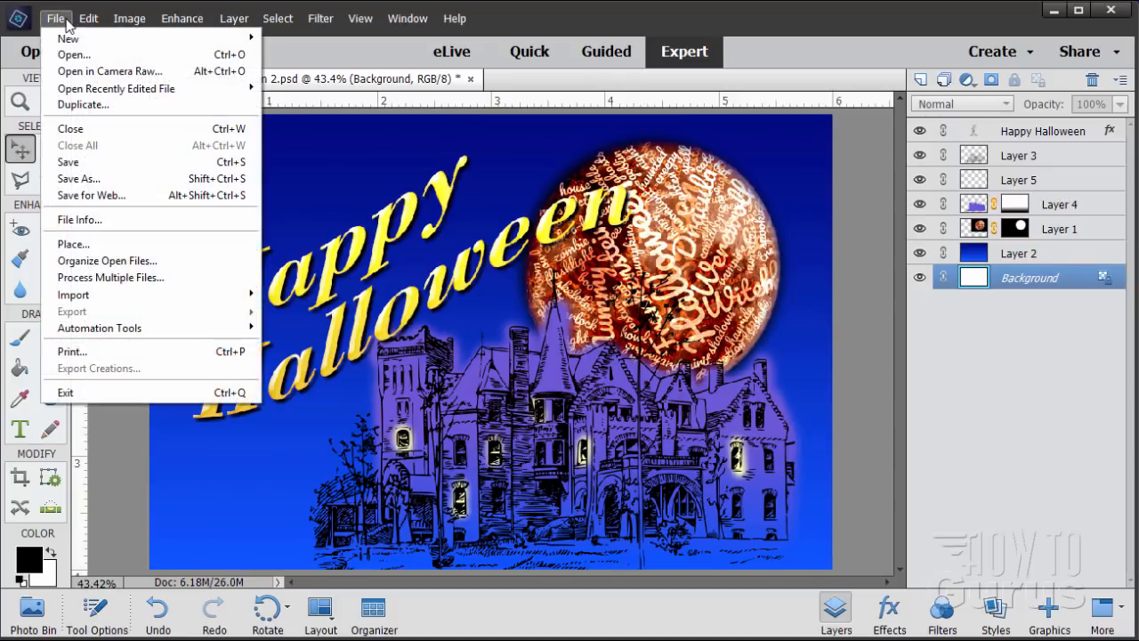
left_click(78, 178)
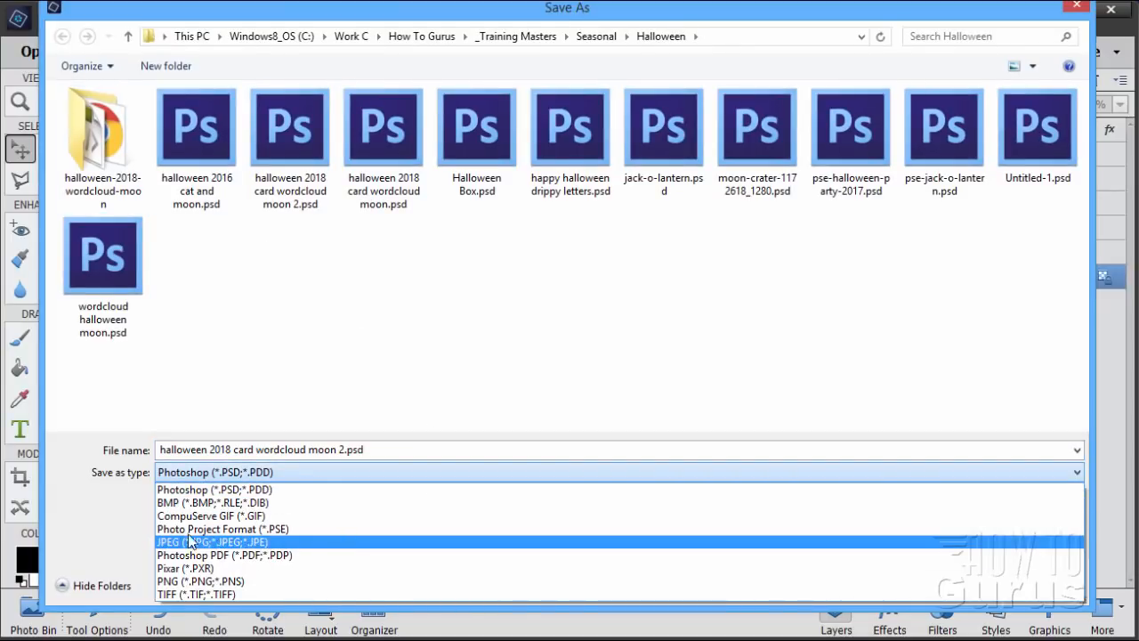
mouse_move(283, 548)
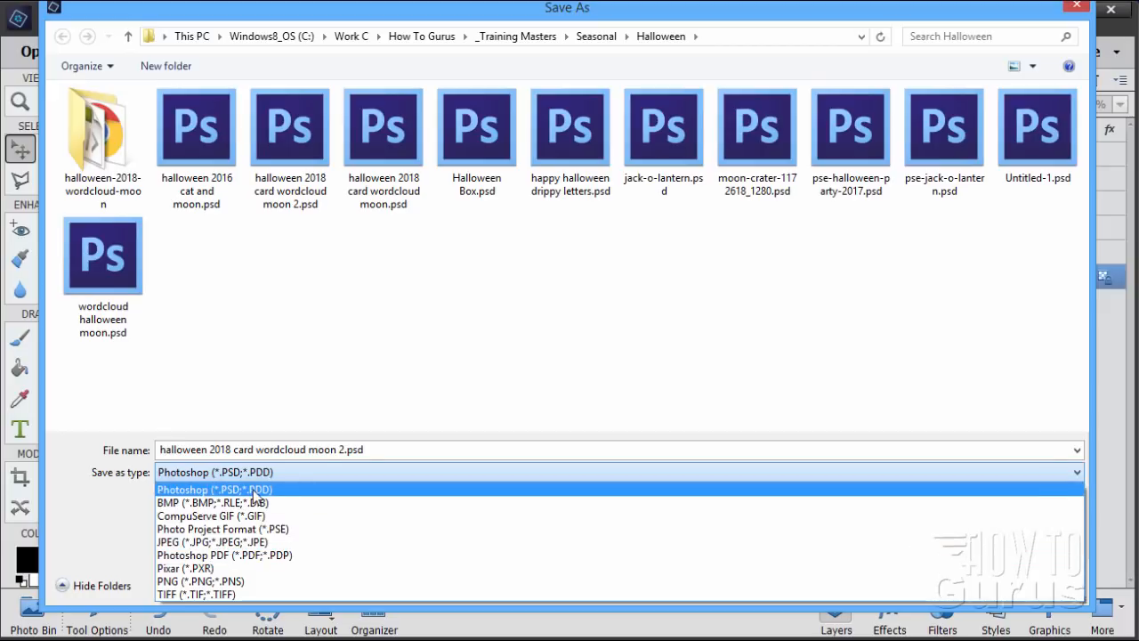
mouse_move(281, 502)
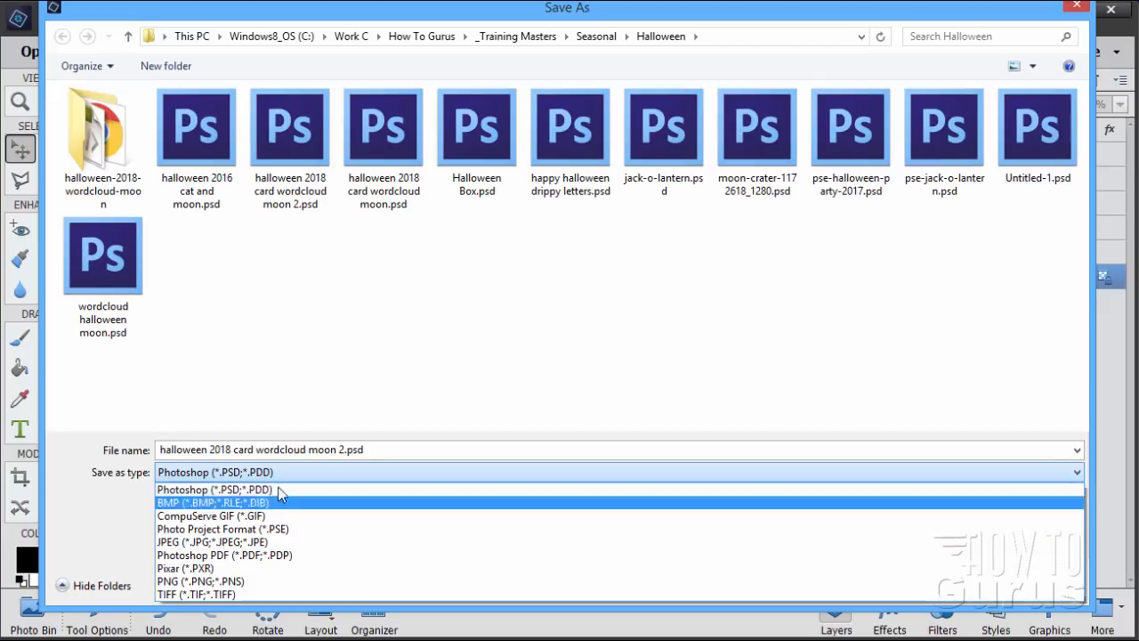
mouse_move(306, 529)
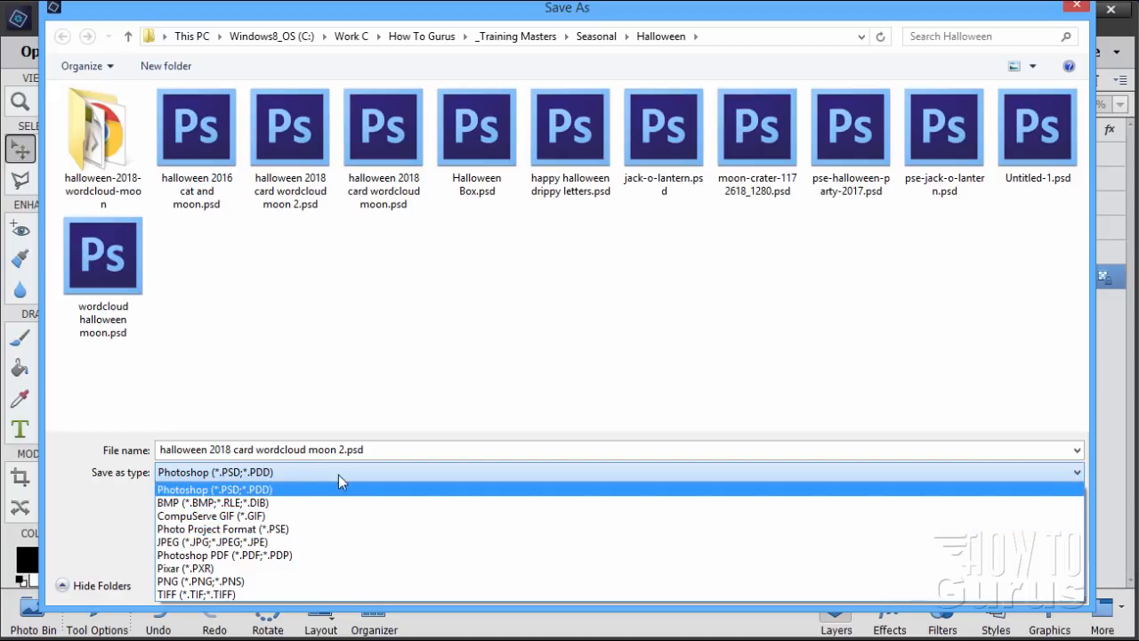
mouse_move(993, 568)
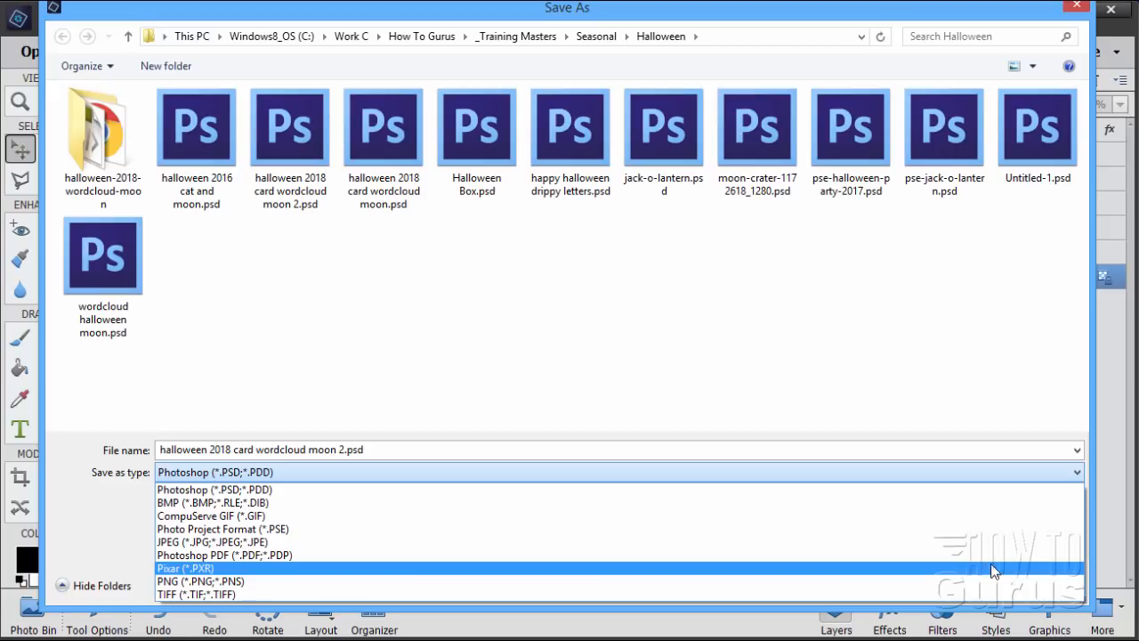
left_click(213, 490)
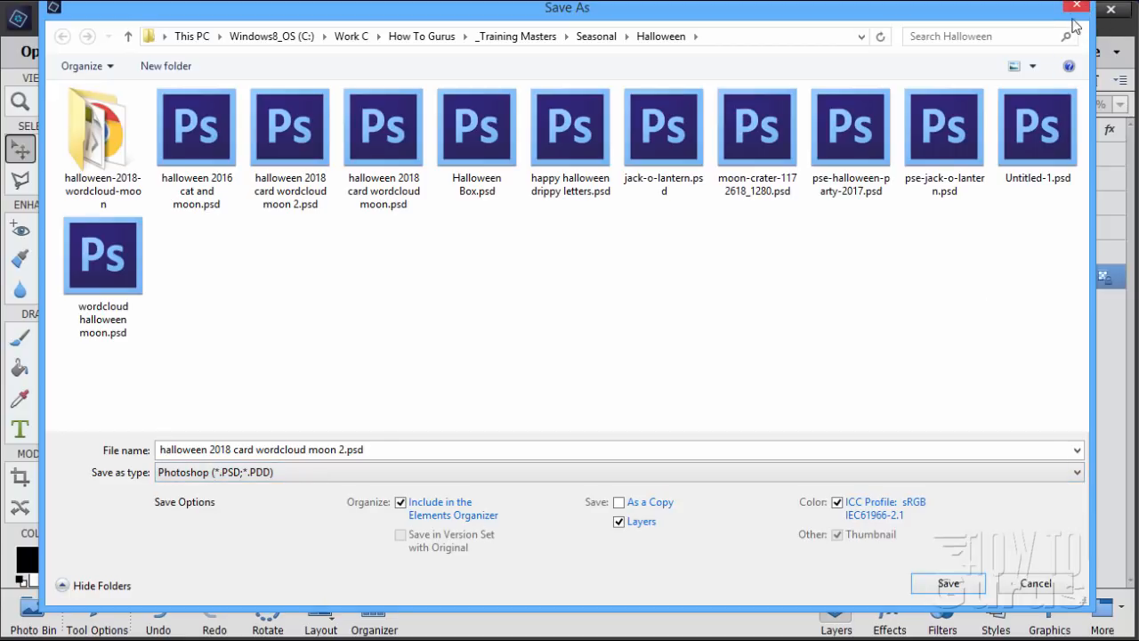
left_click(947, 584)
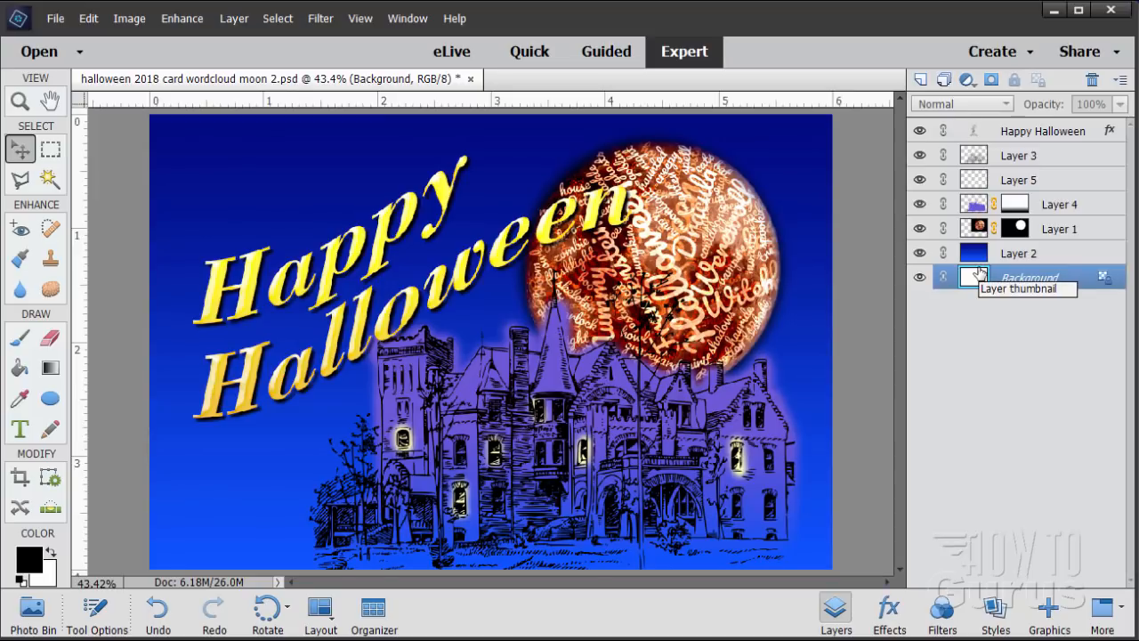
mouse_move(947, 217)
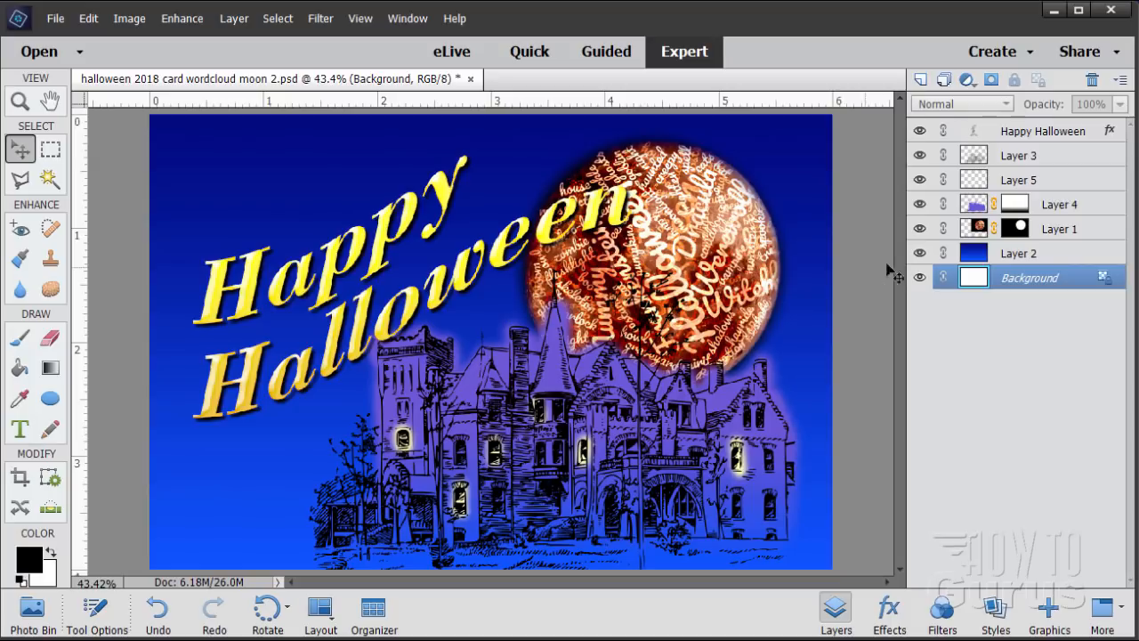
mouse_move(133, 213)
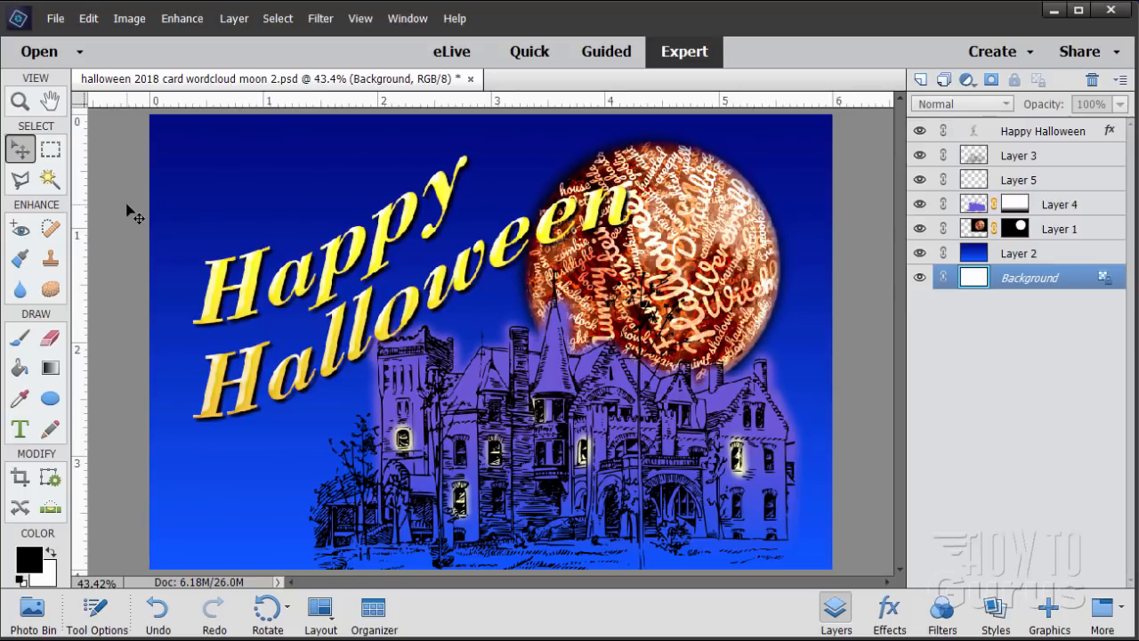
Bring up Save for Web for the Halloween card, previewing it as a high-quality JPEG.
left_click(55, 18)
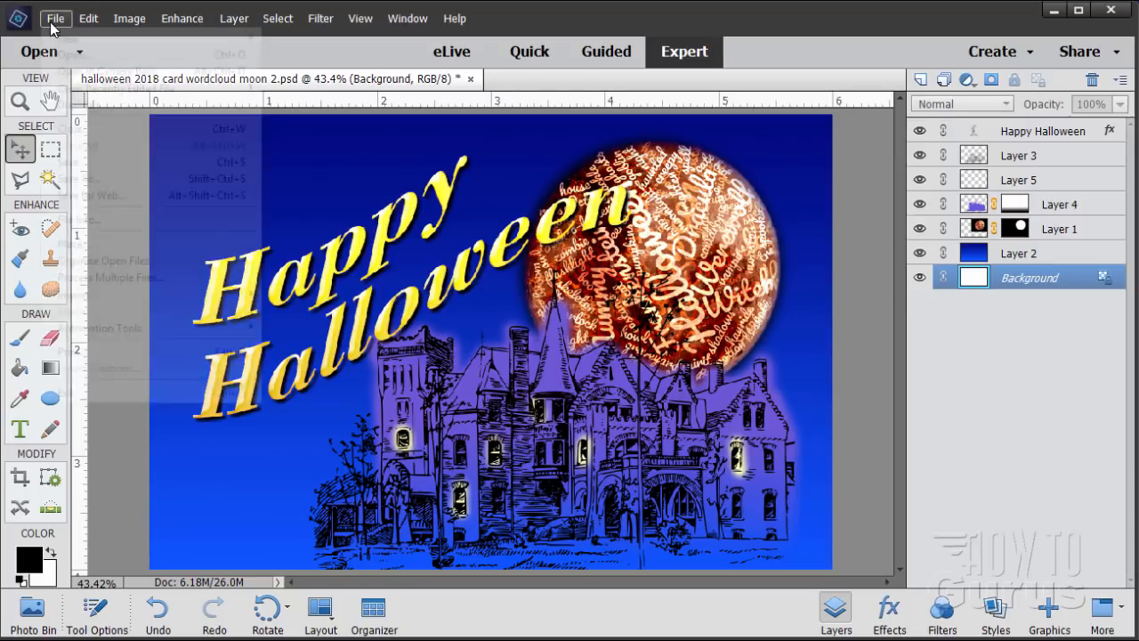
left_click(55, 18)
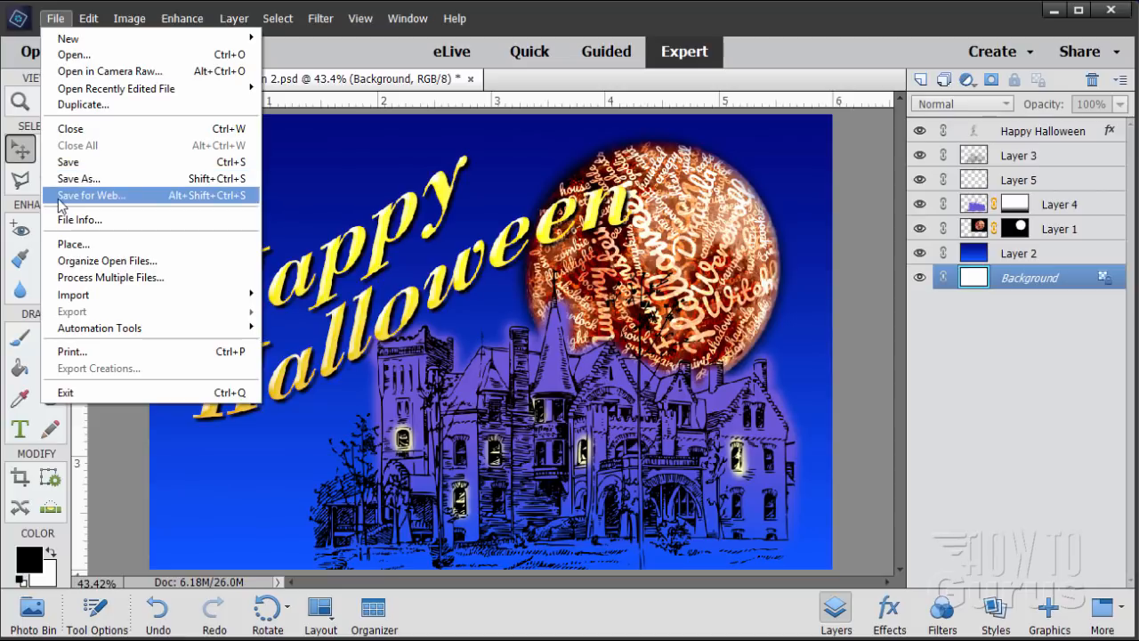
mouse_move(75, 203)
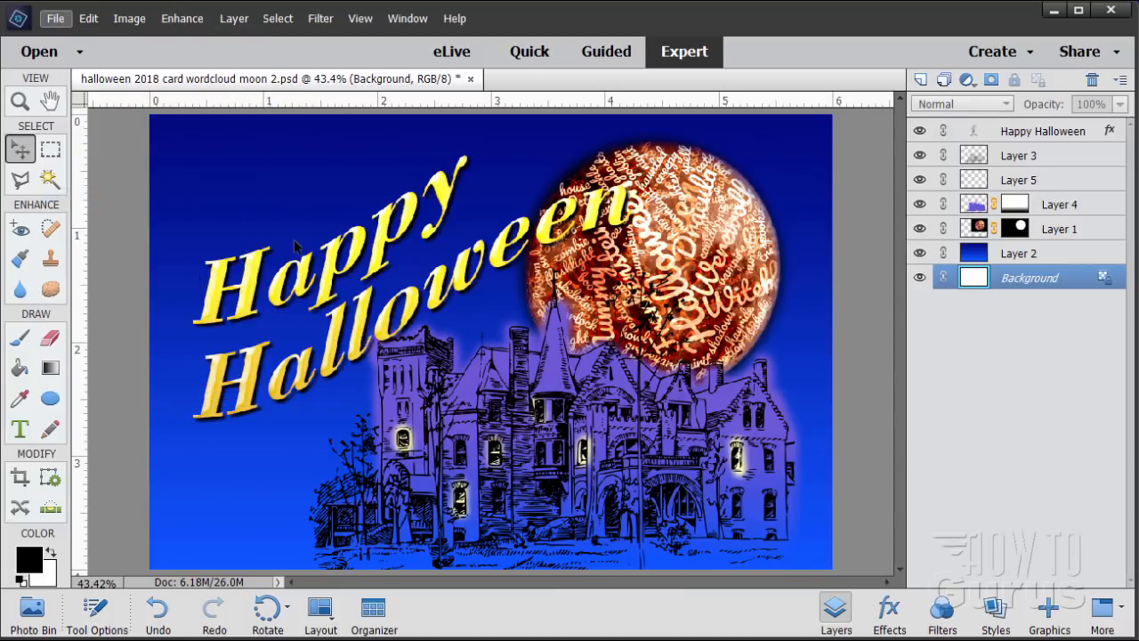
left_click(55, 18)
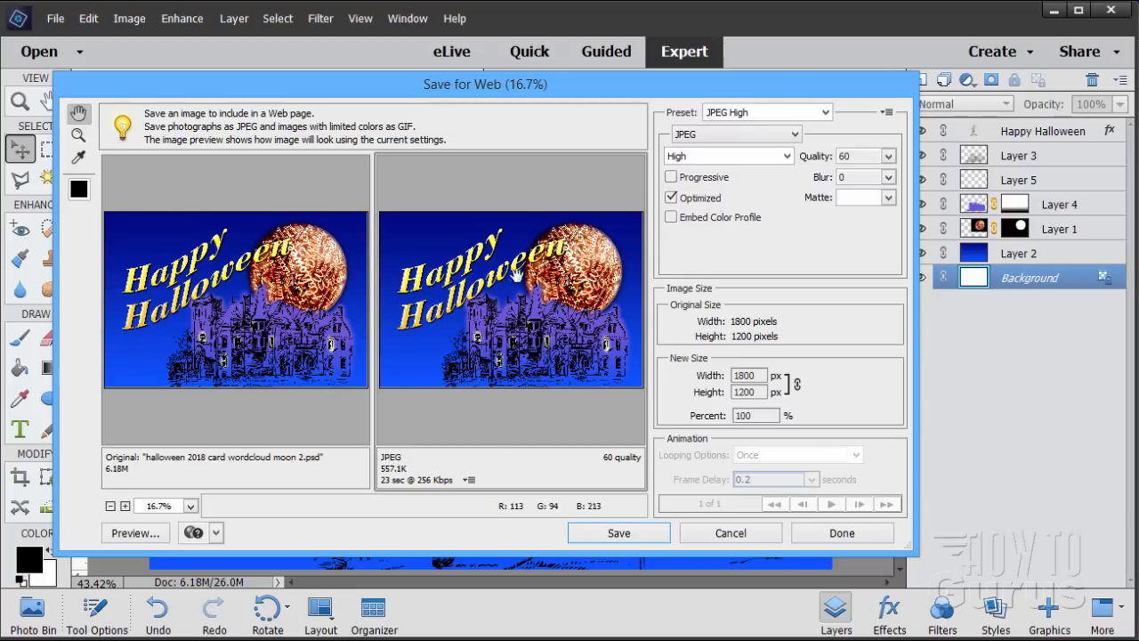
mouse_move(479, 338)
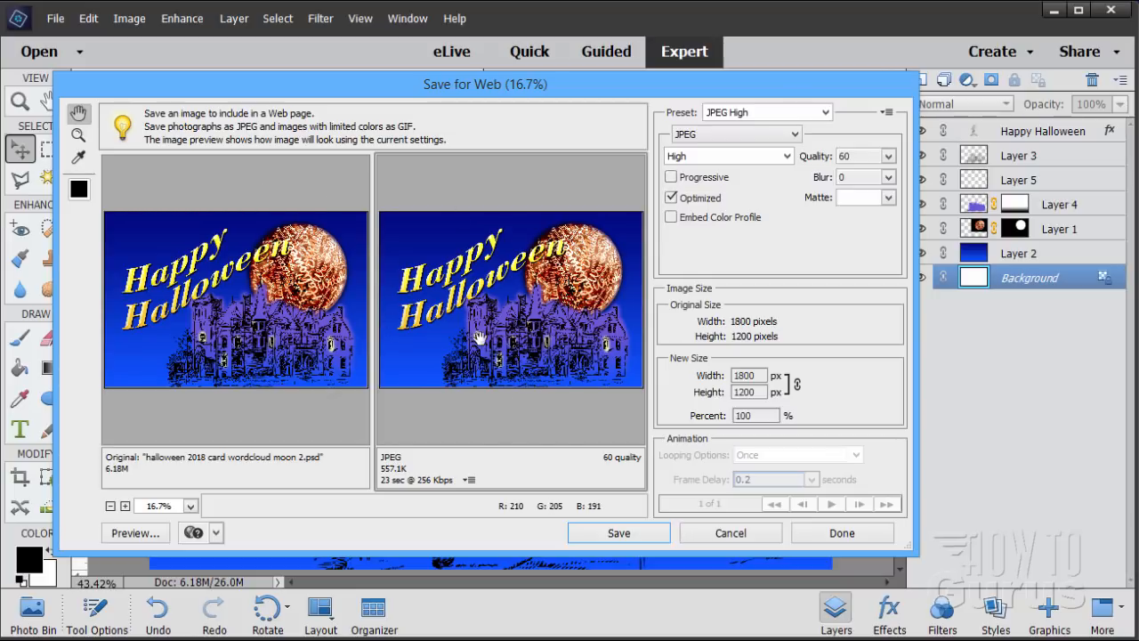
mouse_move(498, 346)
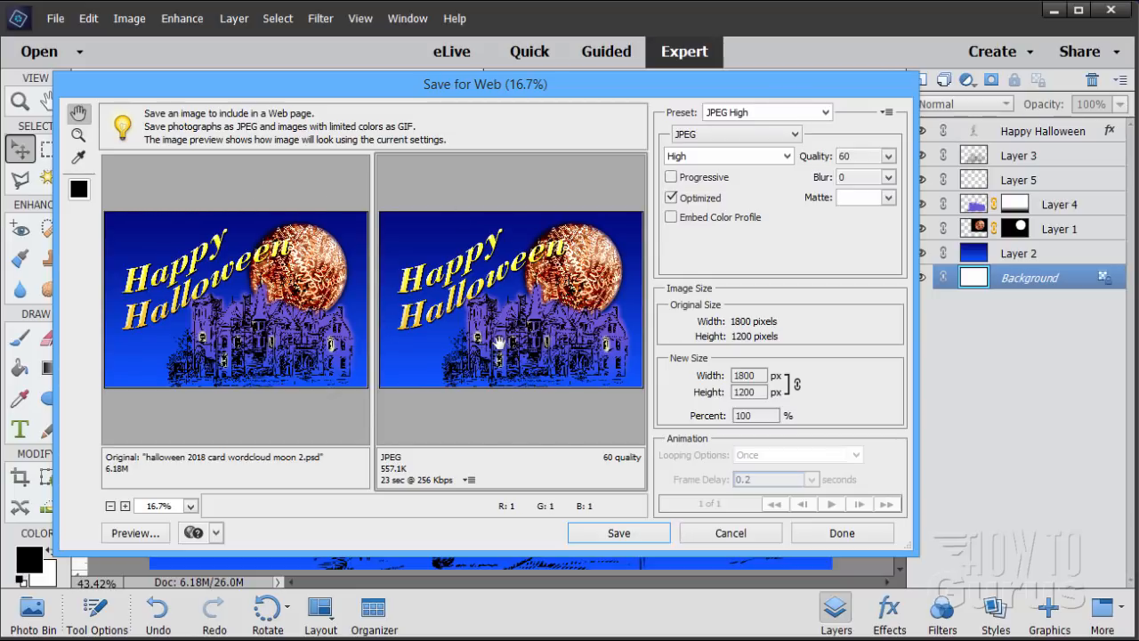
mouse_move(548, 203)
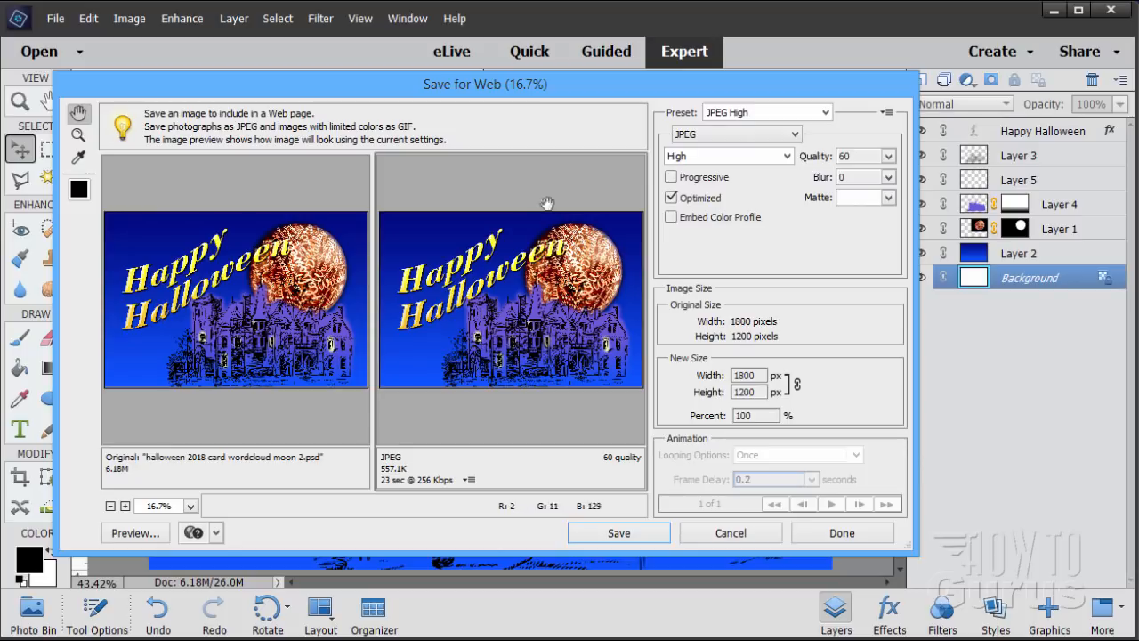
mouse_move(543, 321)
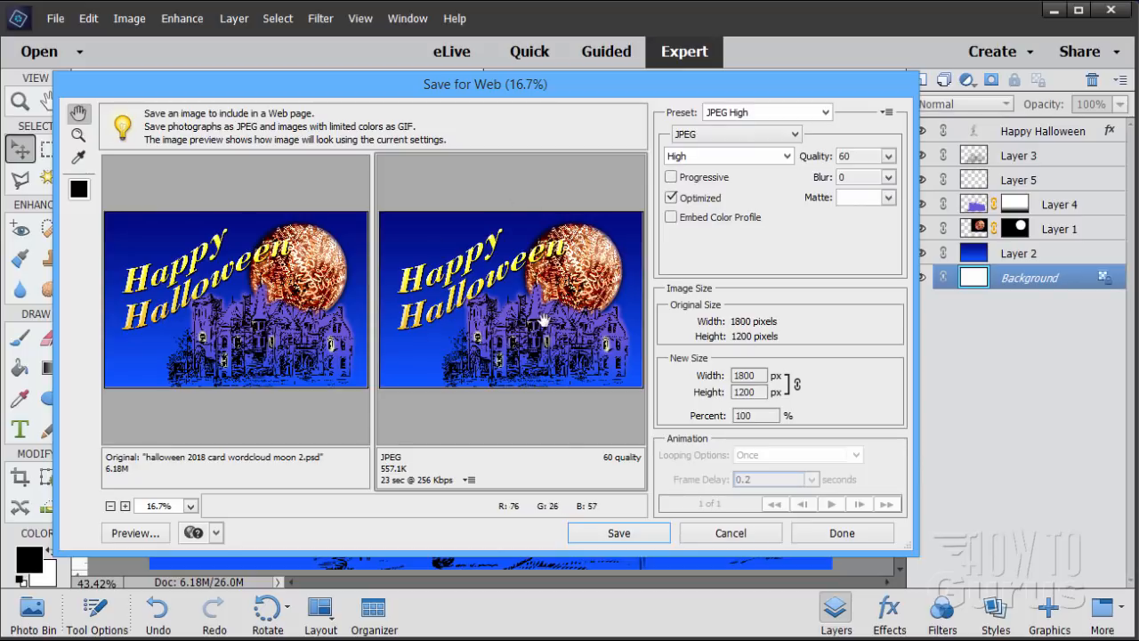
mouse_move(251, 333)
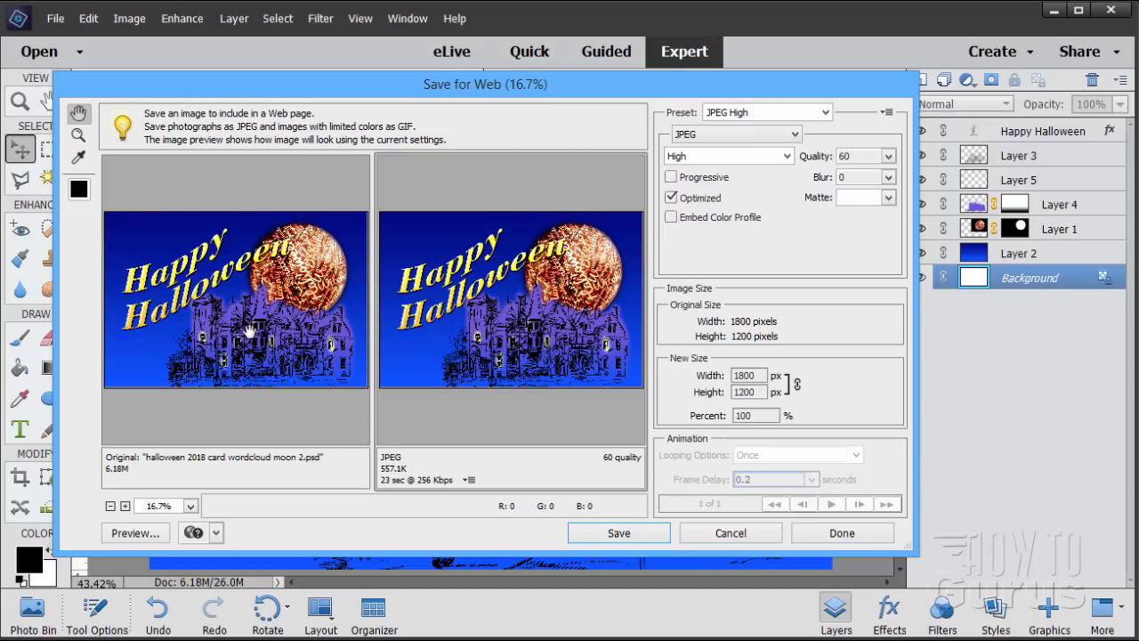
mouse_move(388, 319)
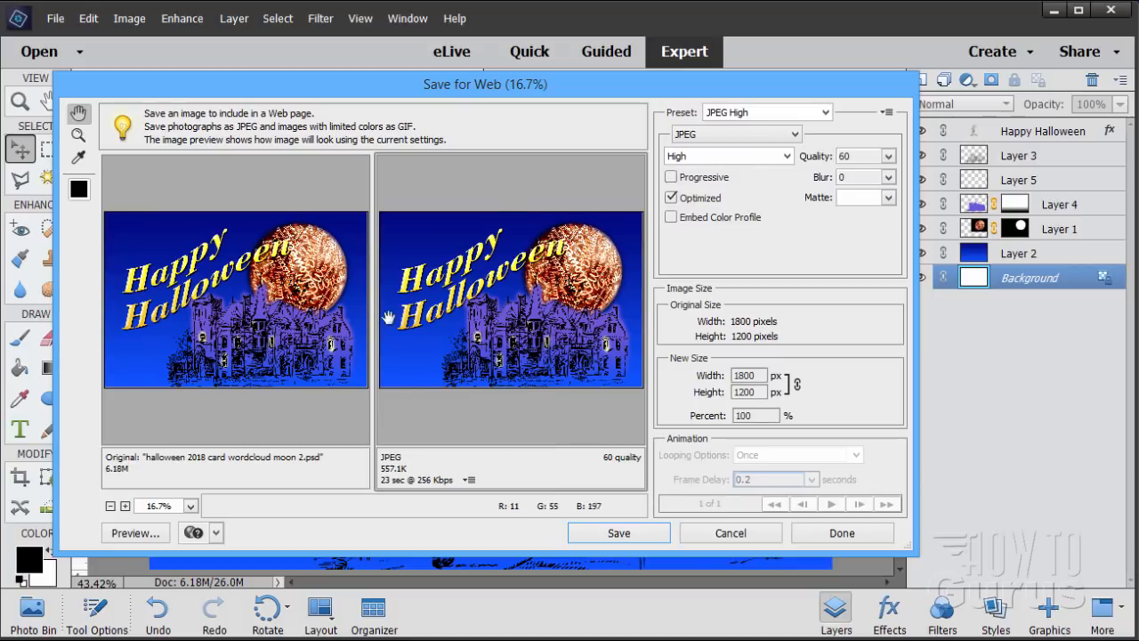
mouse_move(833, 128)
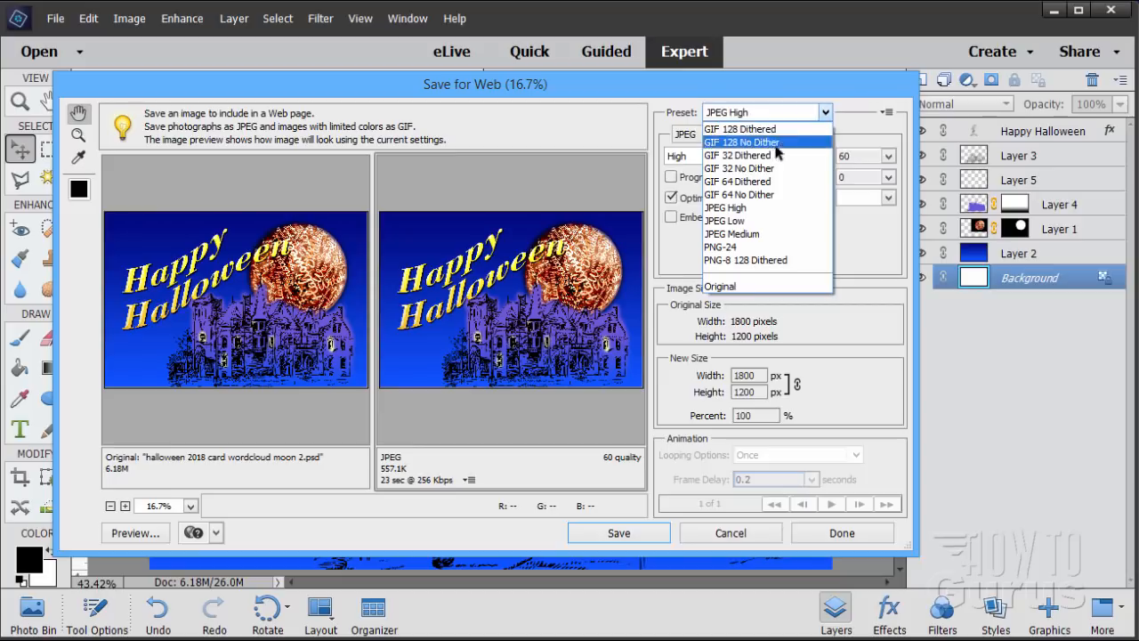
mouse_move(727, 220)
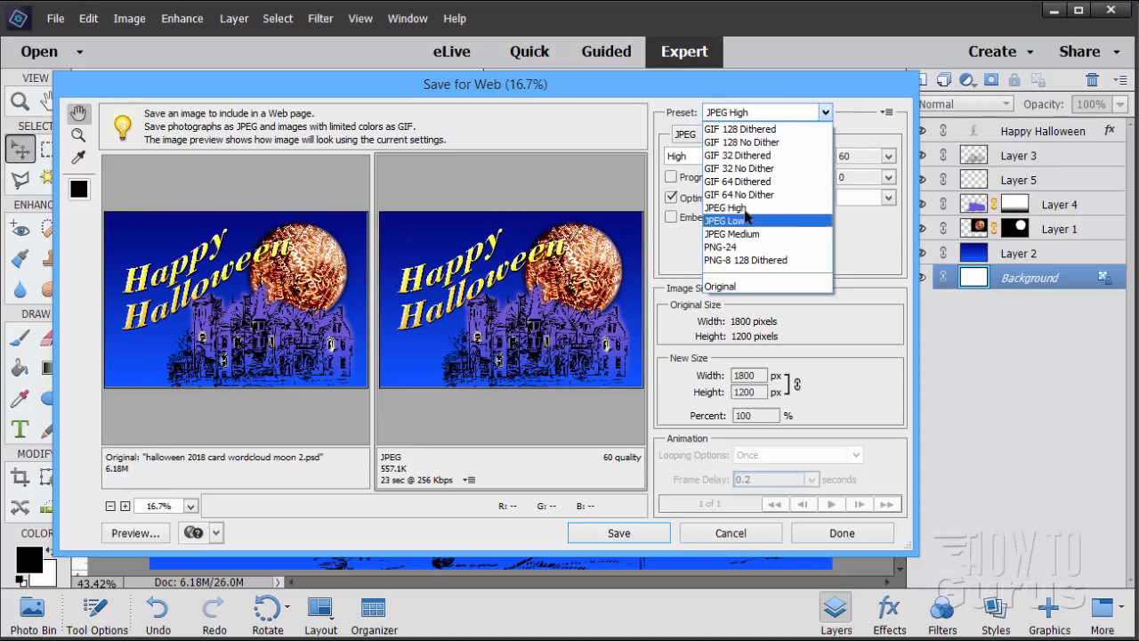
mouse_move(767, 233)
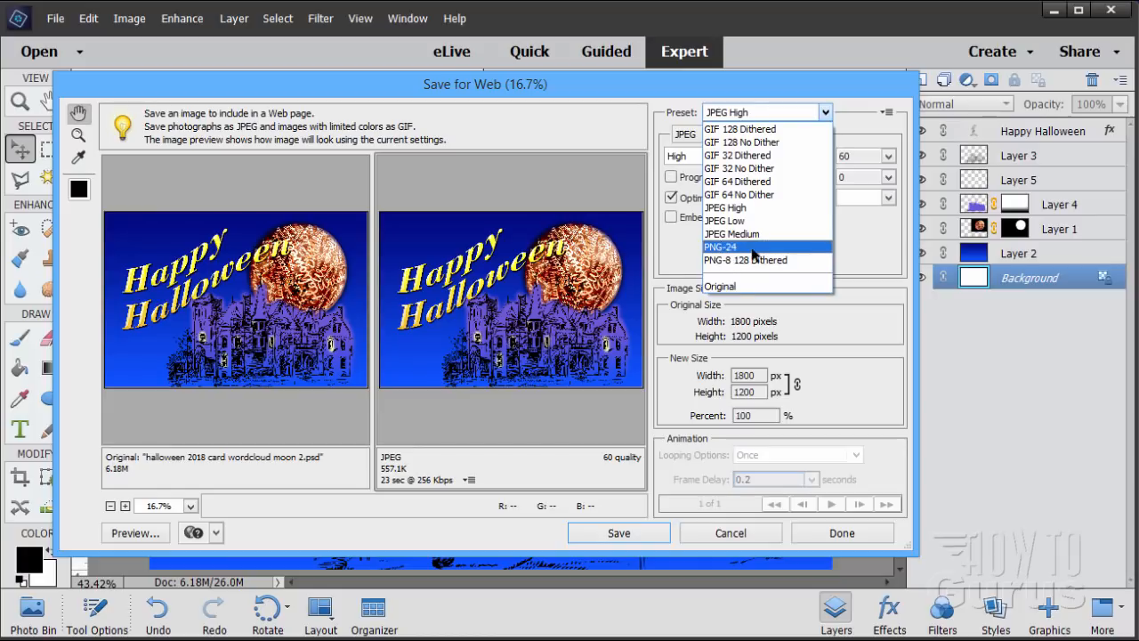
mouse_move(744, 260)
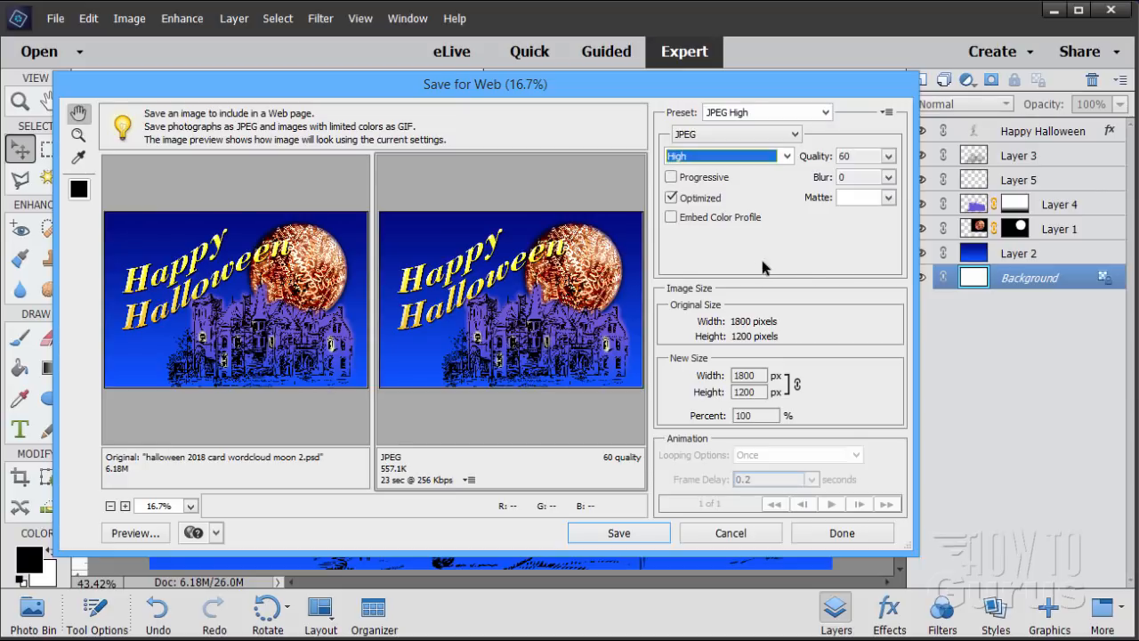
mouse_move(764, 230)
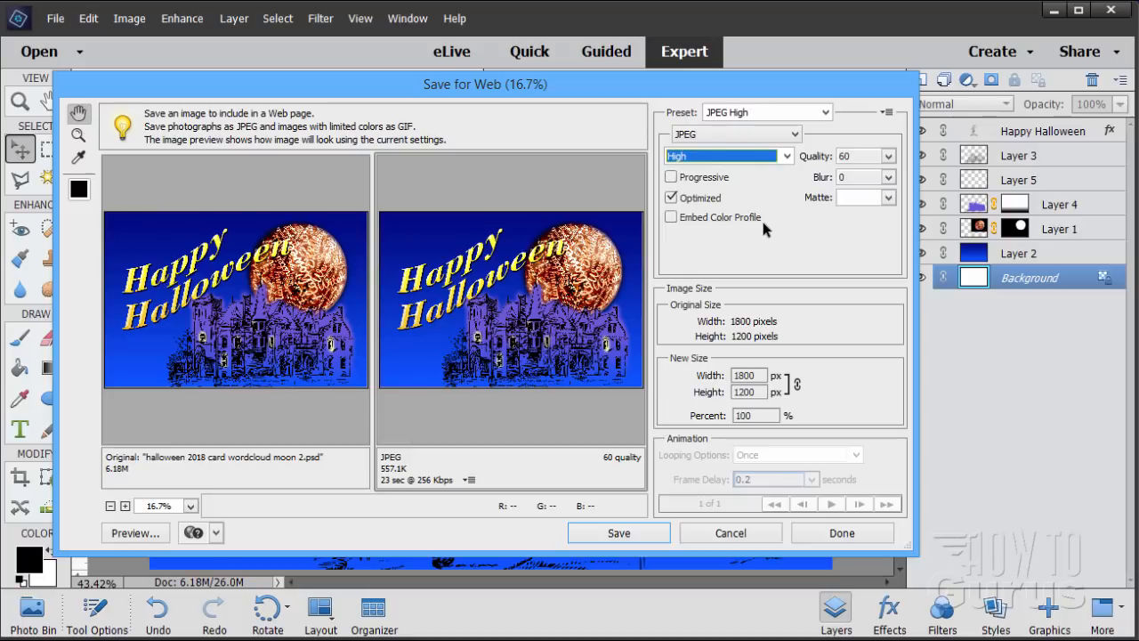
mouse_move(601, 193)
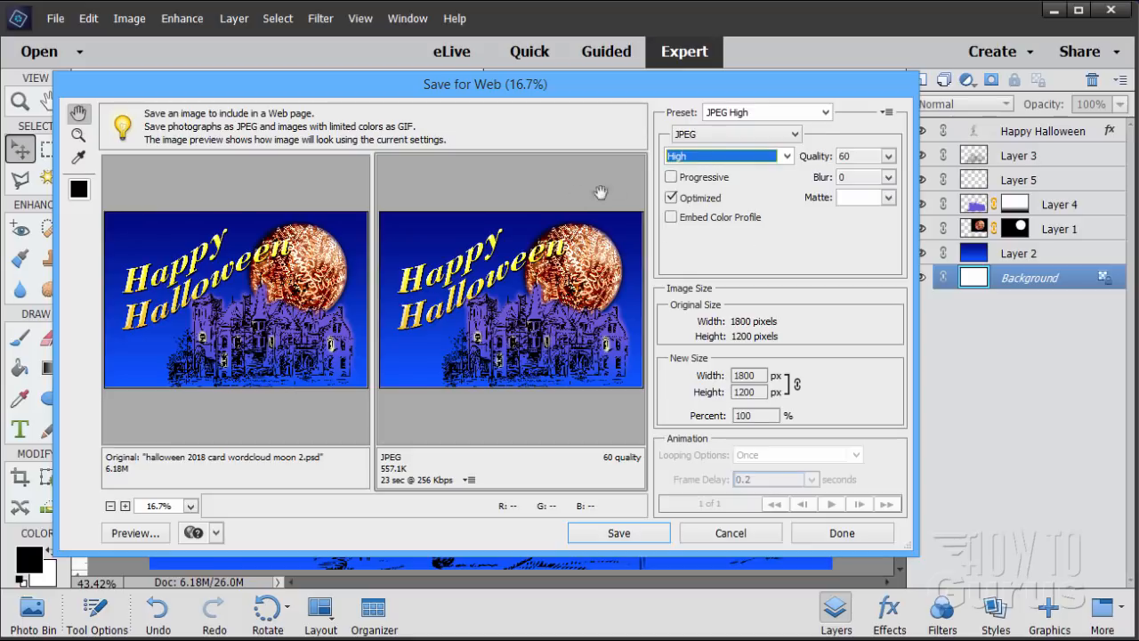
mouse_move(574, 98)
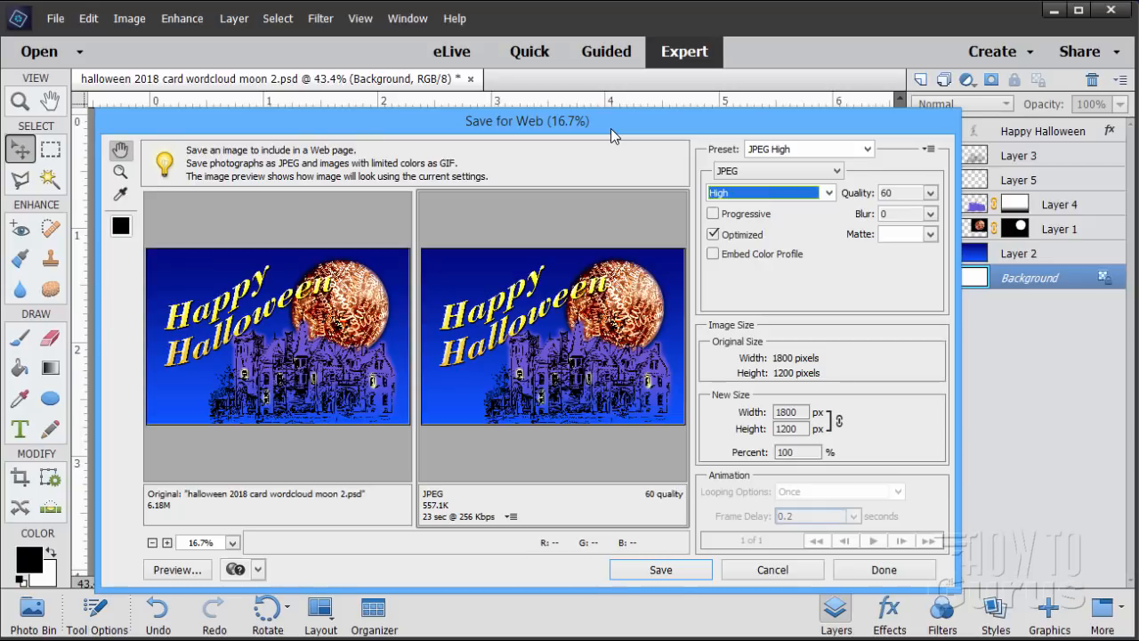
mouse_move(512, 121)
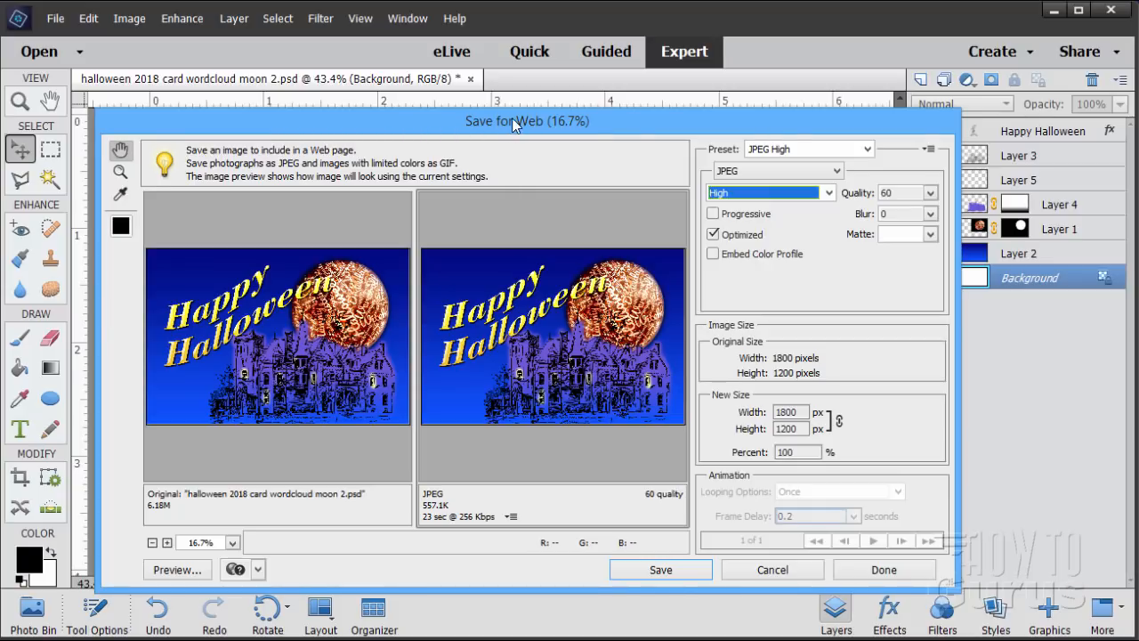
mouse_move(783, 171)
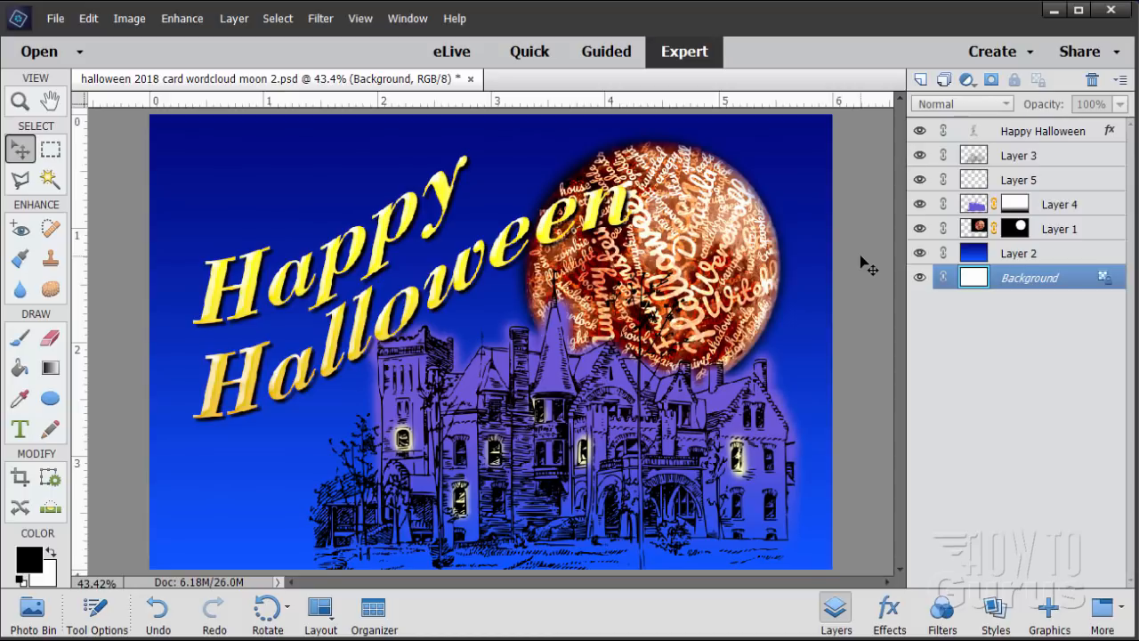
mouse_move(924, 426)
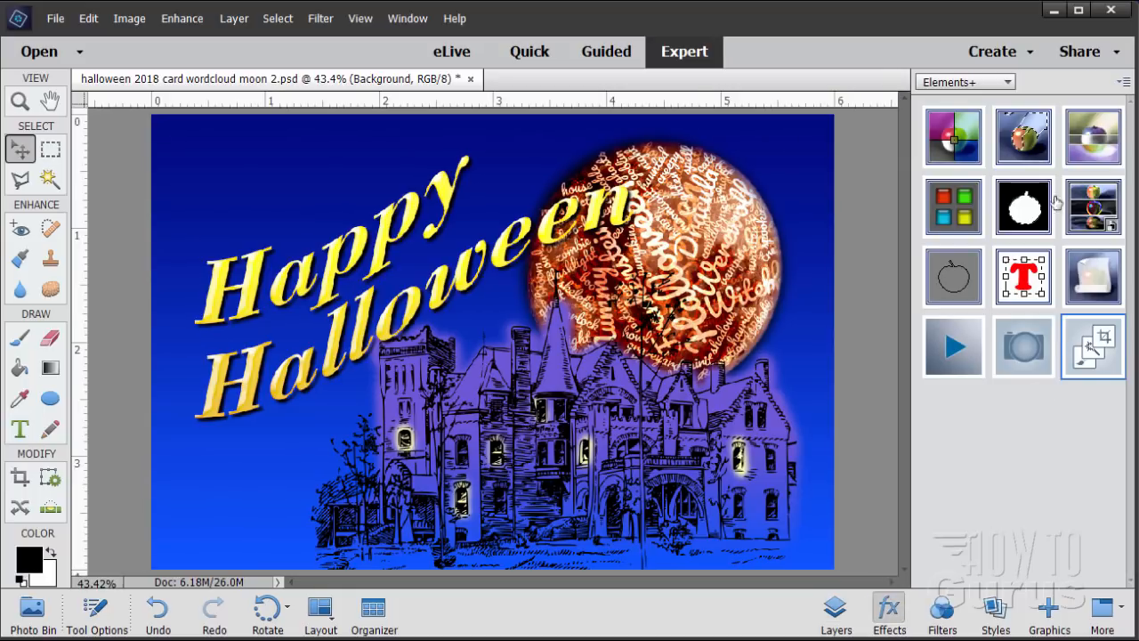
Keep the Elements+ category selected in the Effects panel.
left_click(965, 81)
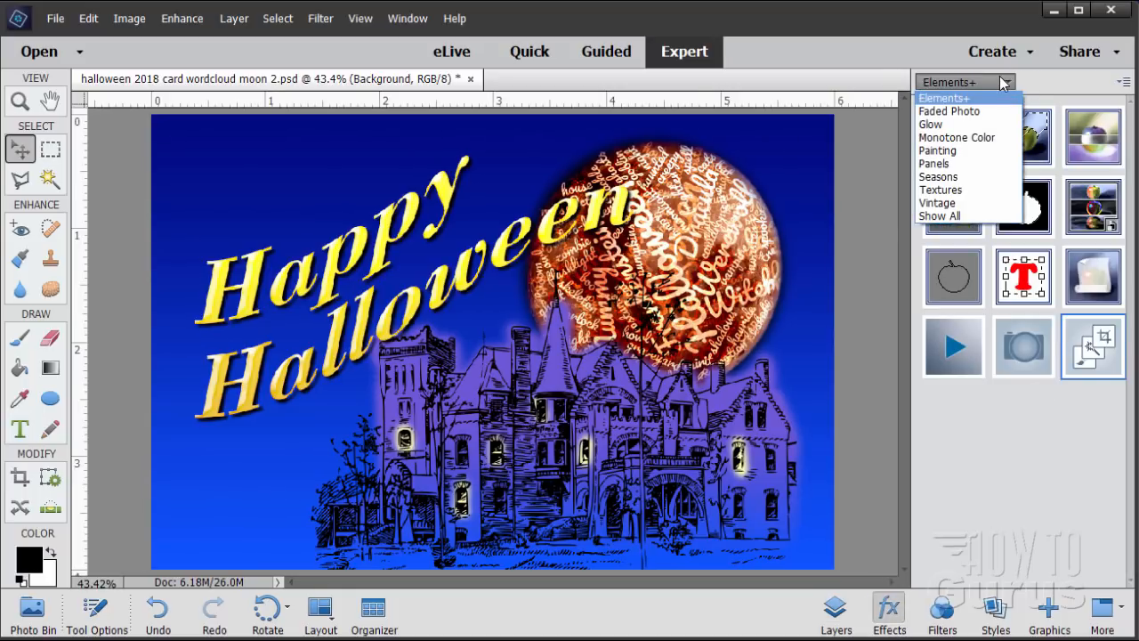
left_click(943, 98)
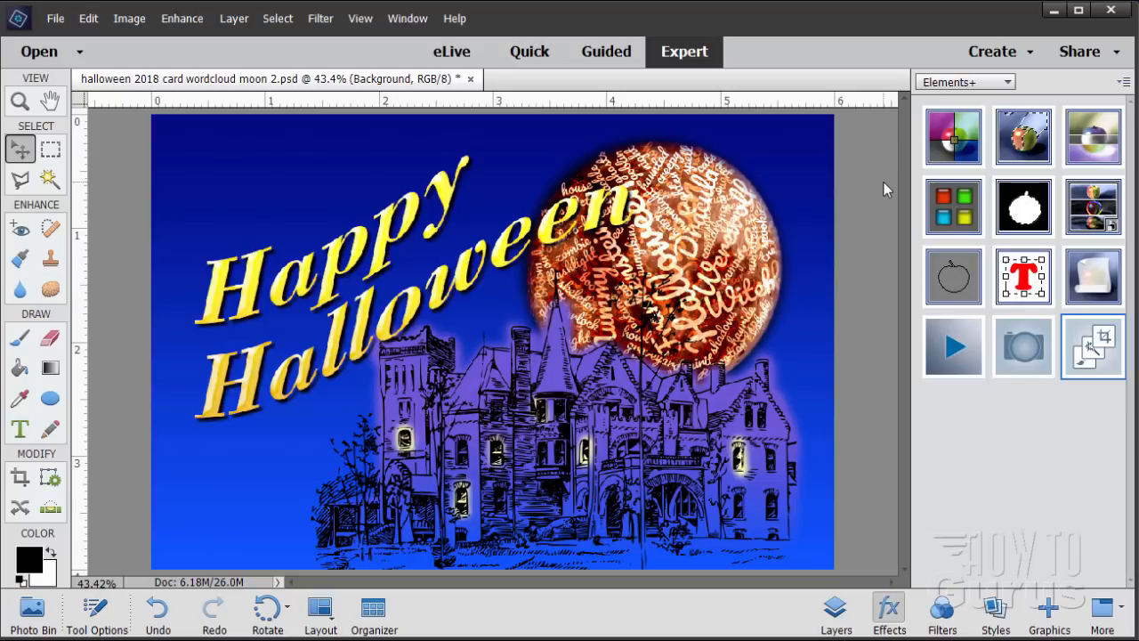
mouse_move(872, 347)
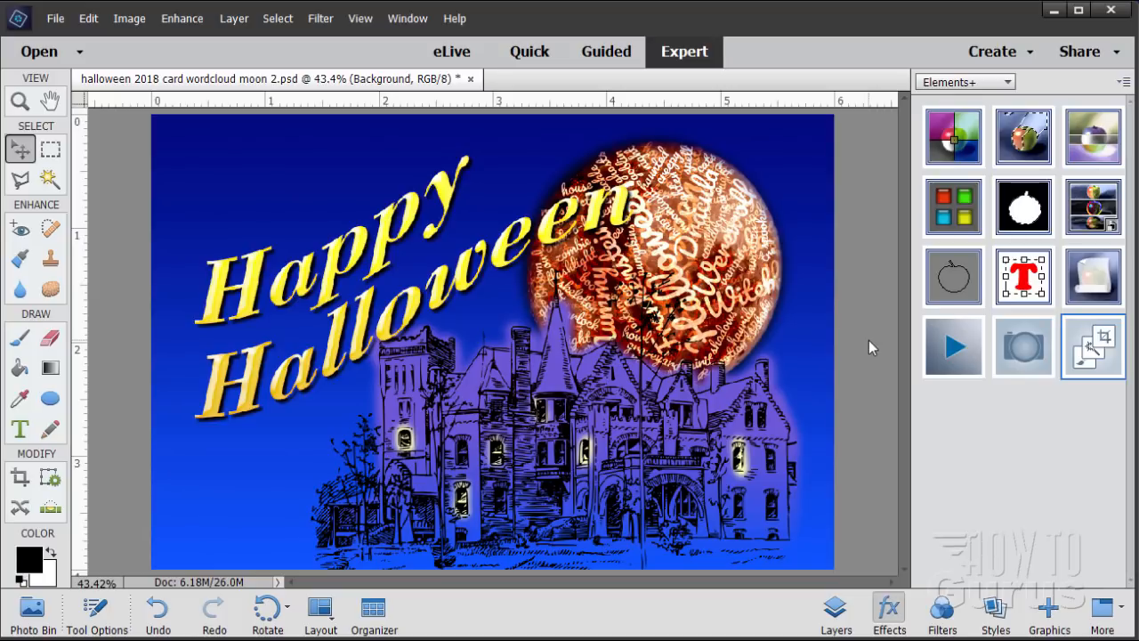
Pick the Elements+ text effect, create a new blank document and place a text insertion point.
left_click(96, 614)
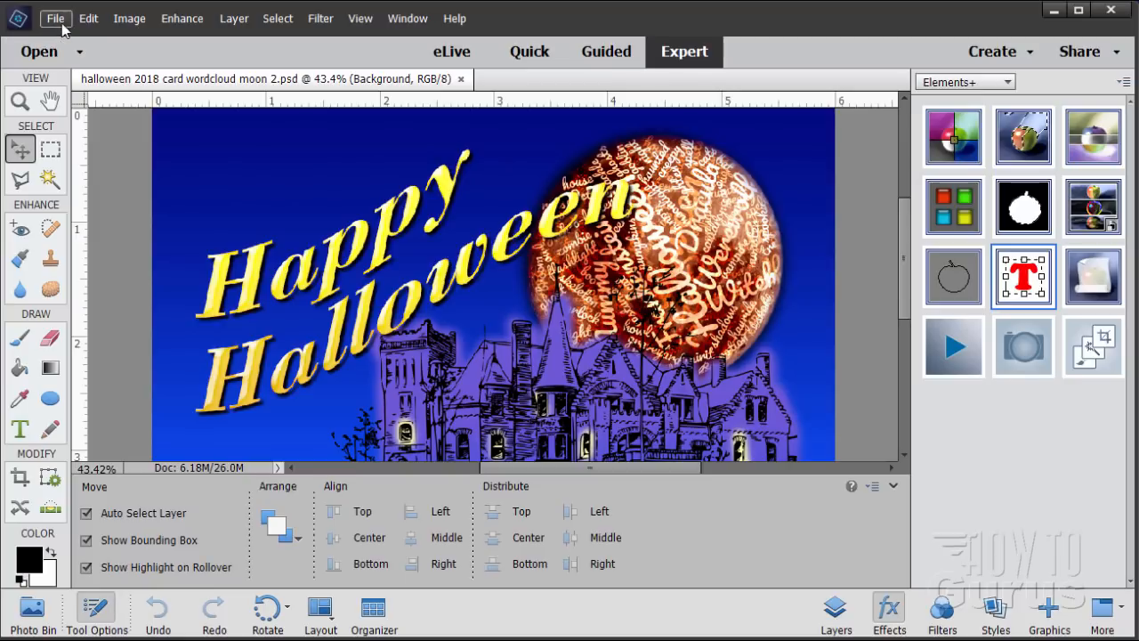
left_click(55, 18)
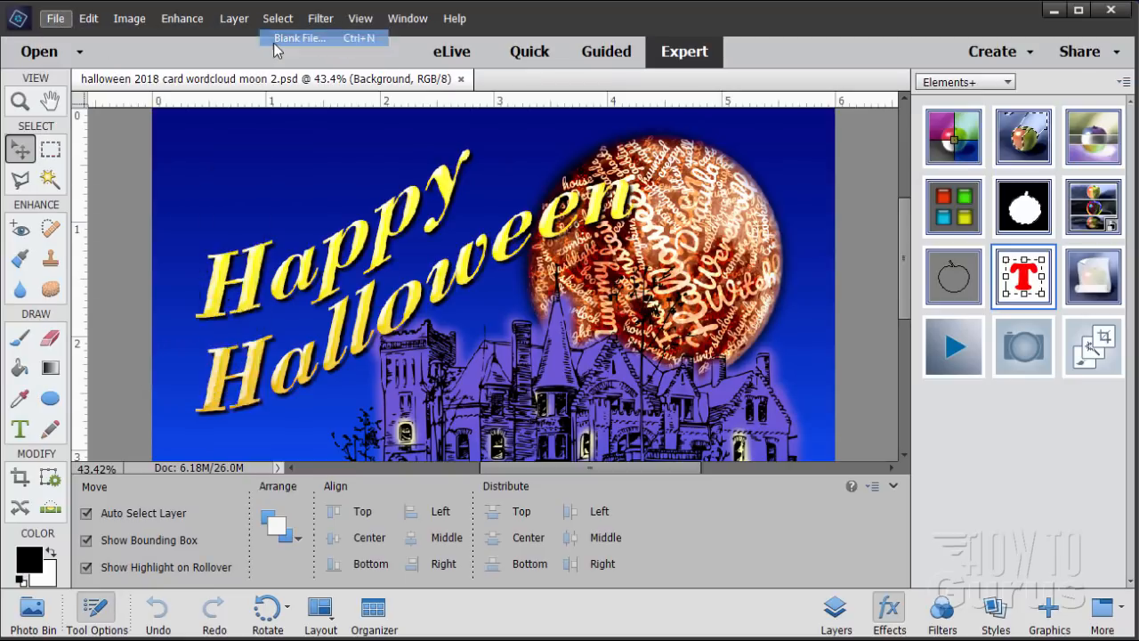
left_click(299, 37)
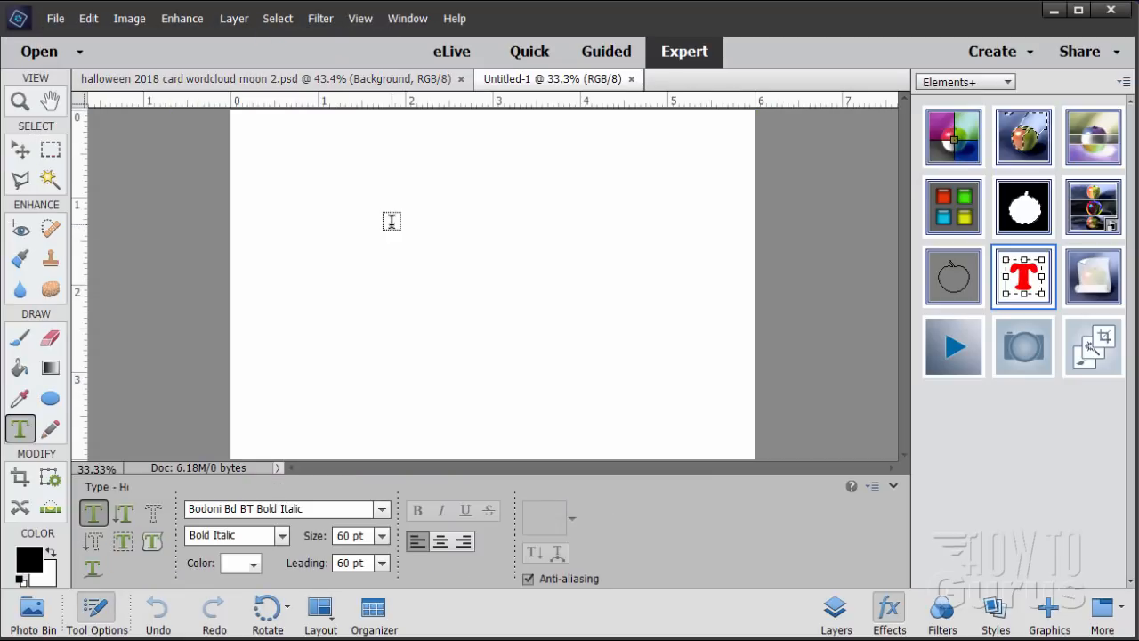
mouse_move(378, 267)
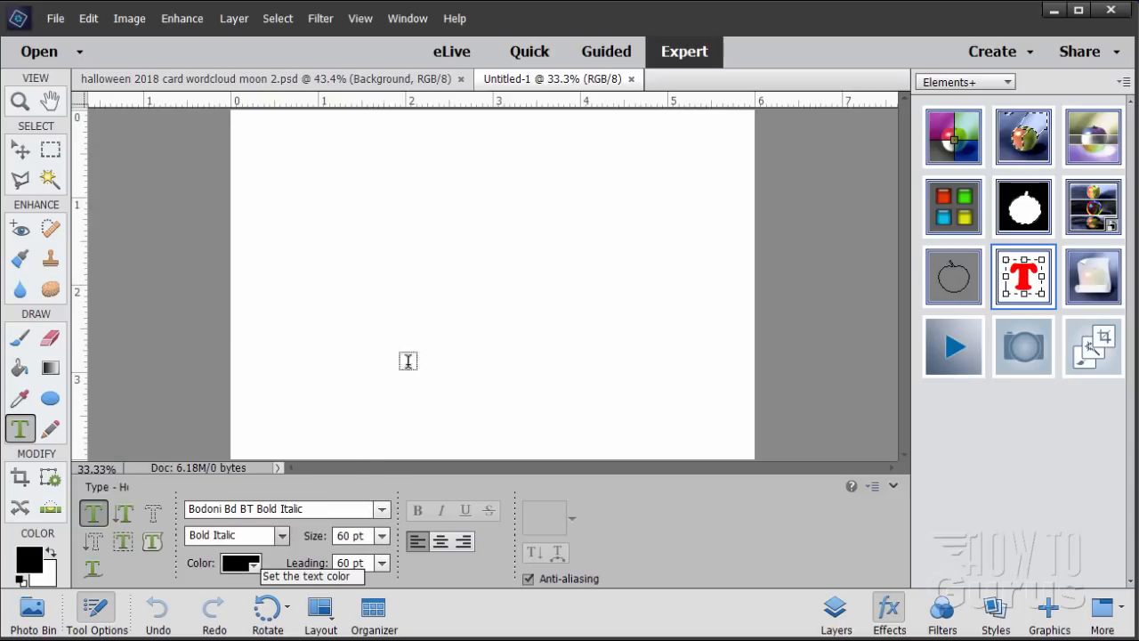
left_click(381, 267)
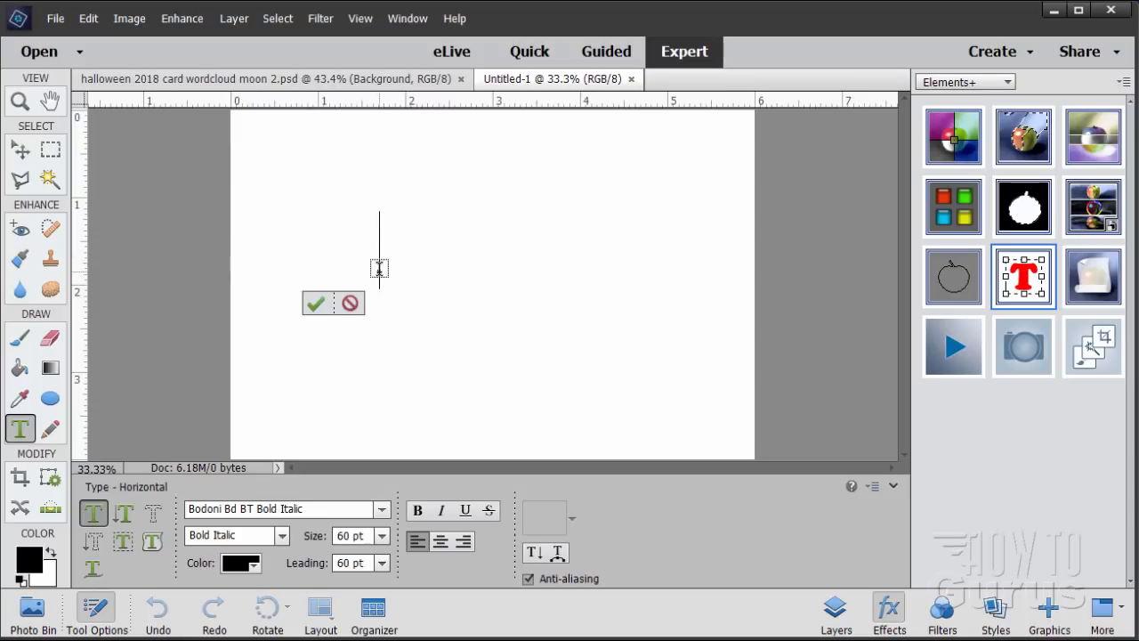
Enter the word TRACKING and show the Elements+ Text dialog's layer-wide settings.
type("TRACKING")
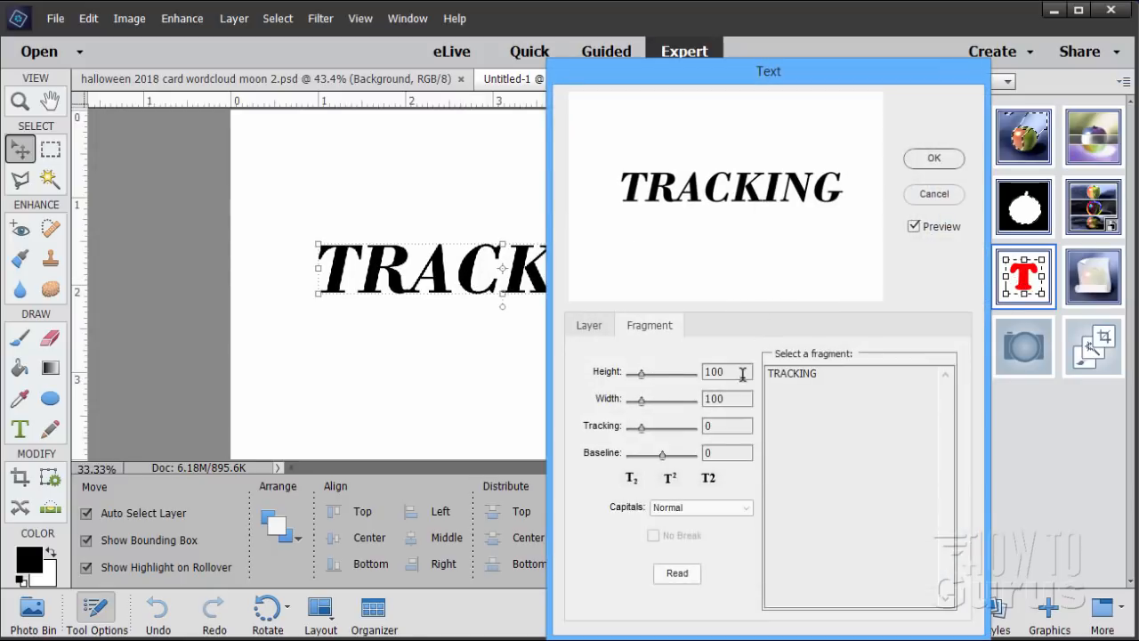
left_click(588, 324)
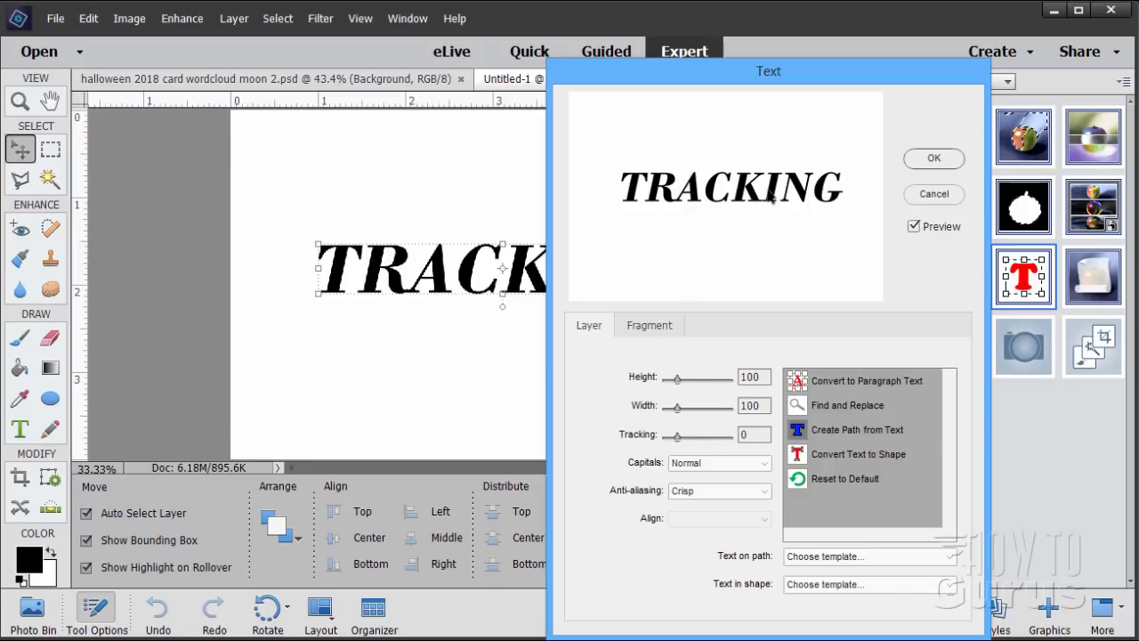
mouse_move(875, 198)
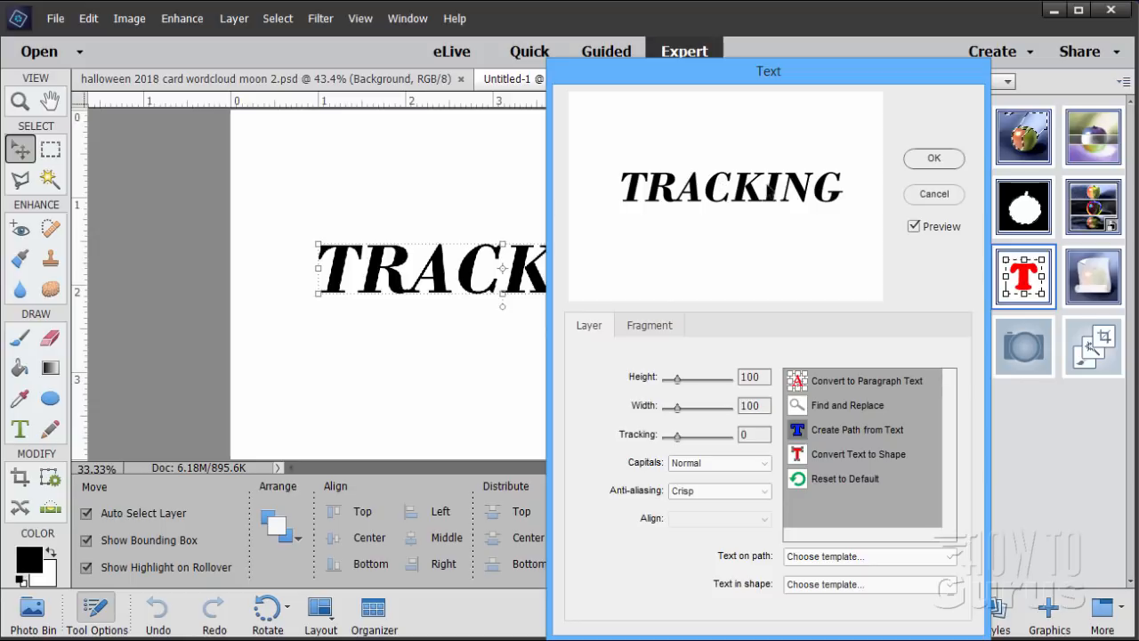
mouse_move(638, 434)
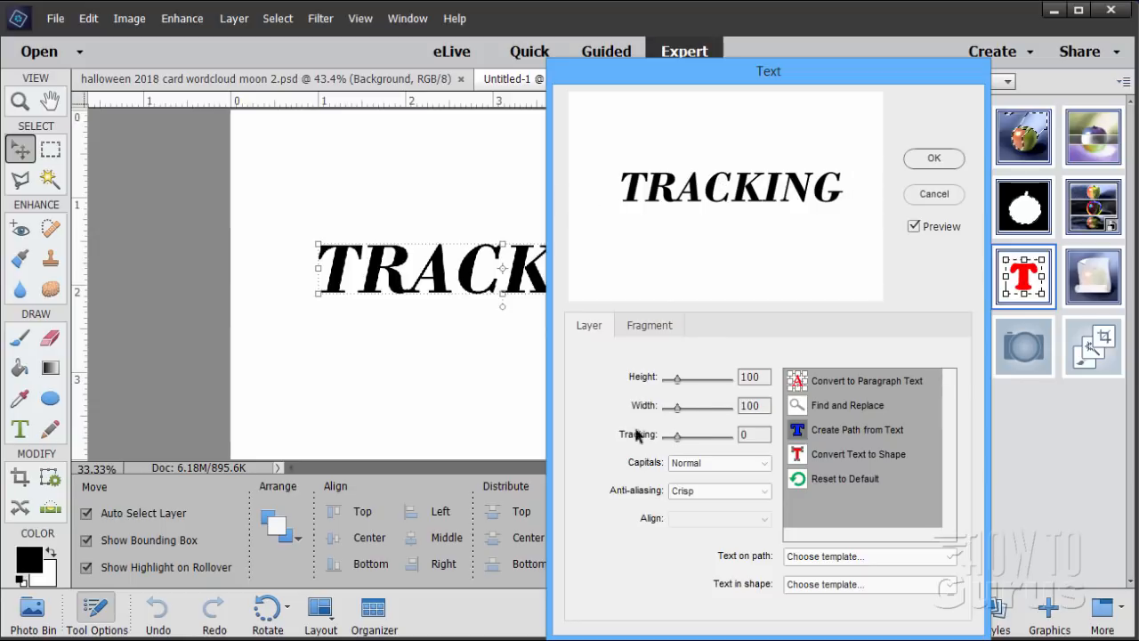
mouse_move(784, 110)
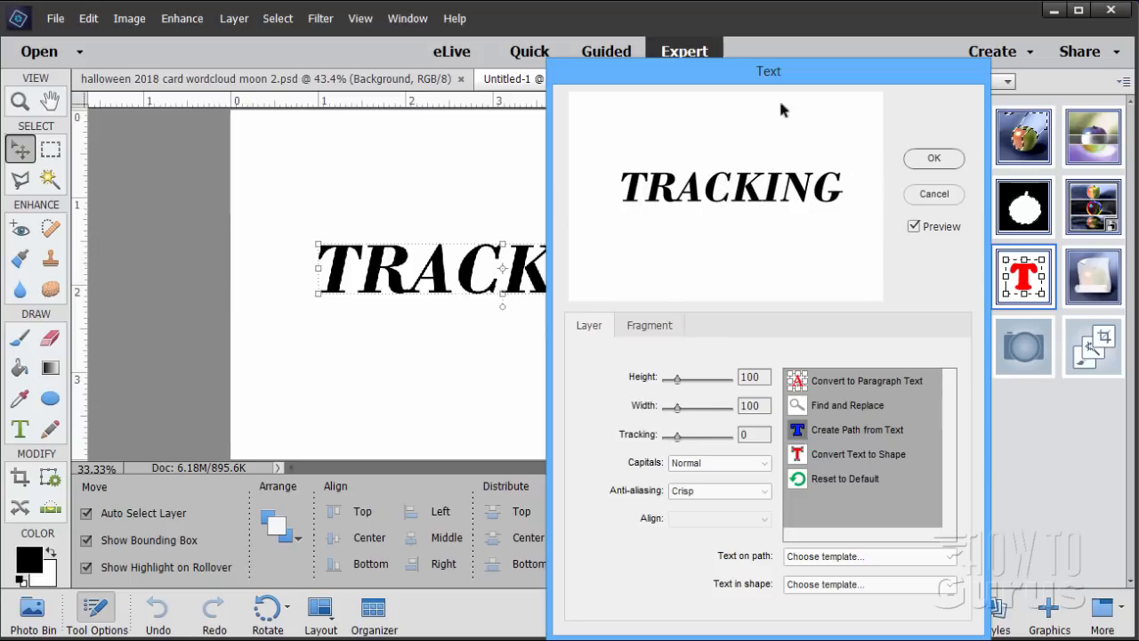
mouse_move(712, 257)
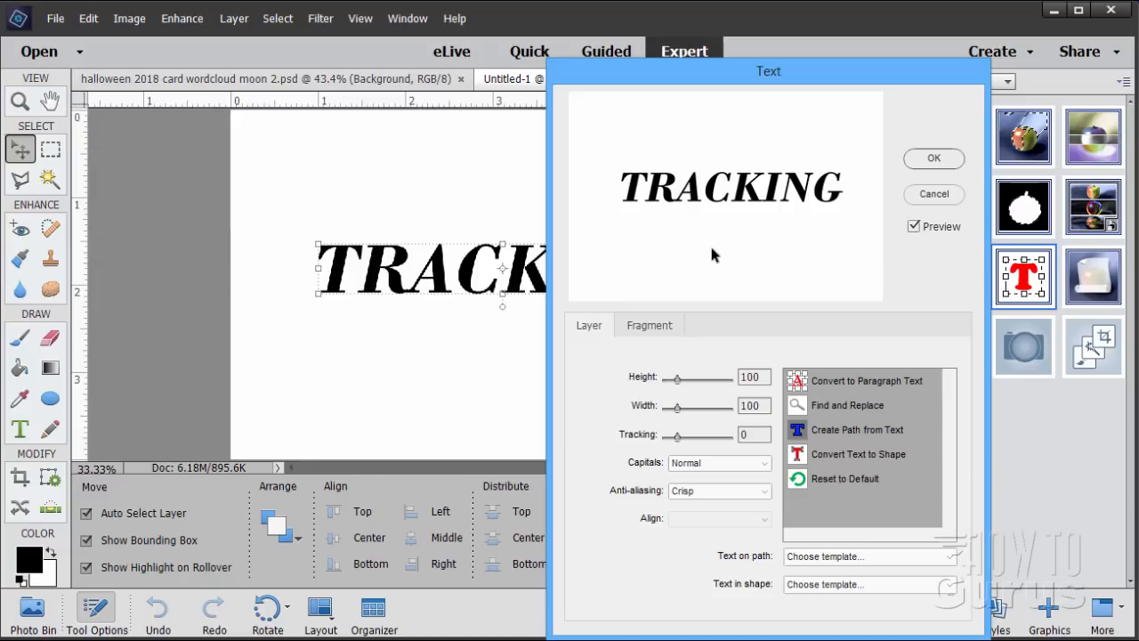
mouse_move(709, 210)
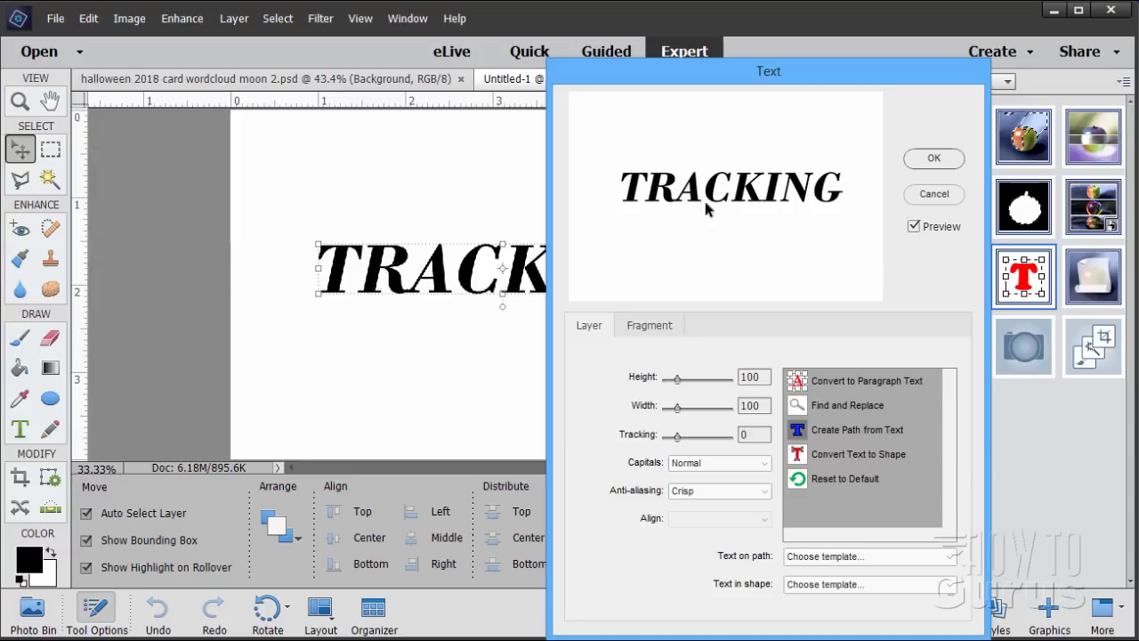
mouse_move(762, 294)
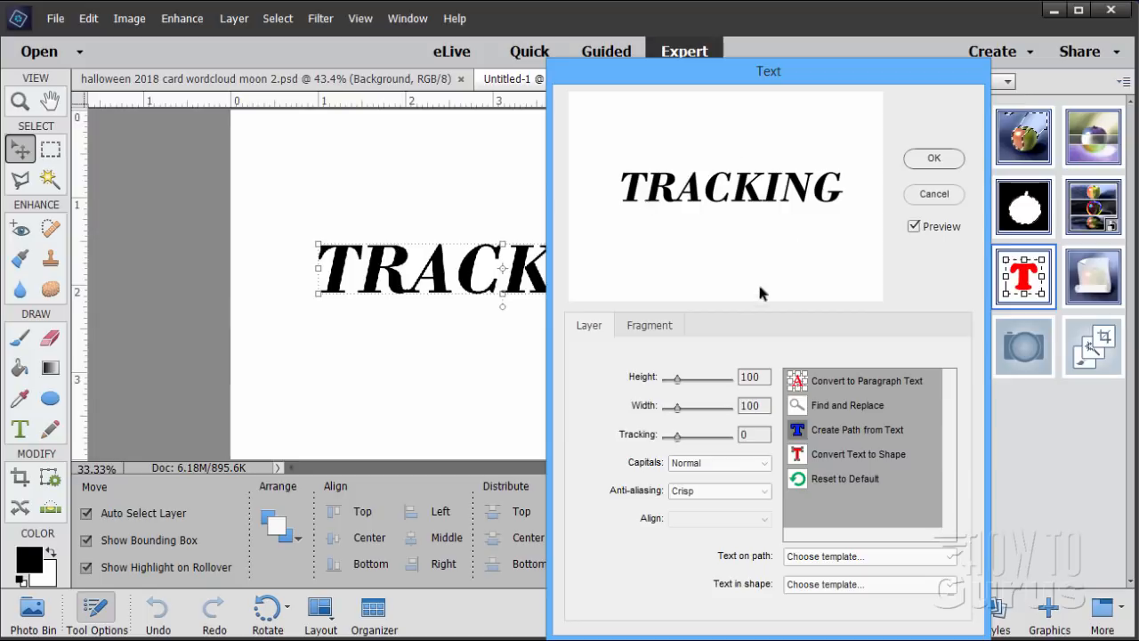
mouse_move(725, 301)
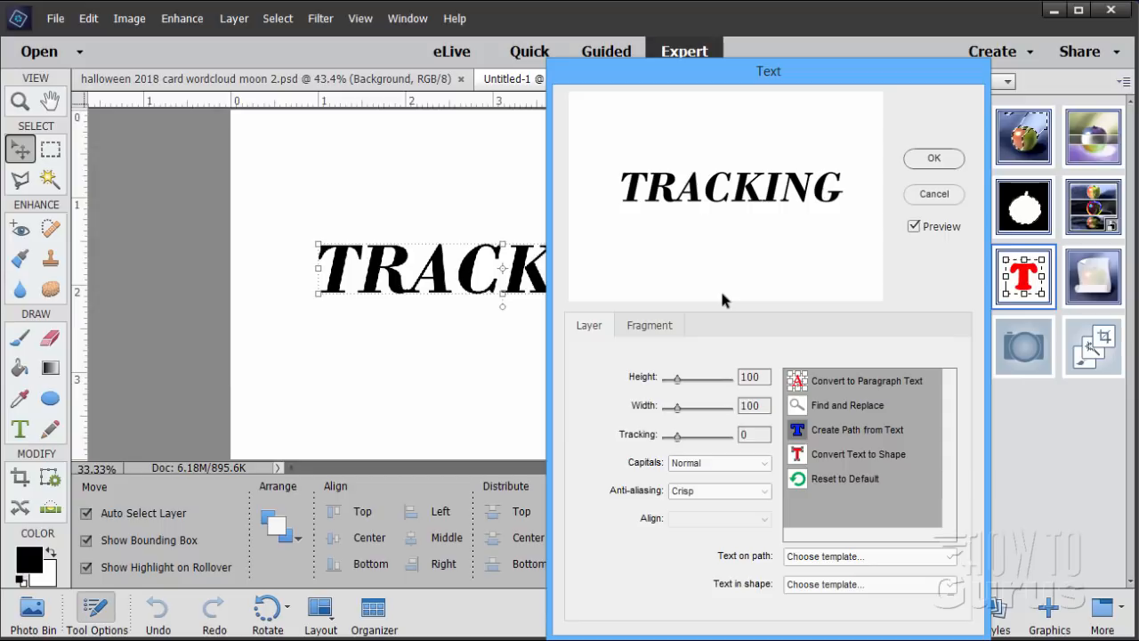
mouse_move(630, 448)
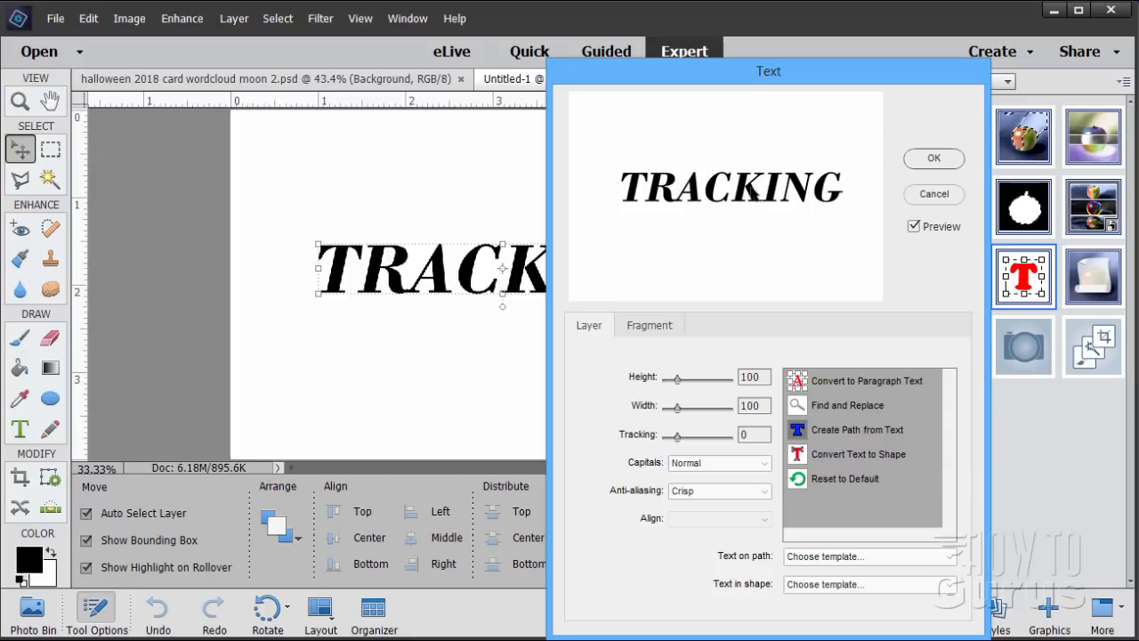
mouse_move(680, 246)
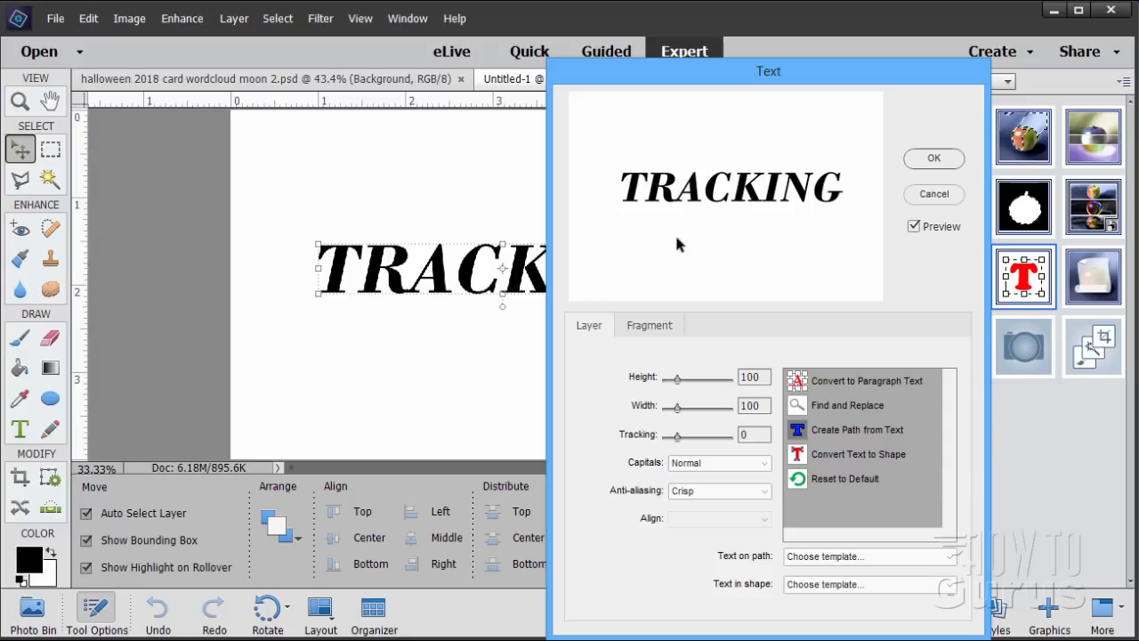
mouse_move(698, 253)
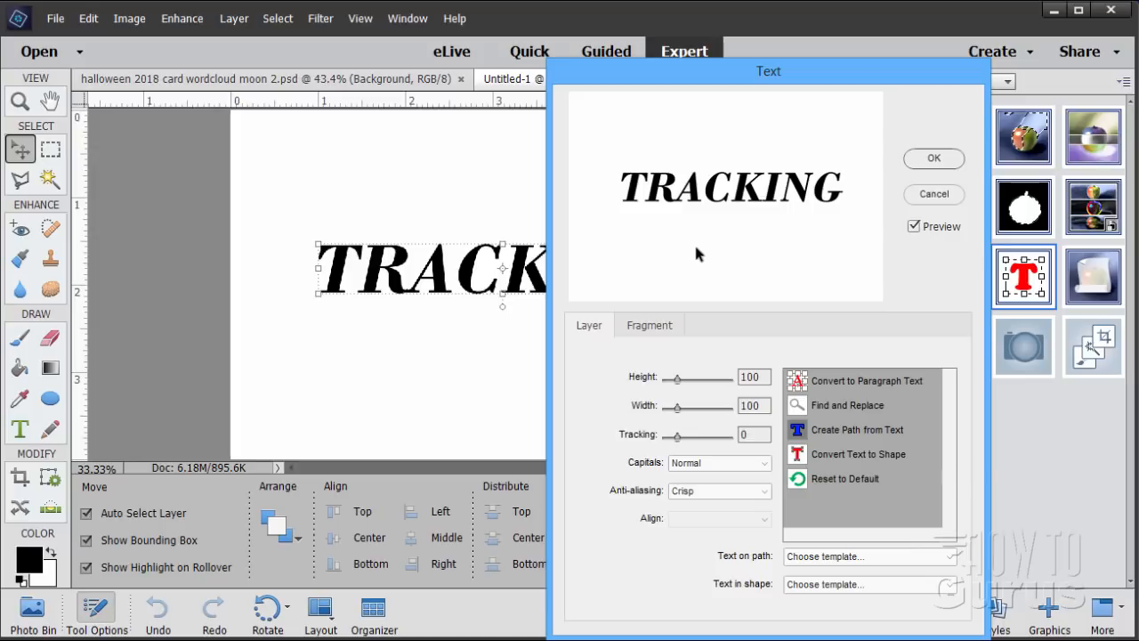
mouse_move(639, 404)
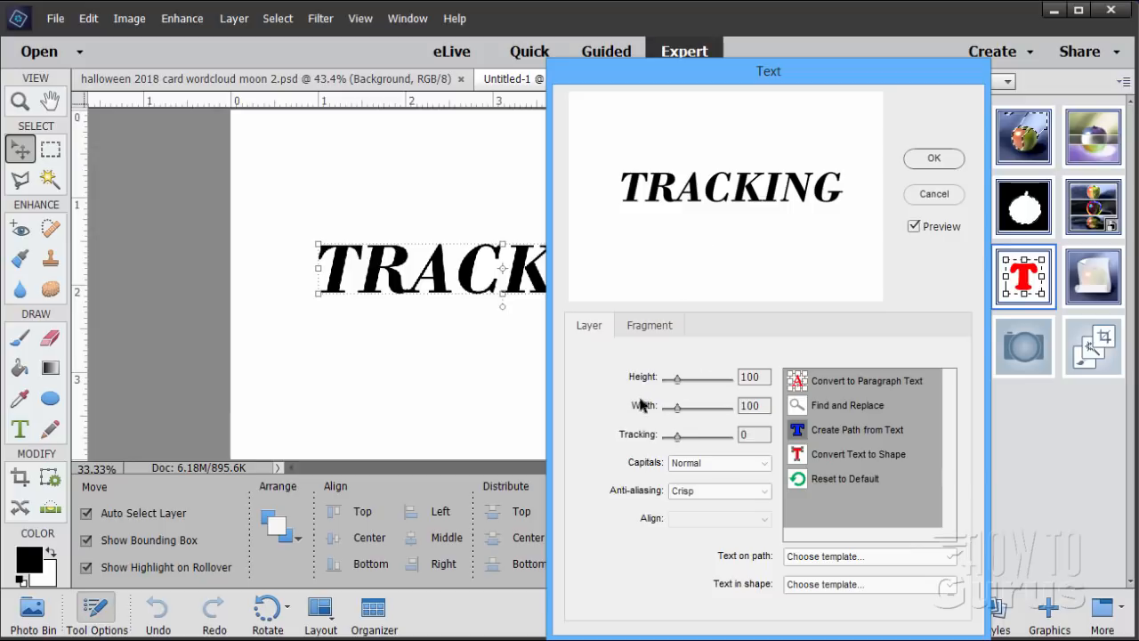
Switch the Elements+ Text dialog to the Fragment settings for TRACKING.
left_click(648, 324)
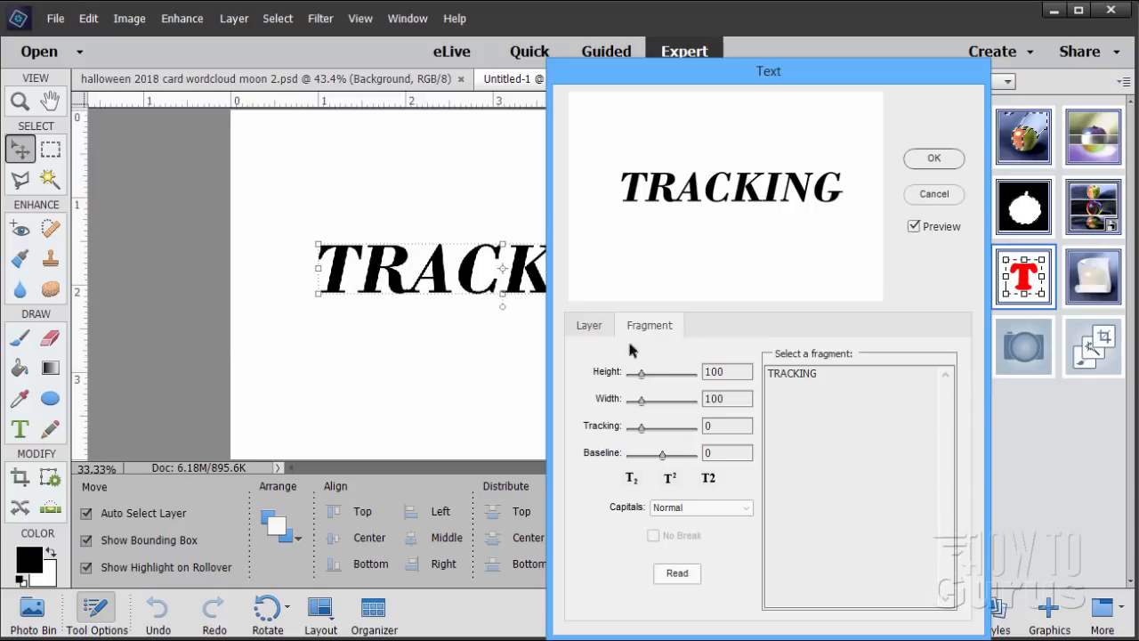
mouse_move(648, 329)
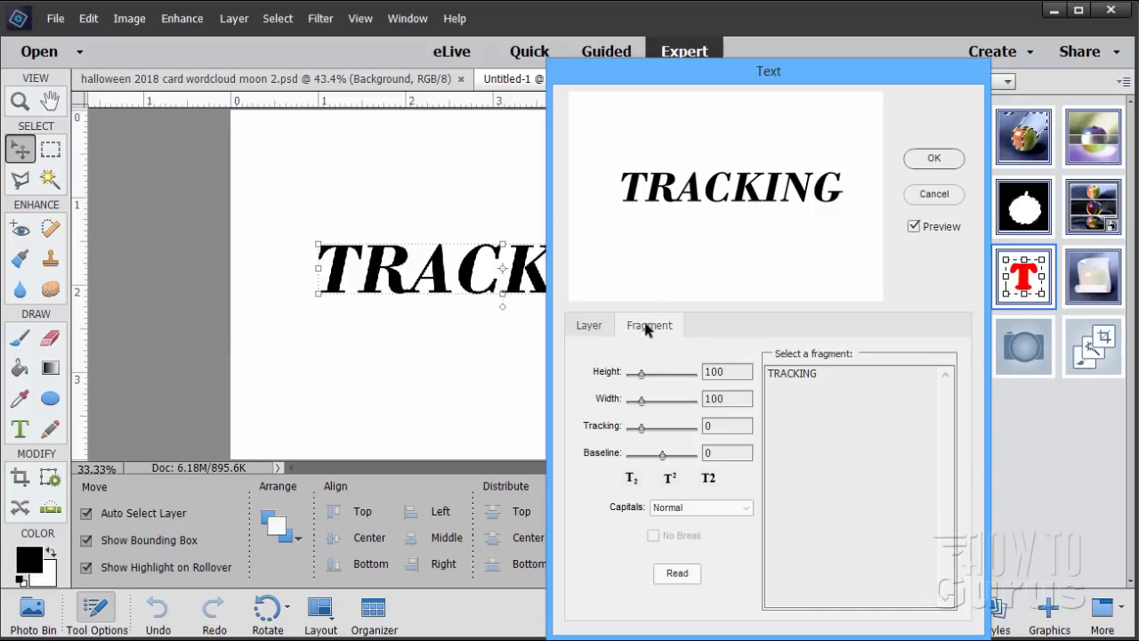
mouse_move(641, 336)
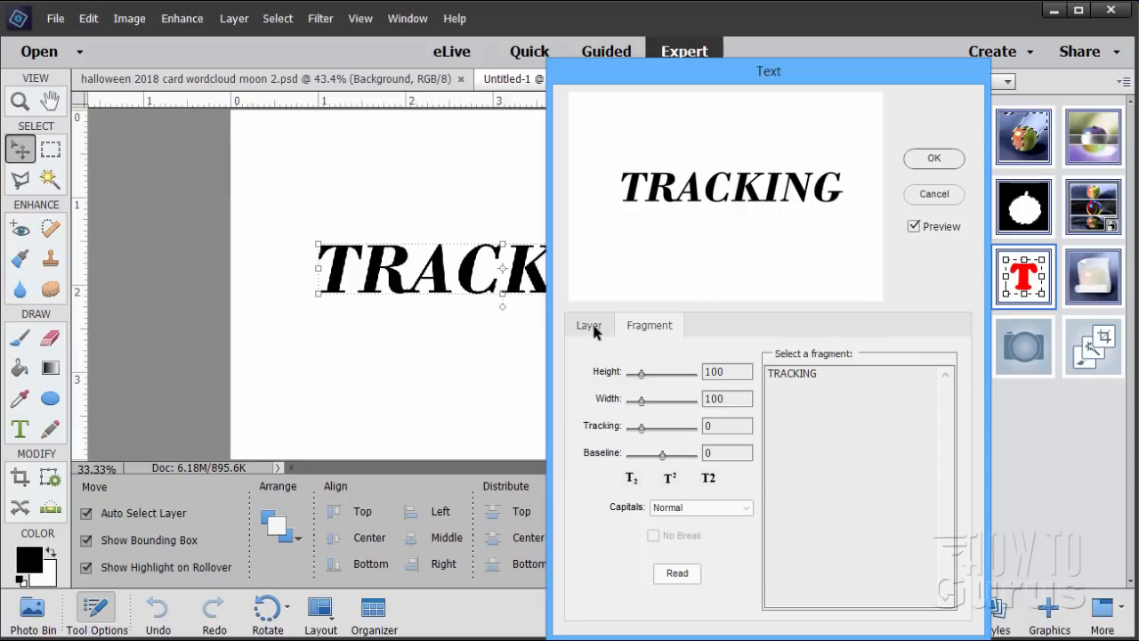
mouse_move(805, 372)
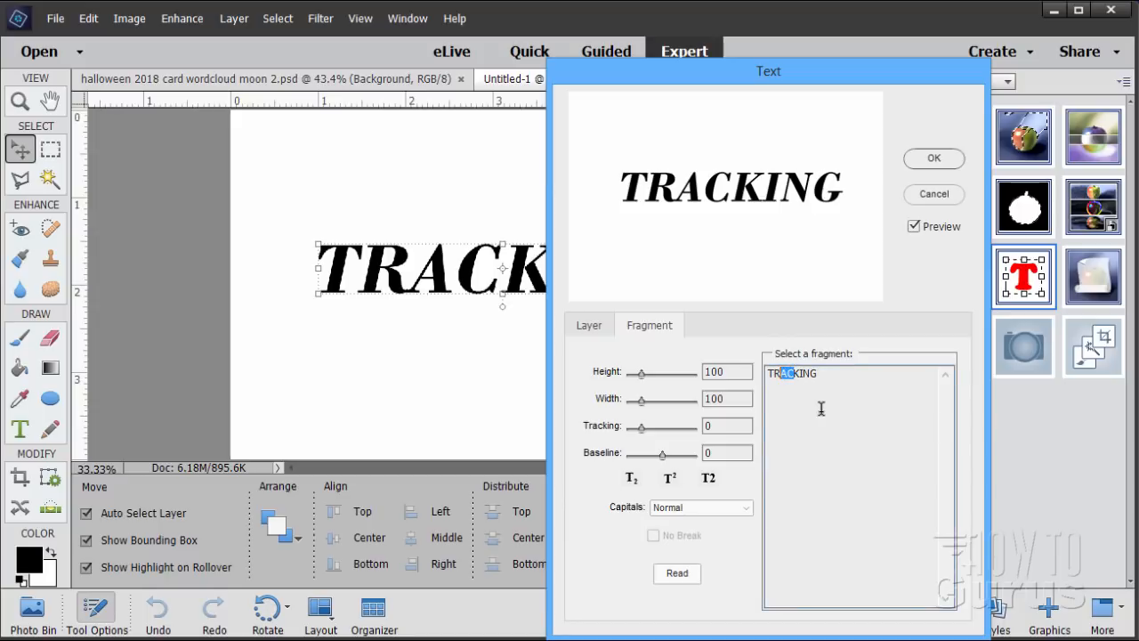
Tighten the TRACKING fragment's letter spacing to a tracking value of -57.
left_click_drag(662, 425, 641, 425)
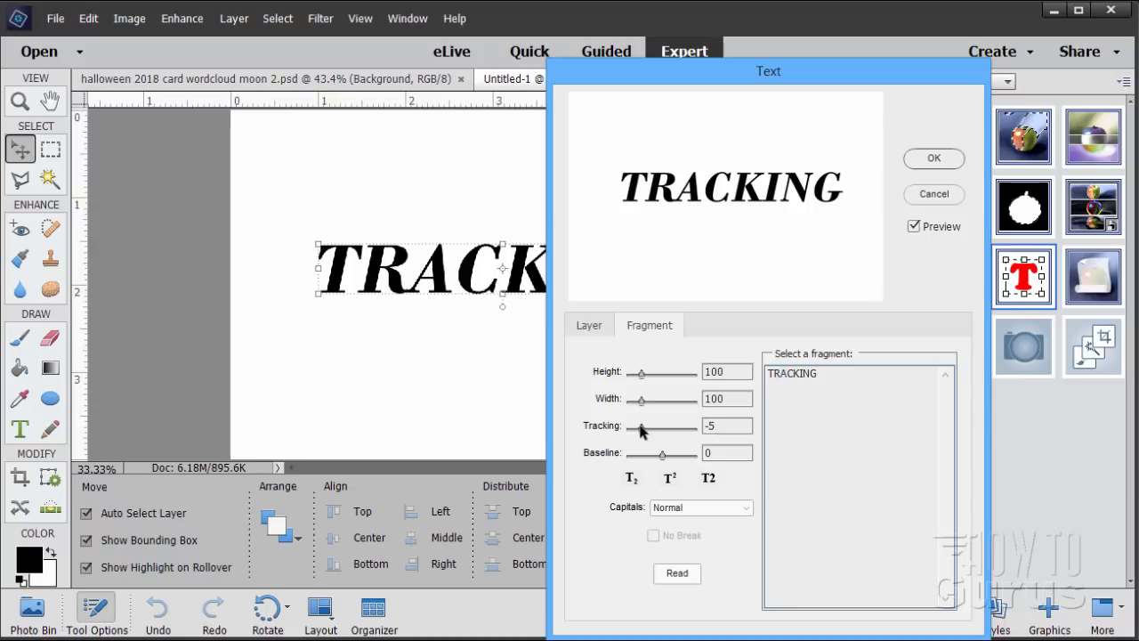
left_click_drag(663, 429, 639, 429)
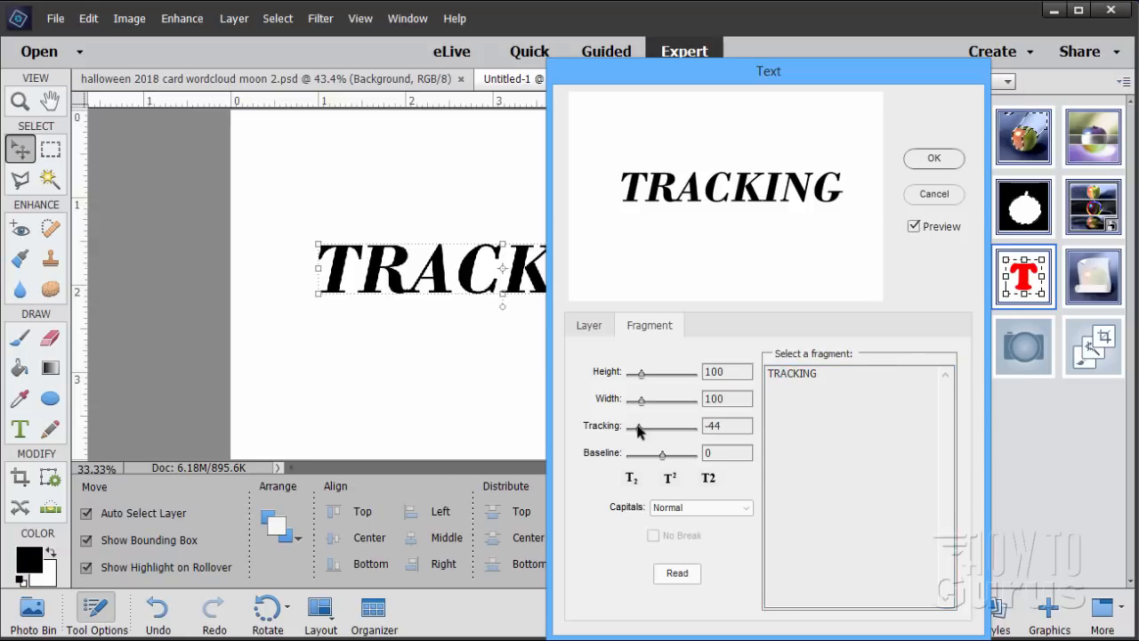
left_click_drag(639, 426, 632, 425)
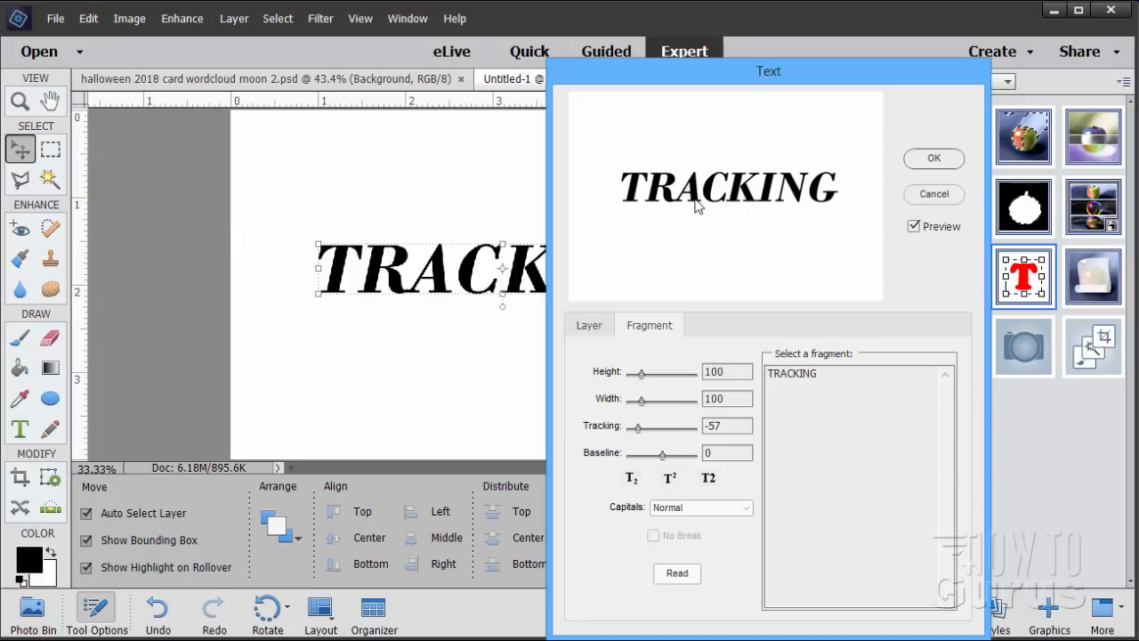
mouse_move(755, 194)
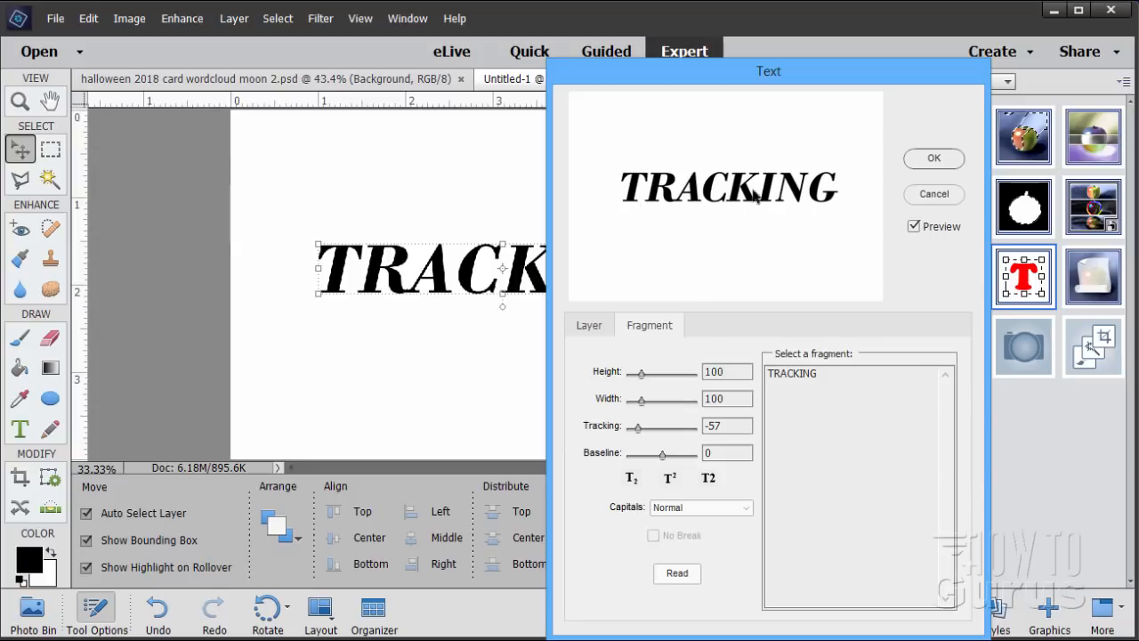
mouse_move(738, 274)
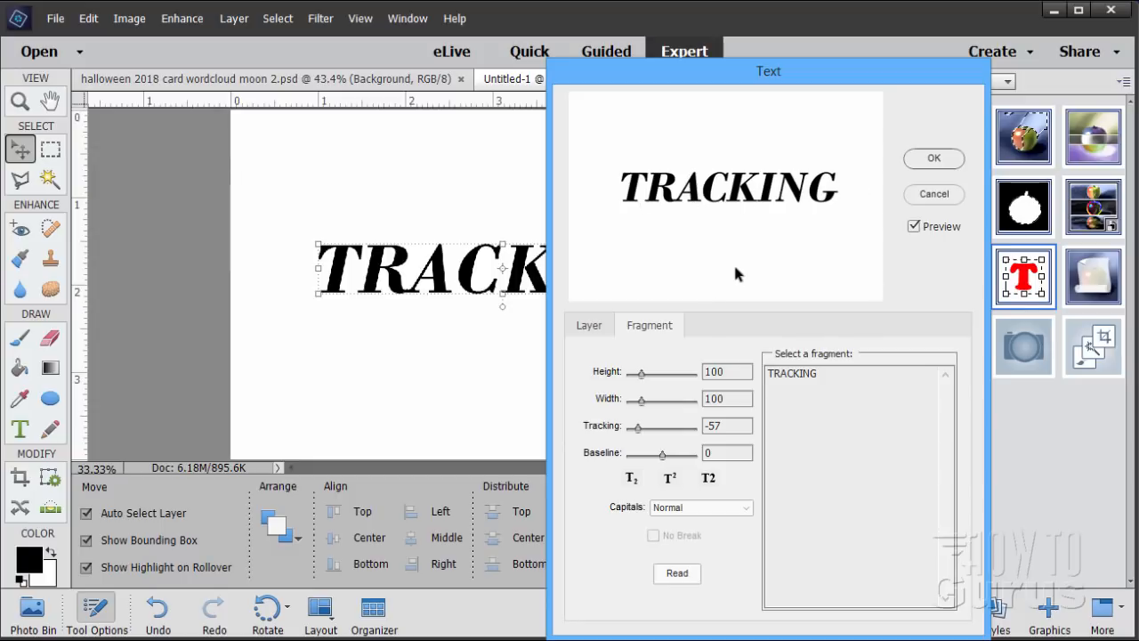
mouse_move(691, 365)
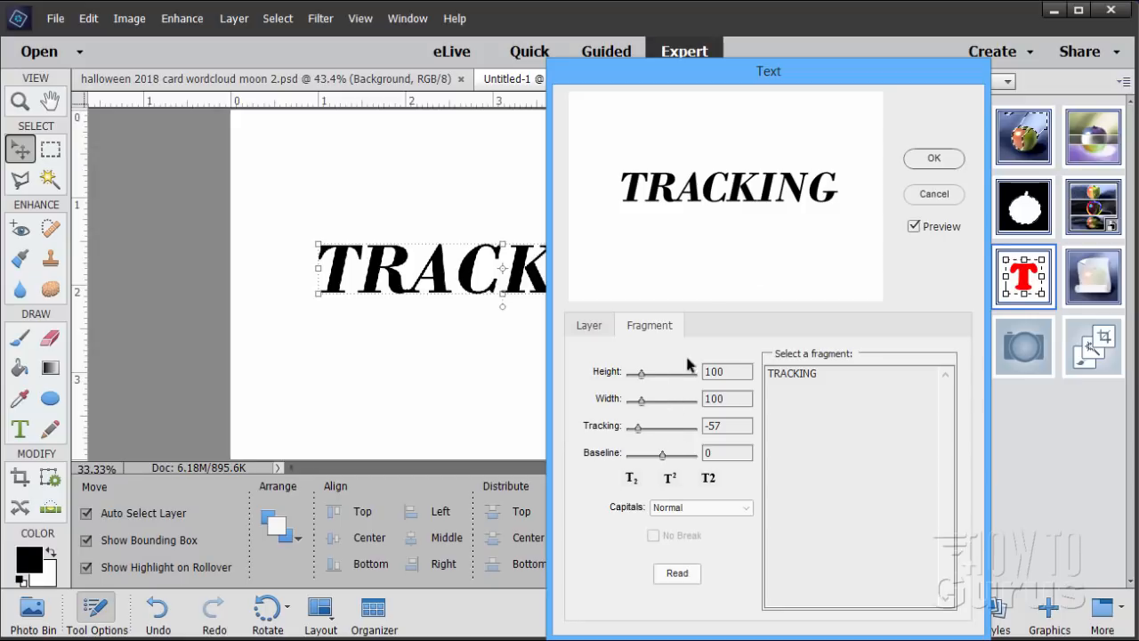
mouse_move(678, 388)
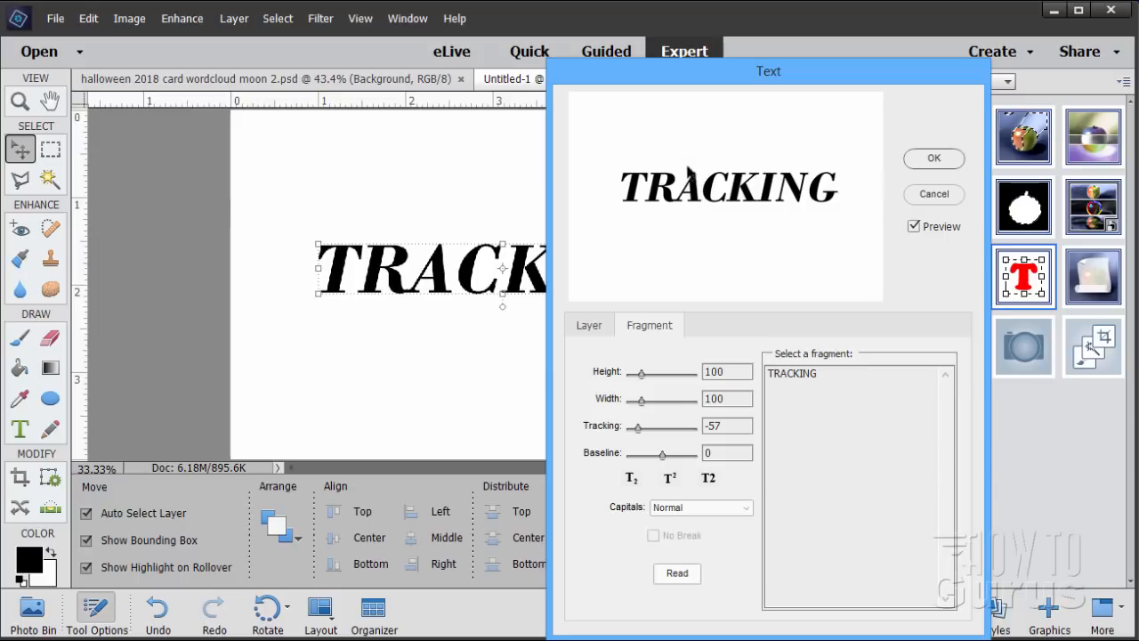
mouse_move(713, 175)
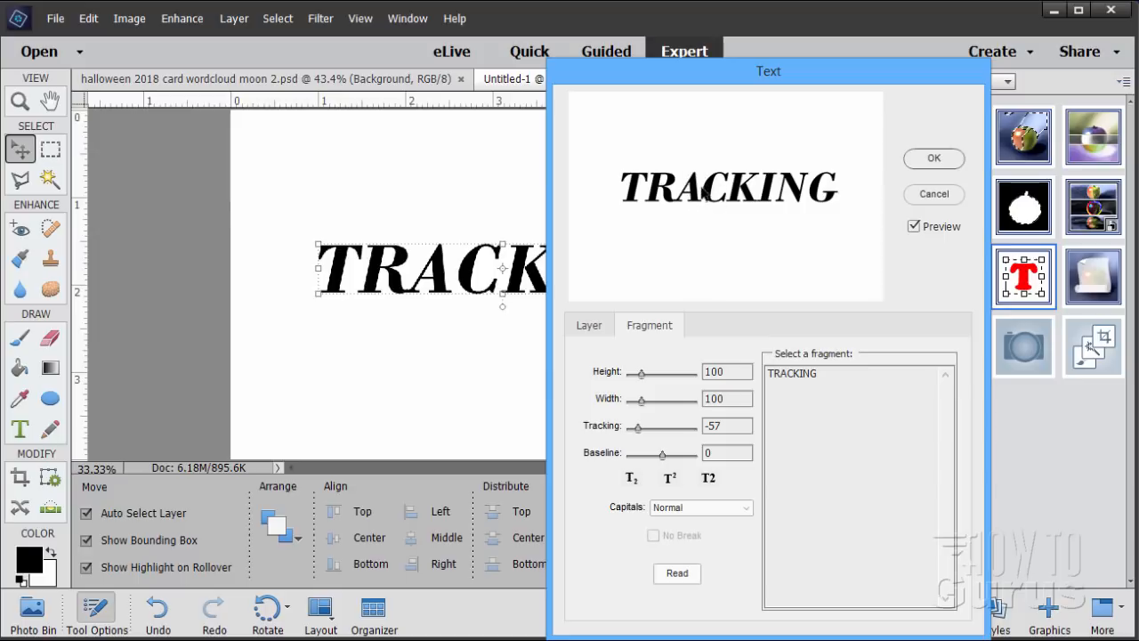
mouse_move(579, 203)
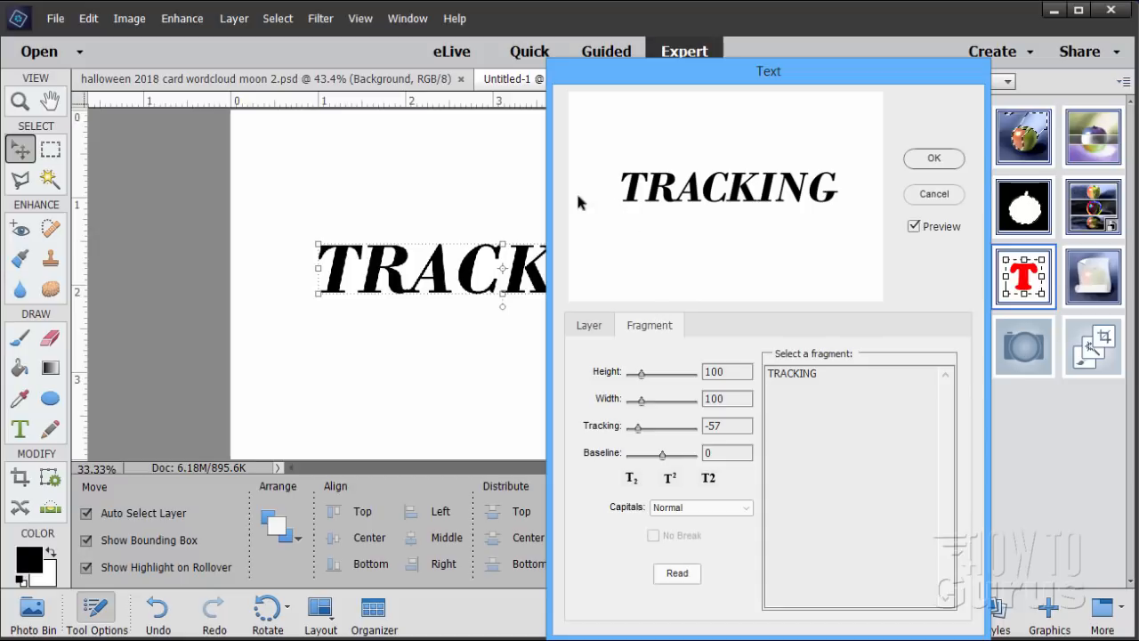
mouse_move(737, 302)
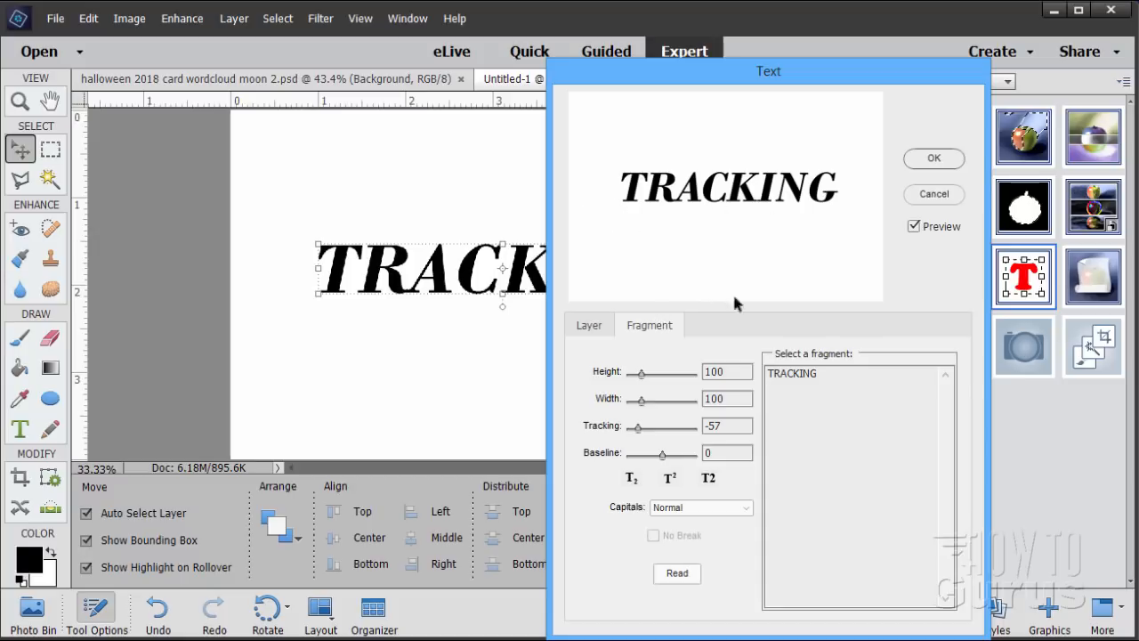
mouse_move(712, 340)
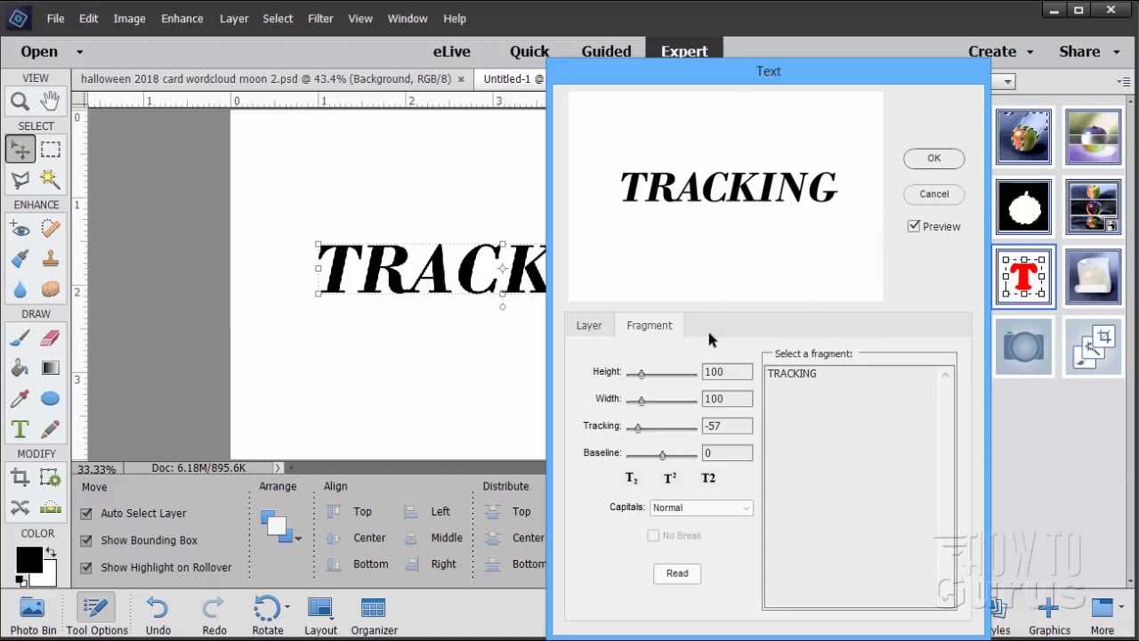
mouse_move(730, 330)
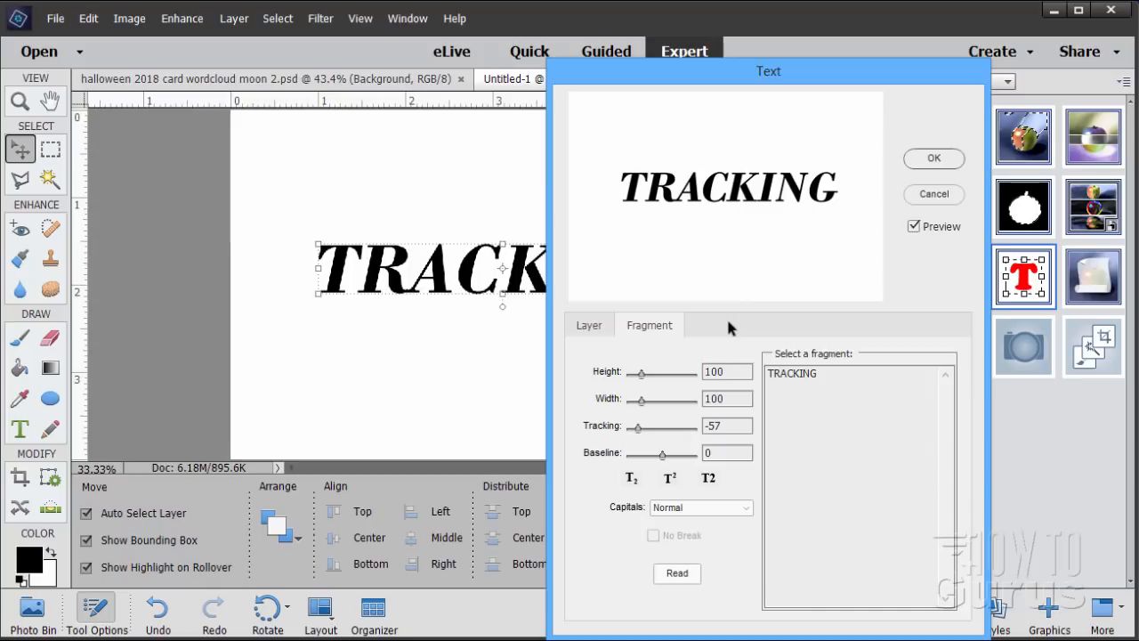
mouse_move(726, 240)
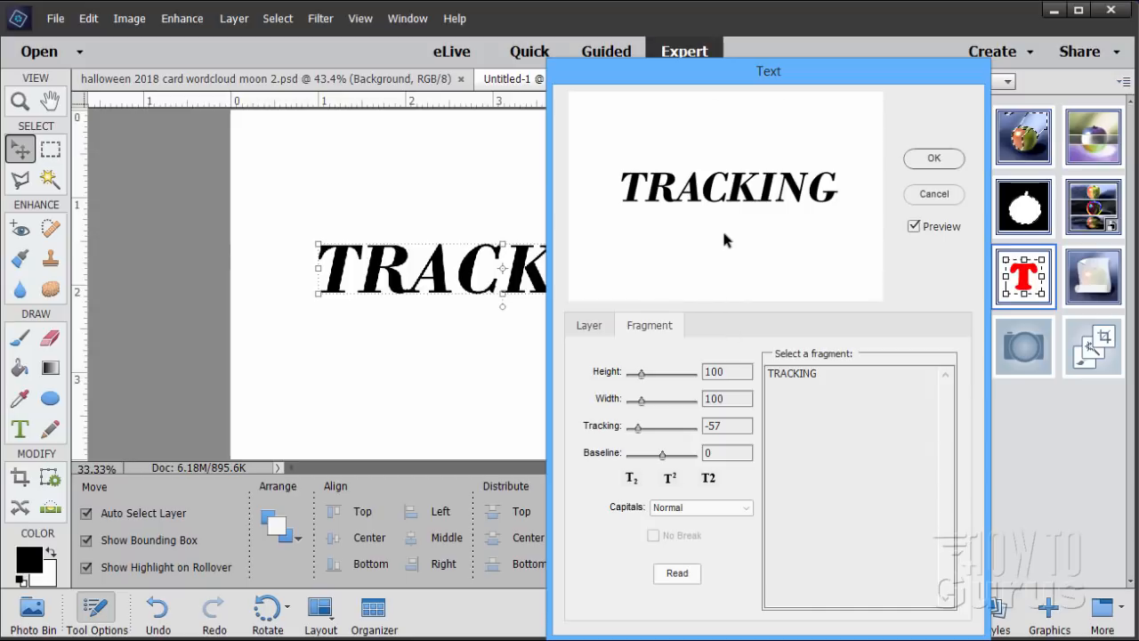
mouse_move(840, 178)
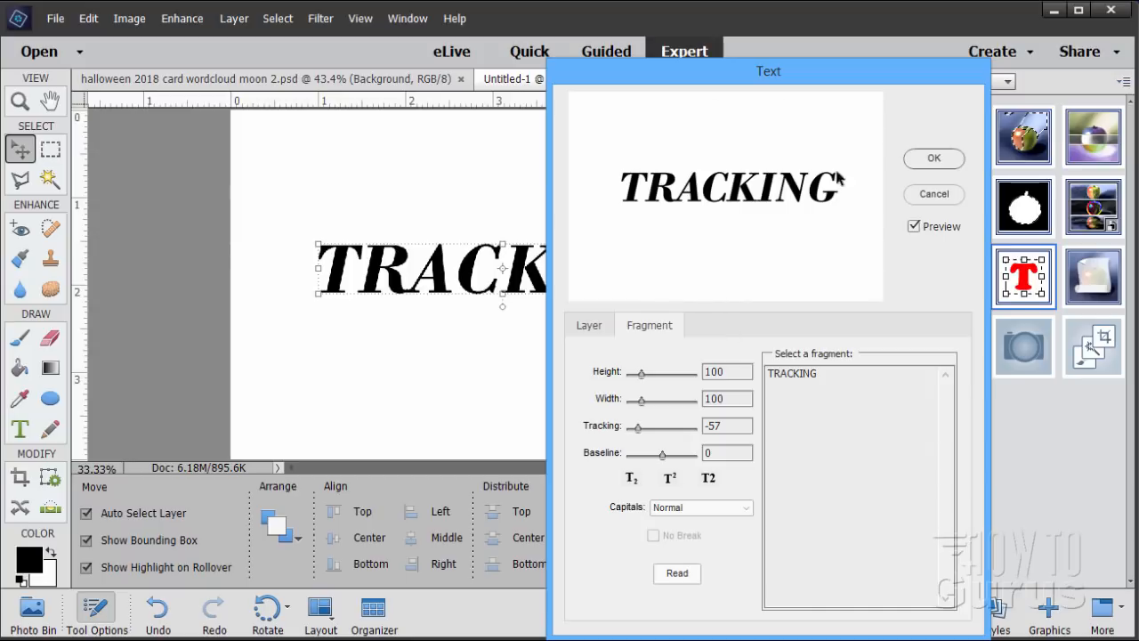
mouse_move(659, 246)
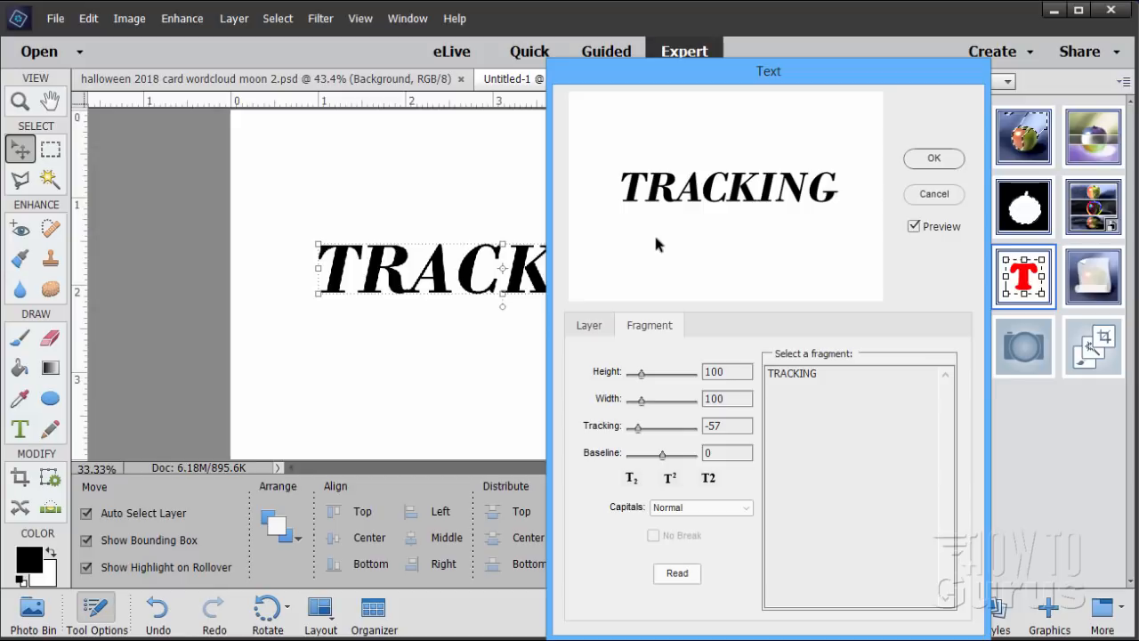
mouse_move(680, 218)
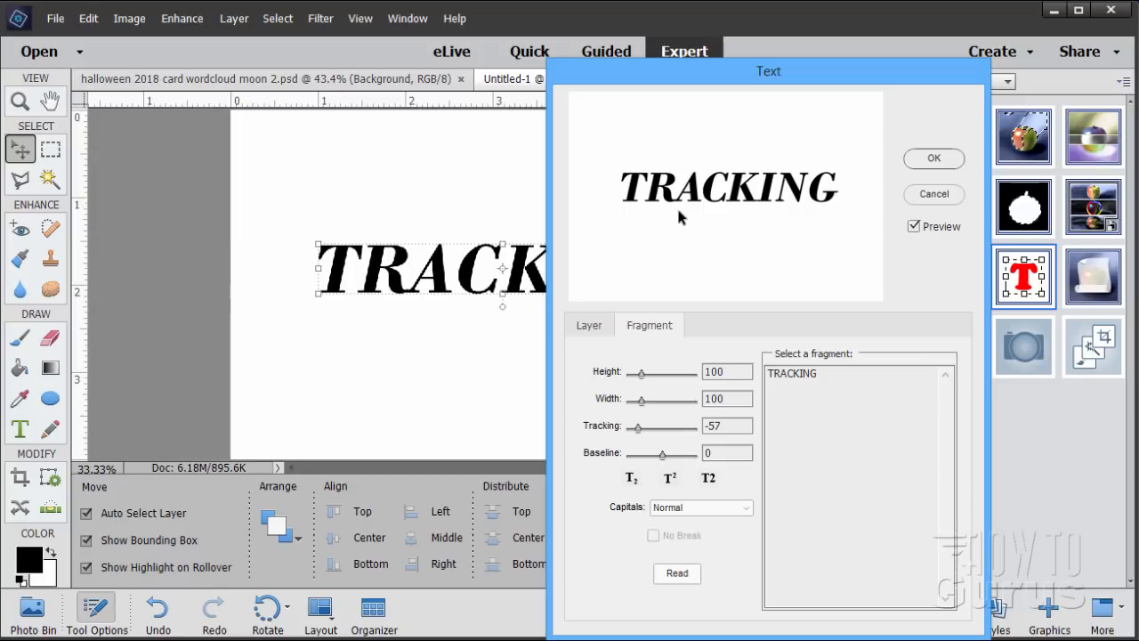
mouse_move(710, 212)
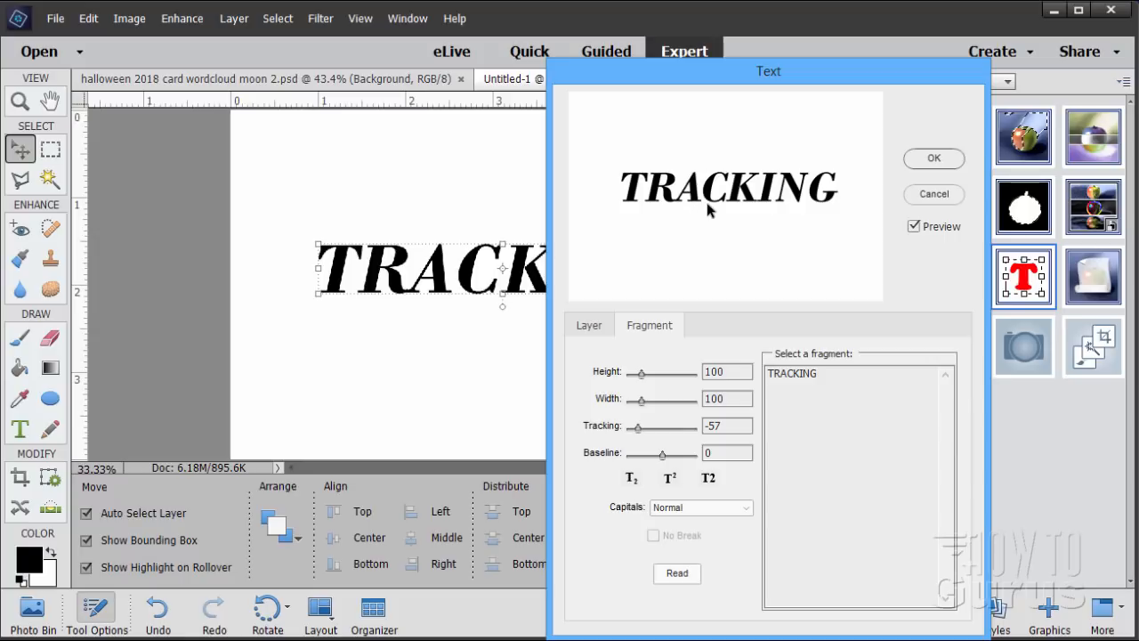
mouse_move(645, 390)
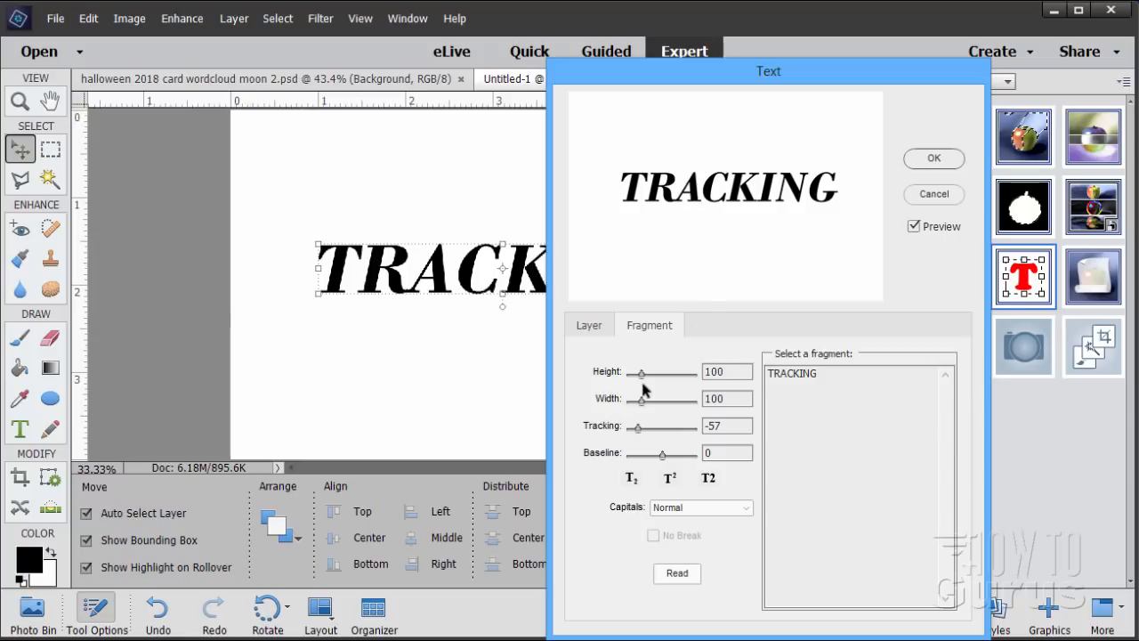
mouse_move(586, 478)
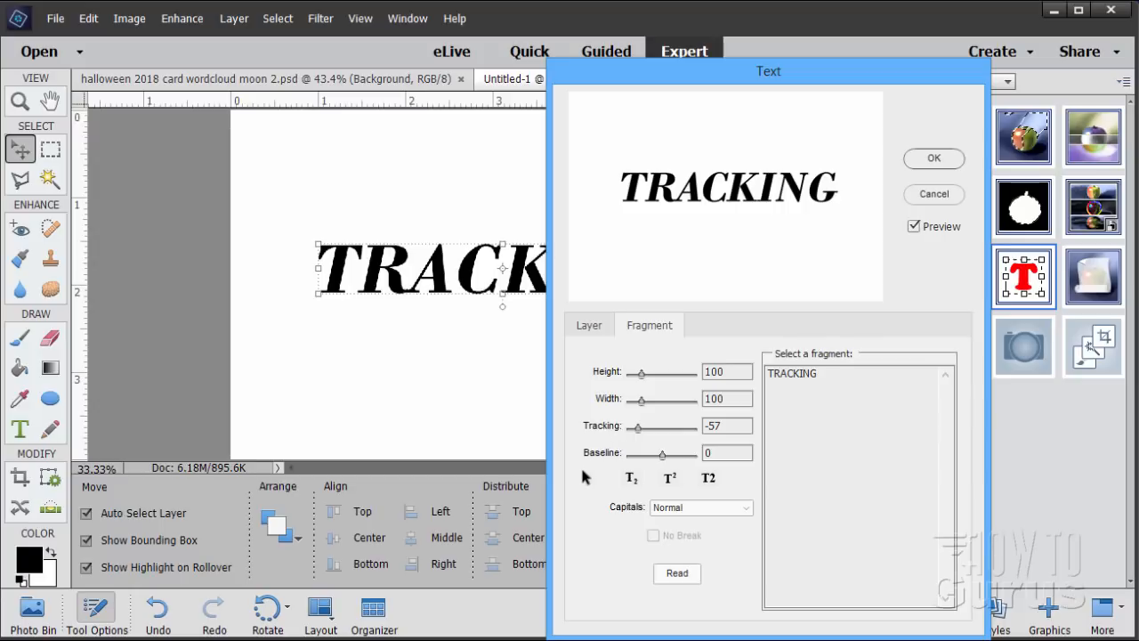
mouse_move(669, 477)
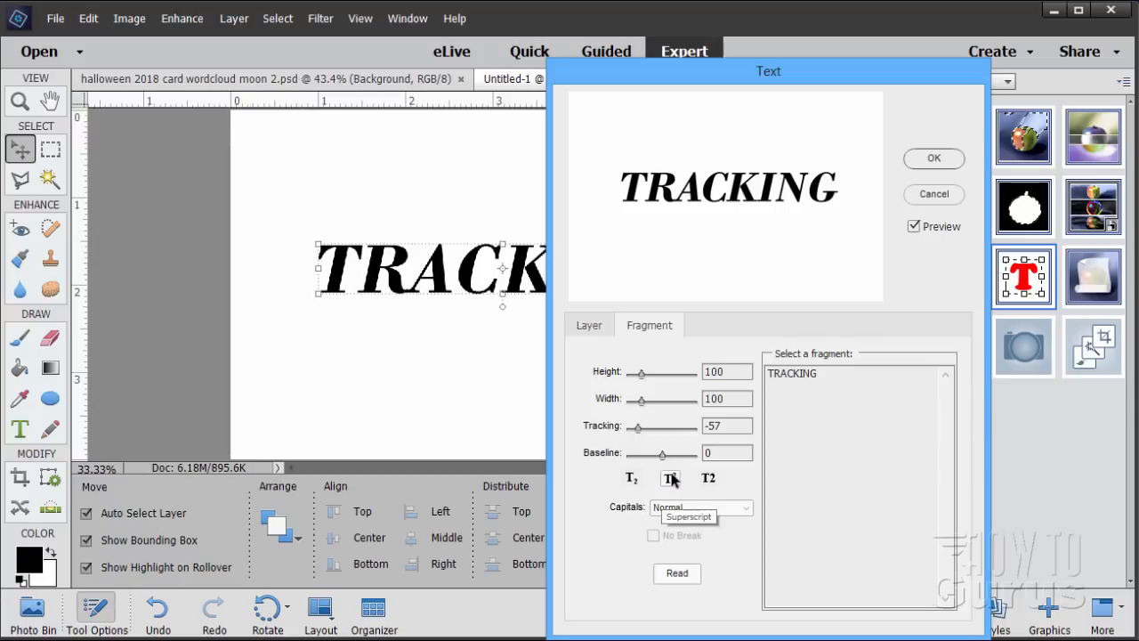
left_click(700, 507)
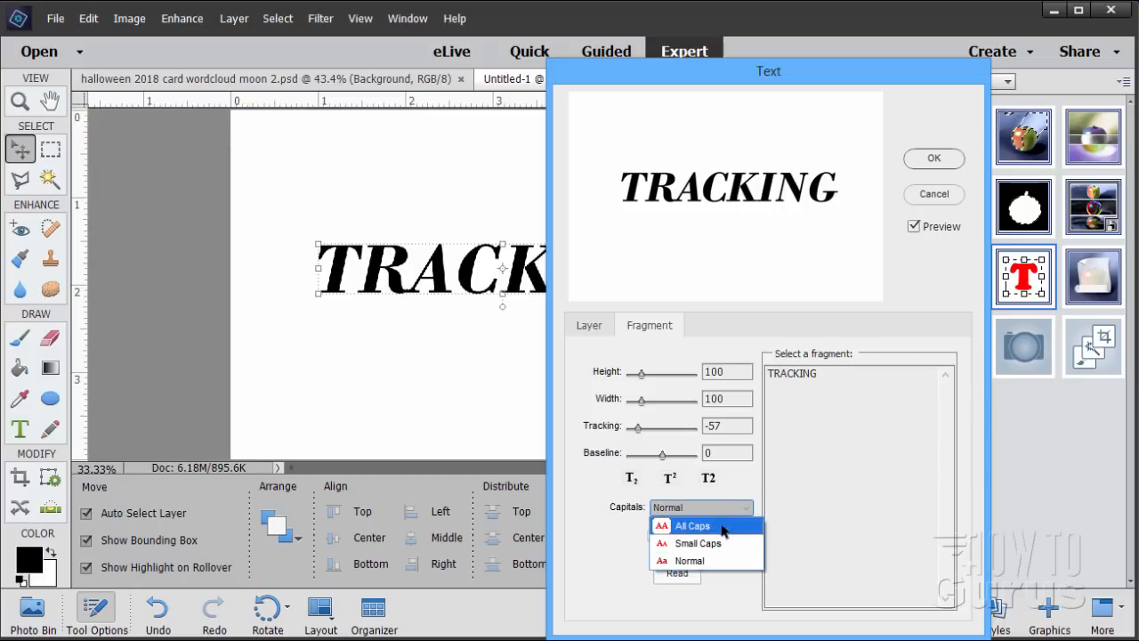
left_click(691, 559)
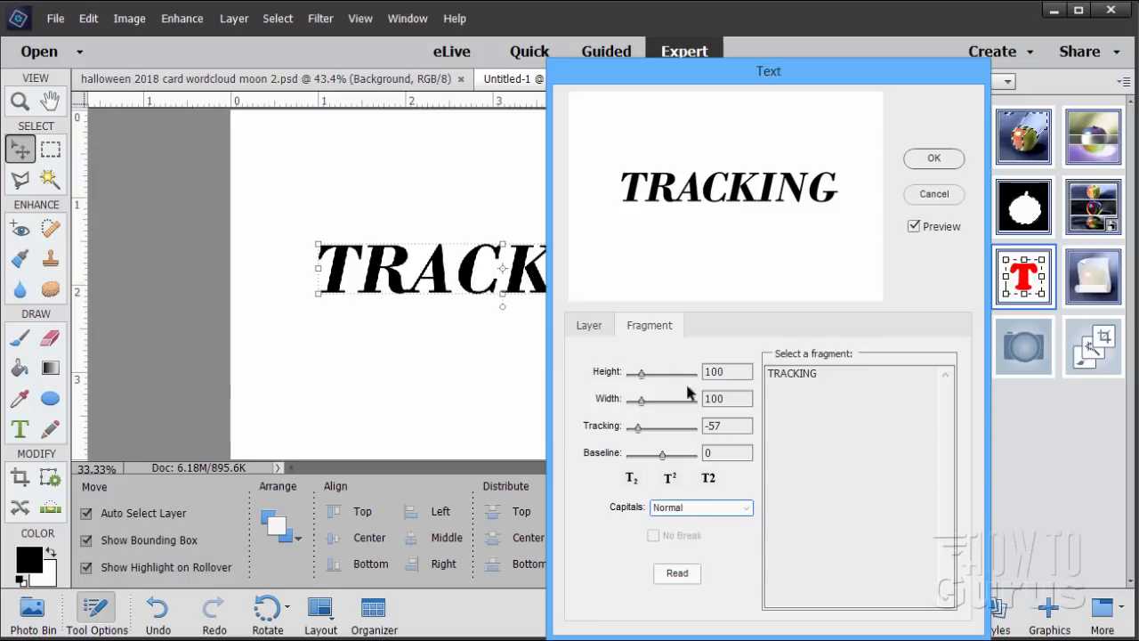
mouse_move(673, 345)
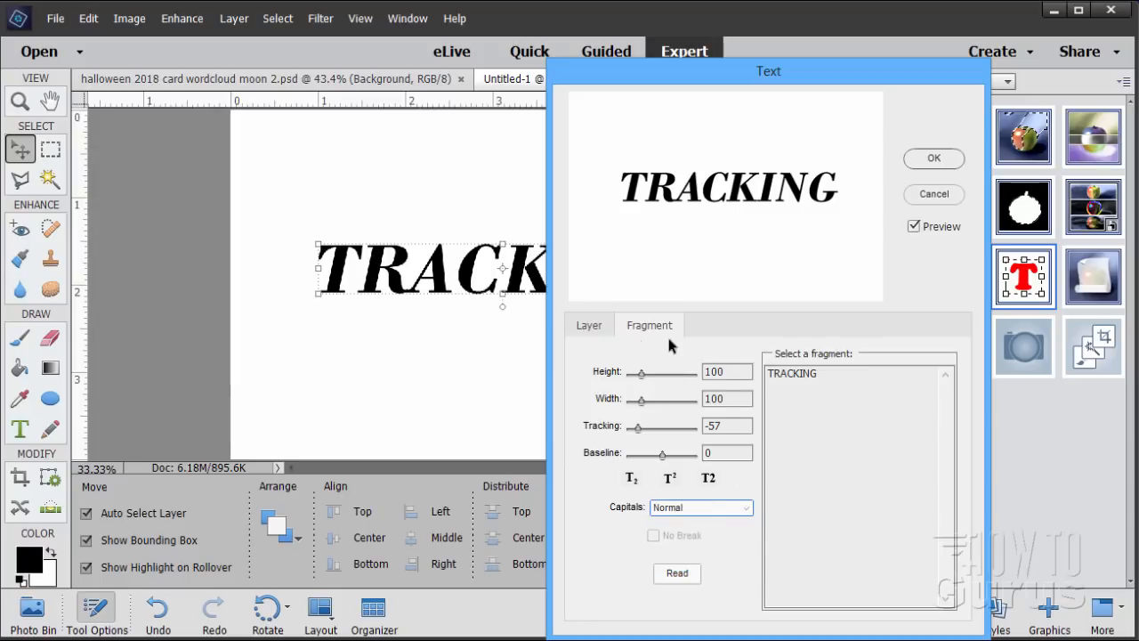
mouse_move(721, 92)
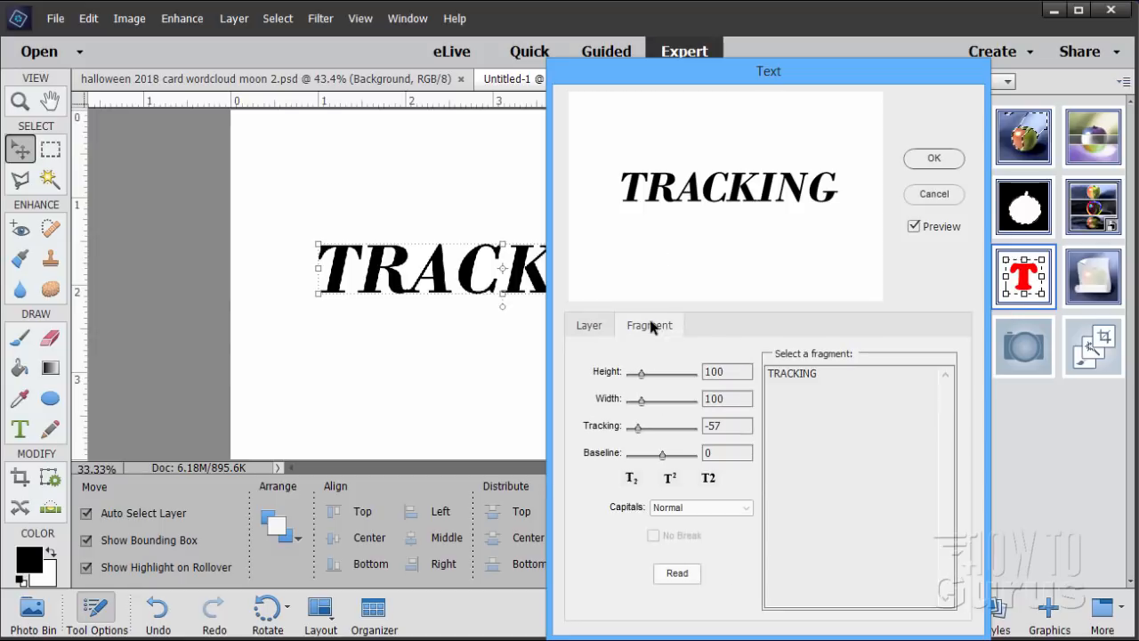
left_click(590, 324)
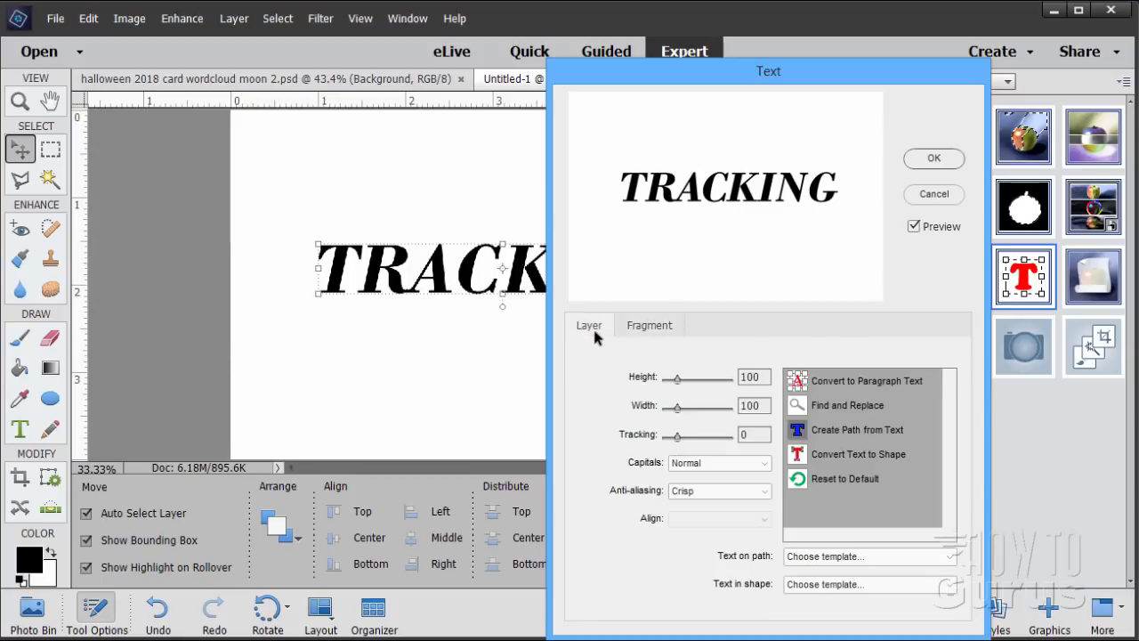
left_click(648, 324)
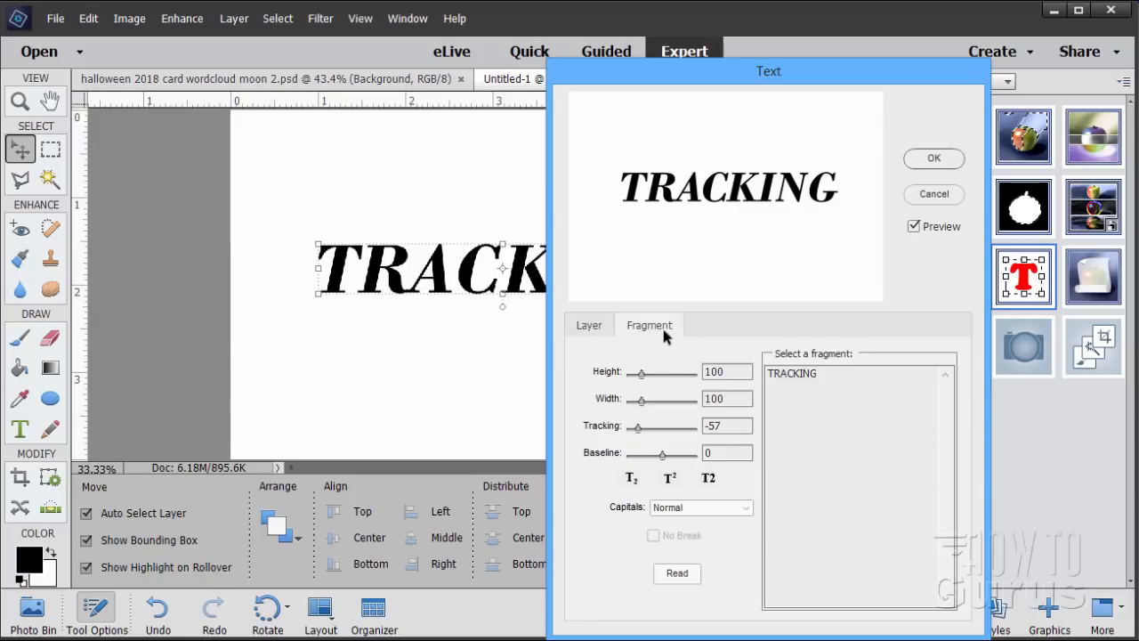
left_click(933, 157)
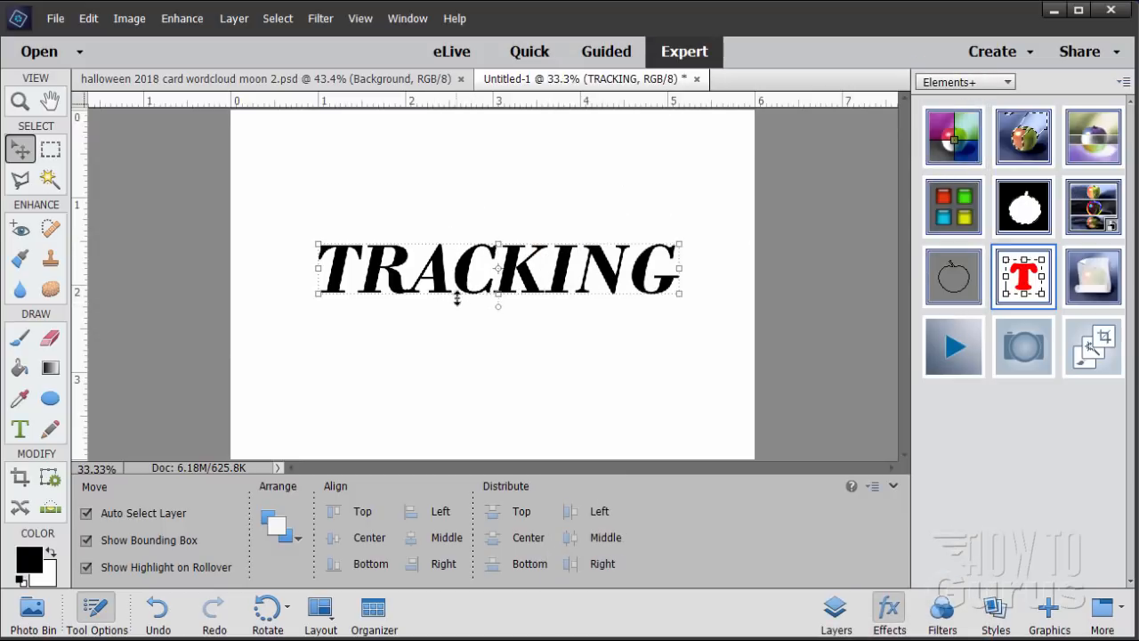
mouse_move(452, 322)
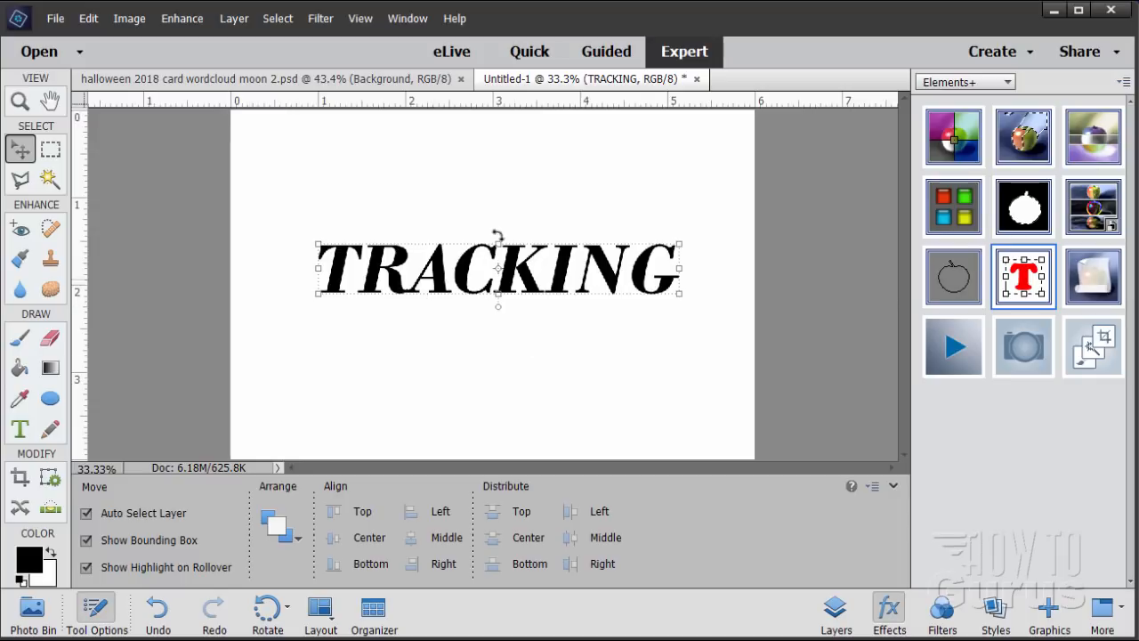
mouse_move(449, 327)
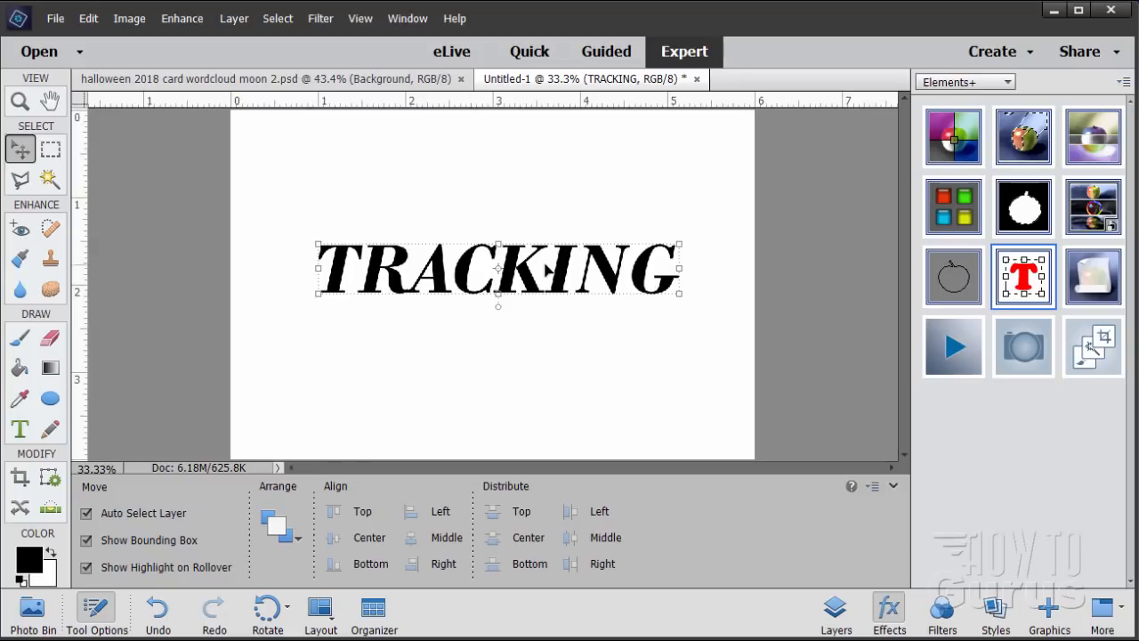
mouse_move(954, 281)
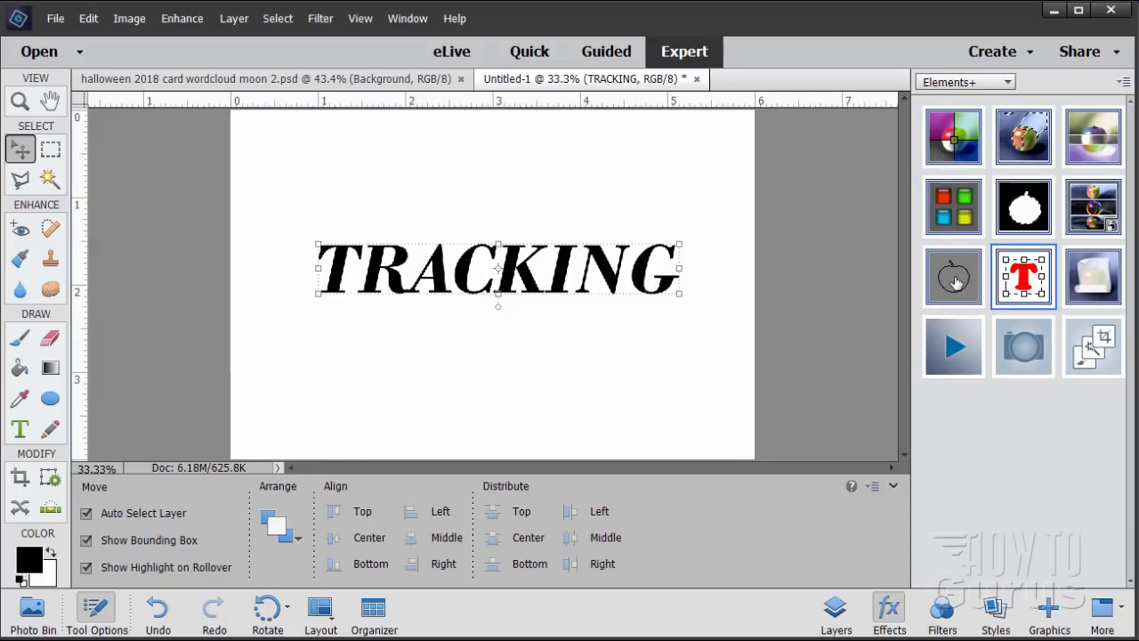
mouse_move(1072, 128)
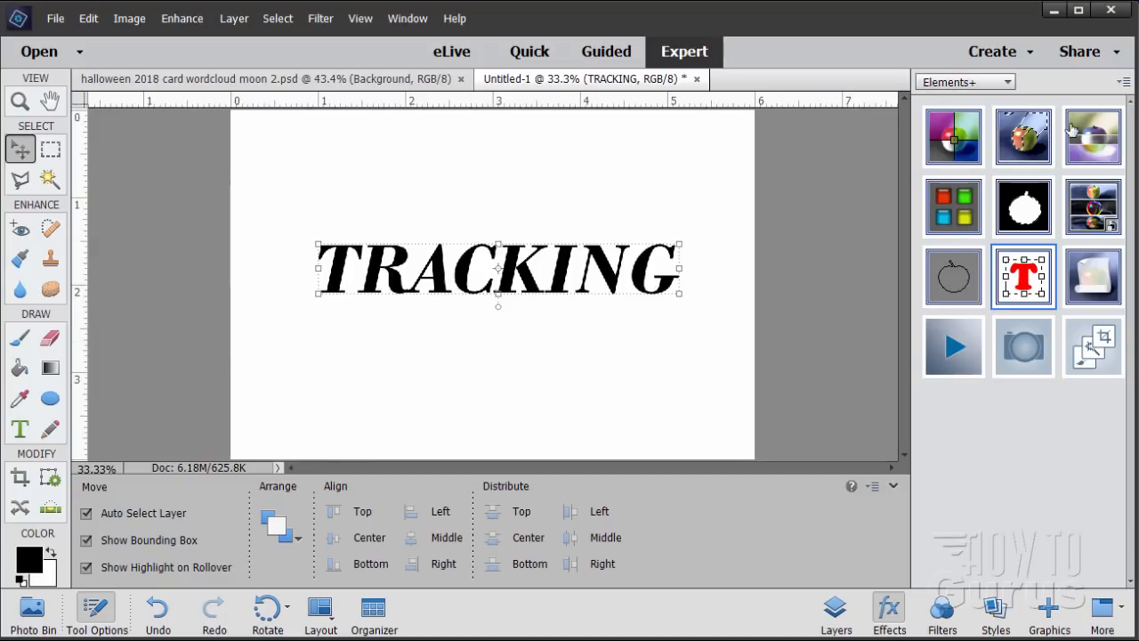
mouse_move(986, 274)
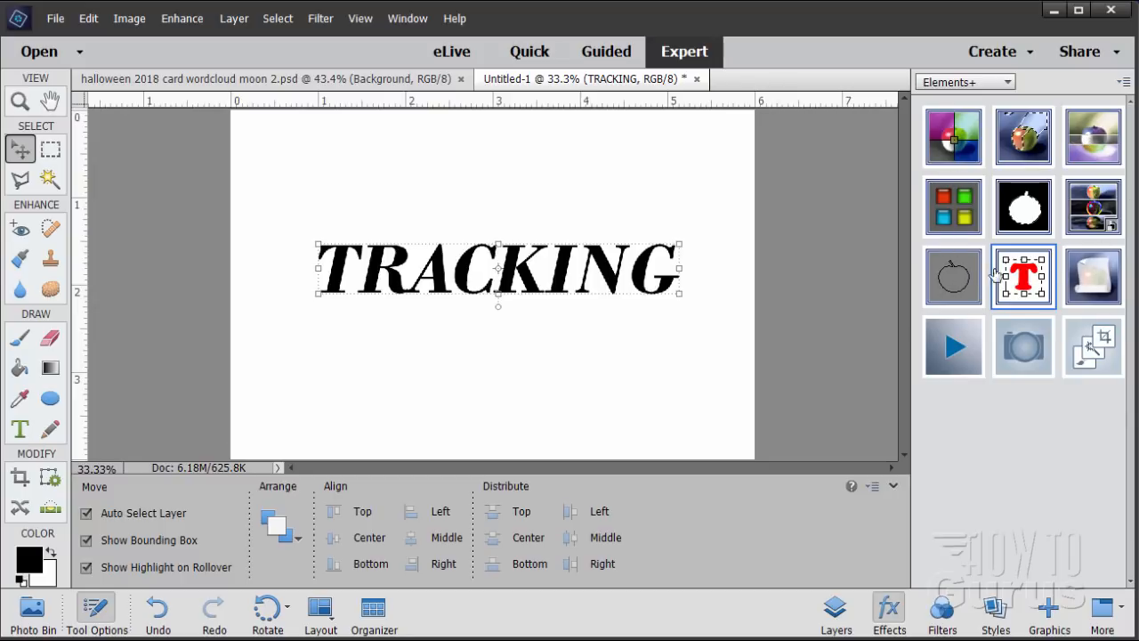
mouse_move(1015, 233)
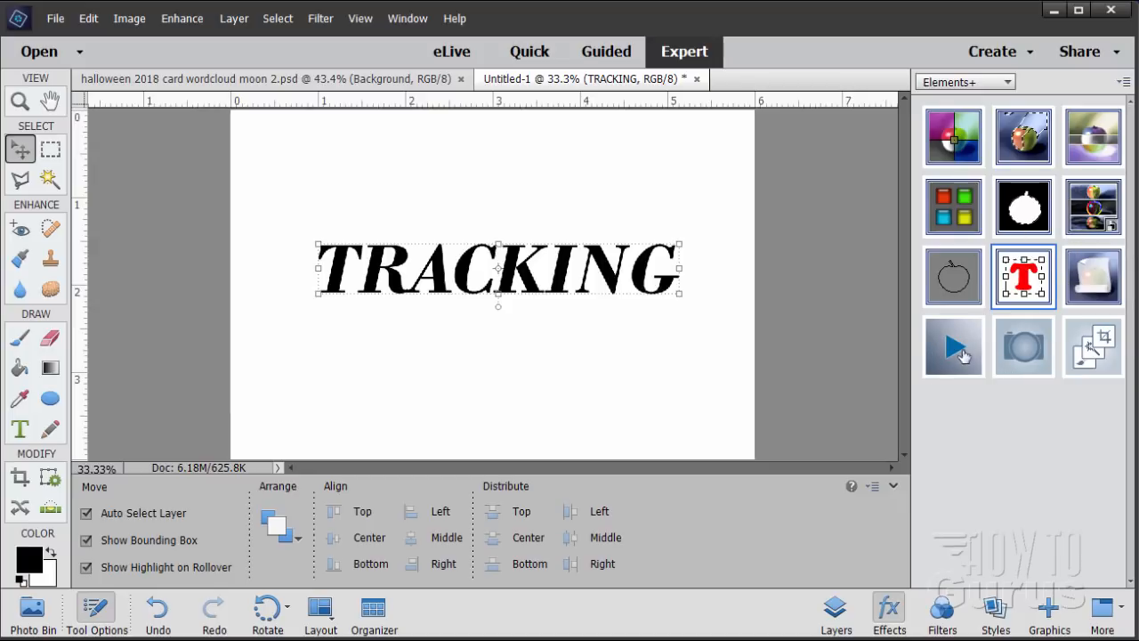
mouse_move(954, 345)
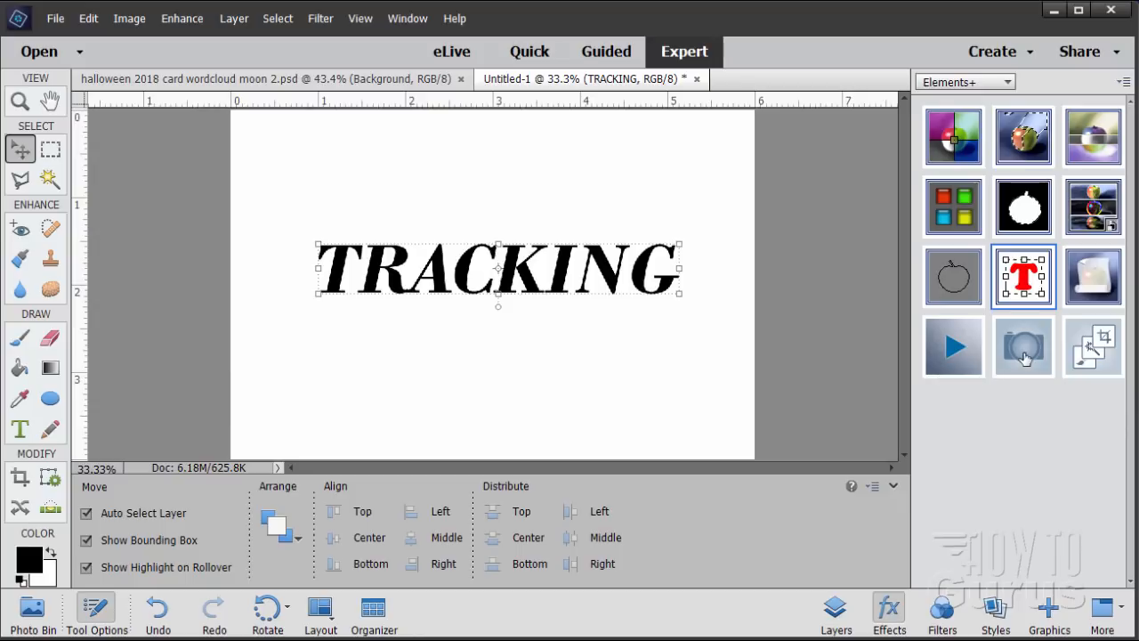
mouse_move(1023, 347)
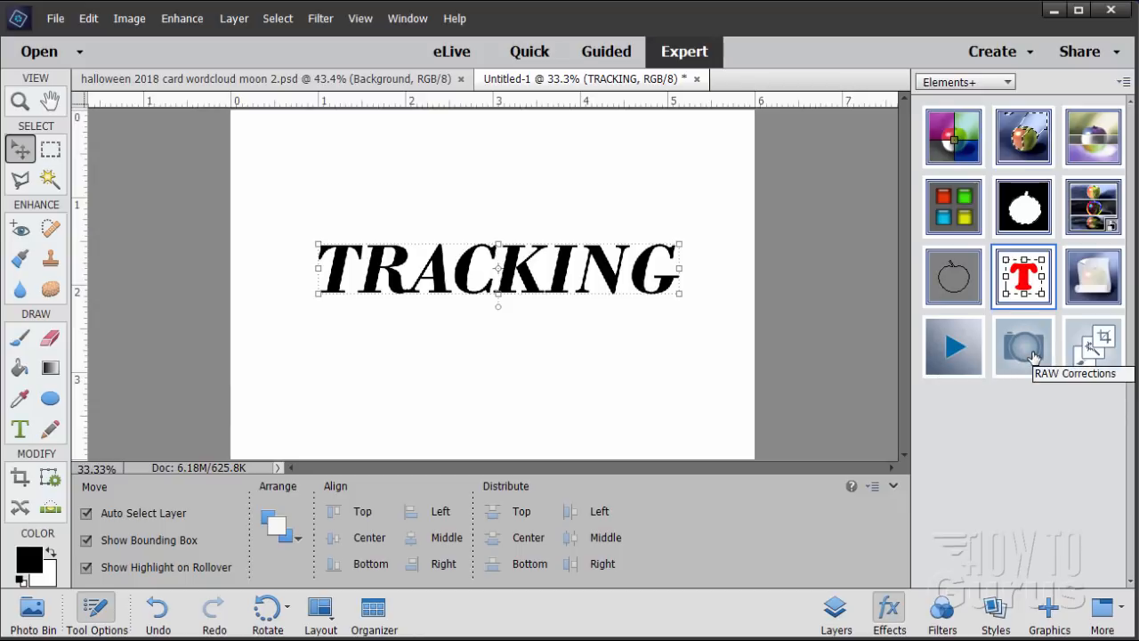
mouse_move(1019, 359)
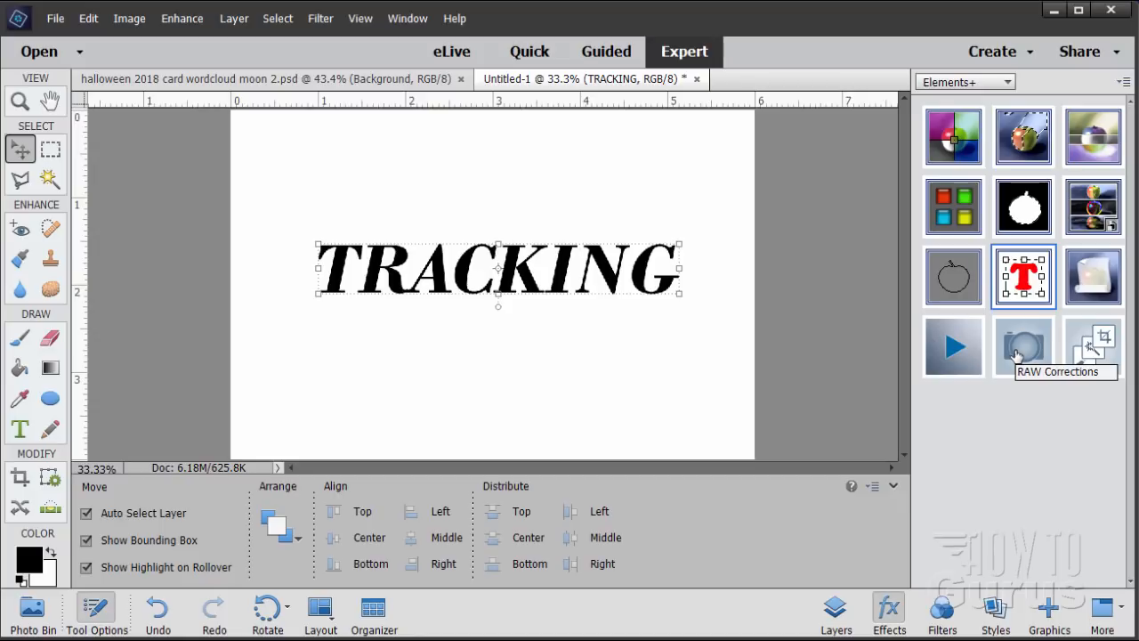
mouse_move(1054, 342)
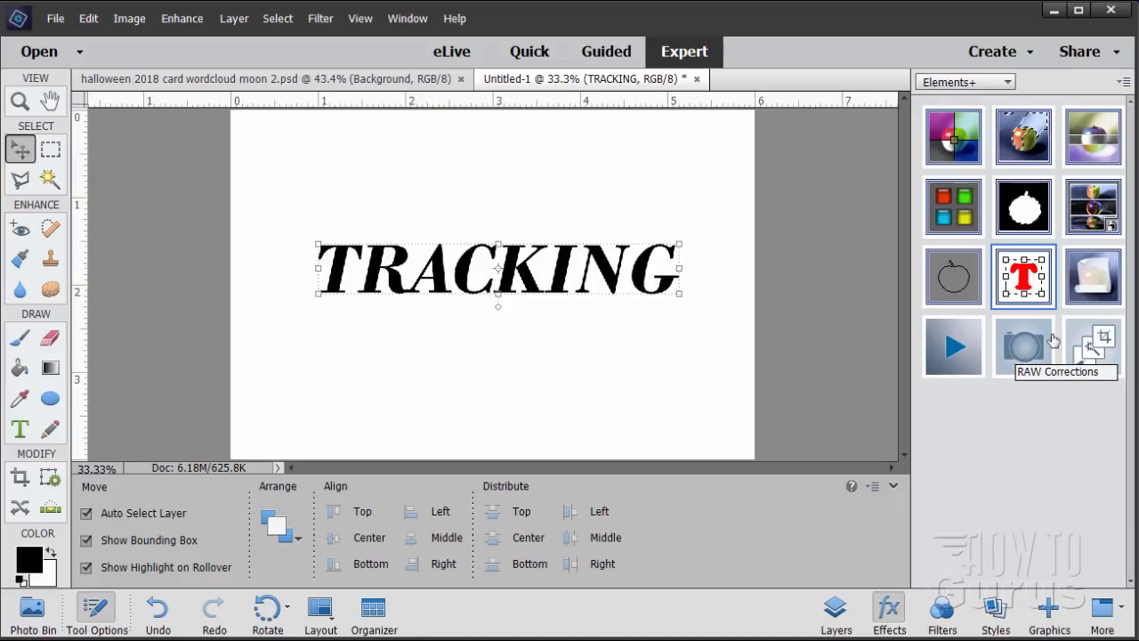
mouse_move(1100, 374)
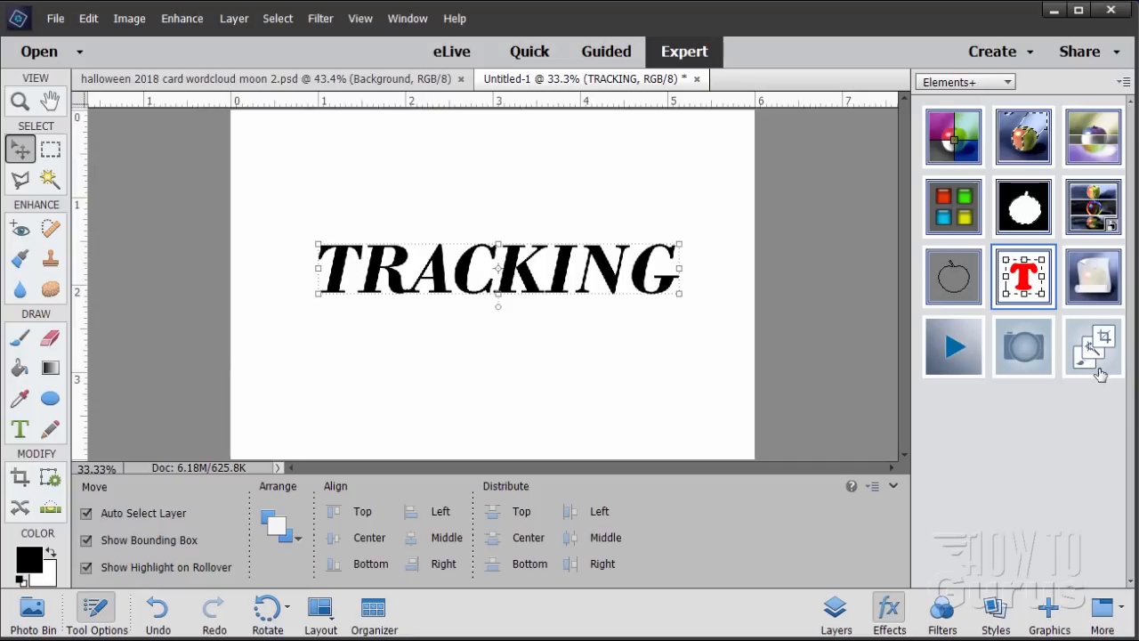
mouse_move(1093, 347)
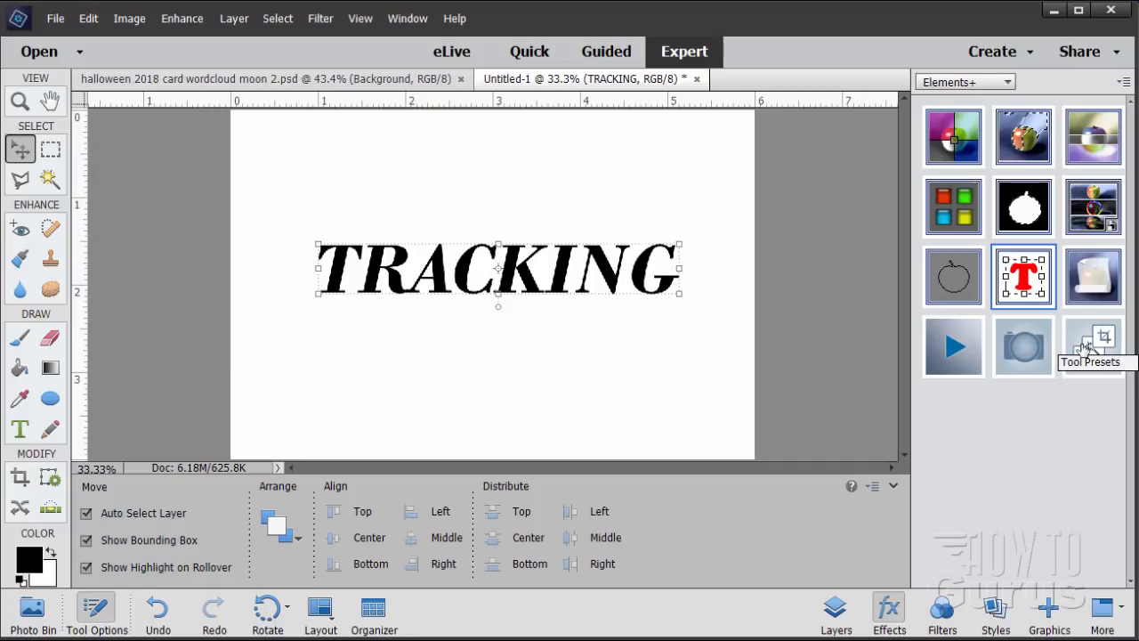
mouse_move(673, 397)
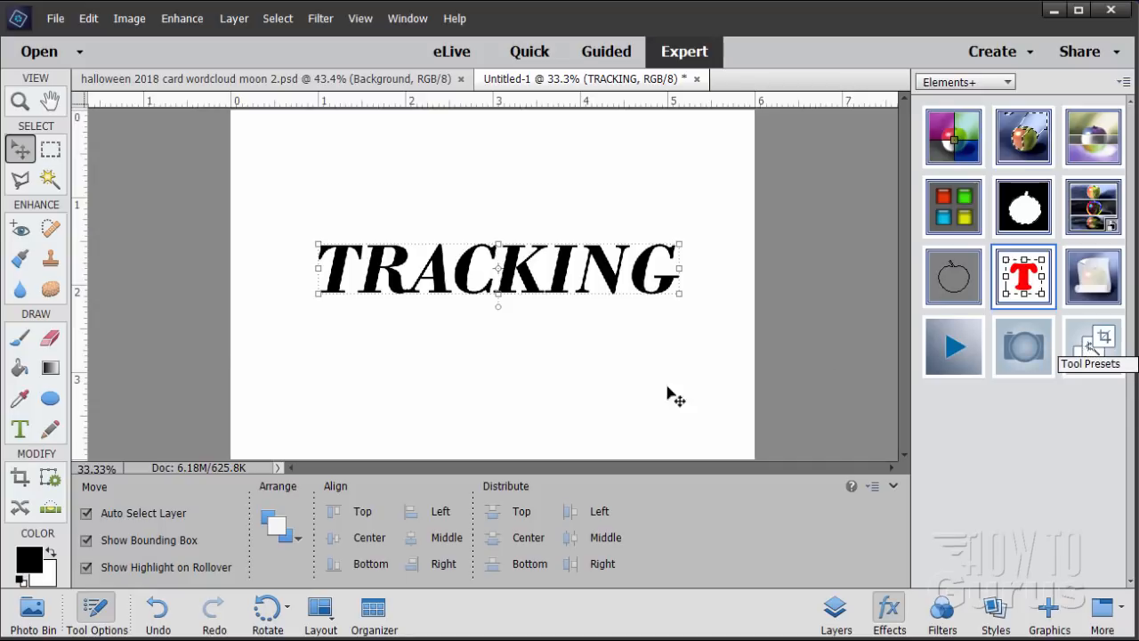
mouse_move(28, 175)
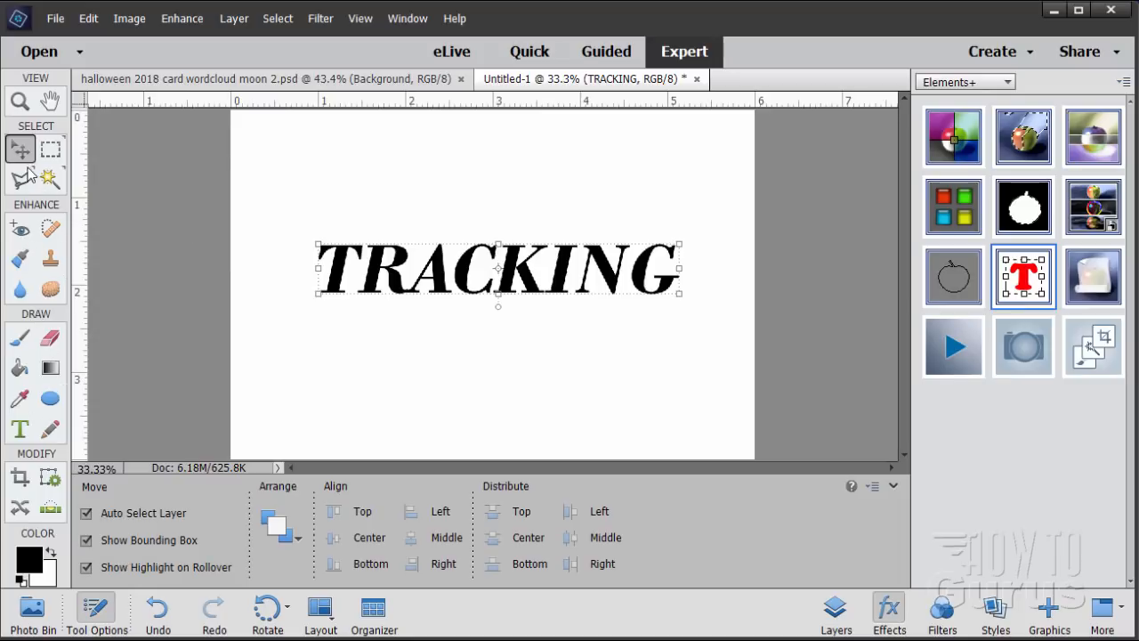
mouse_move(21, 267)
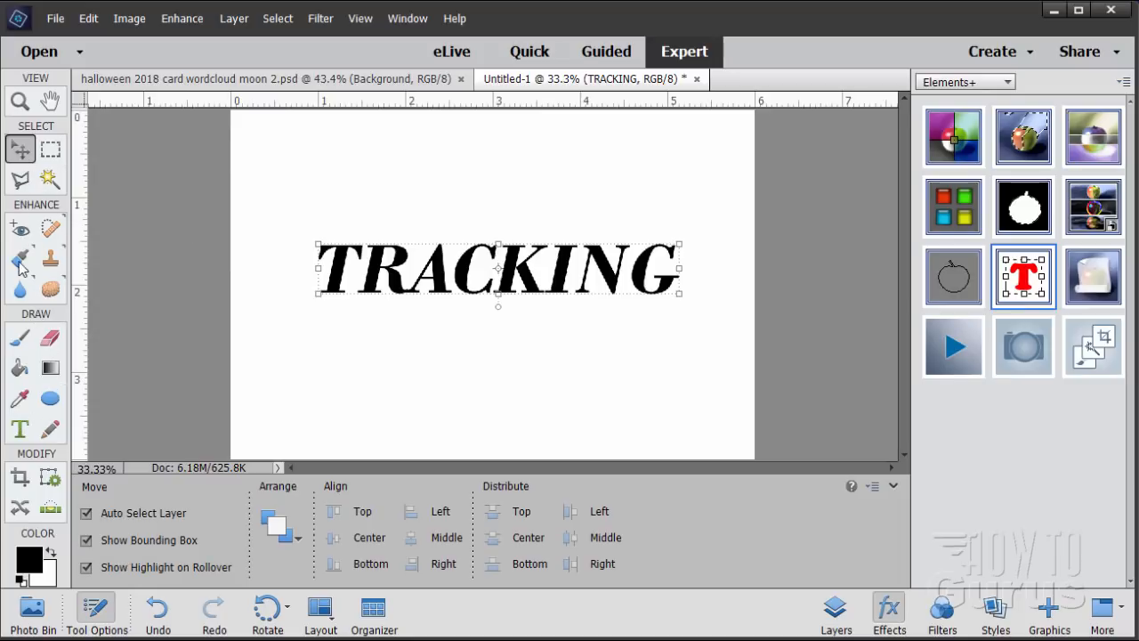
Select the Smart Brush and then the Clone Stamp tool, leaving TRACKING unchanged.
left_click(20, 258)
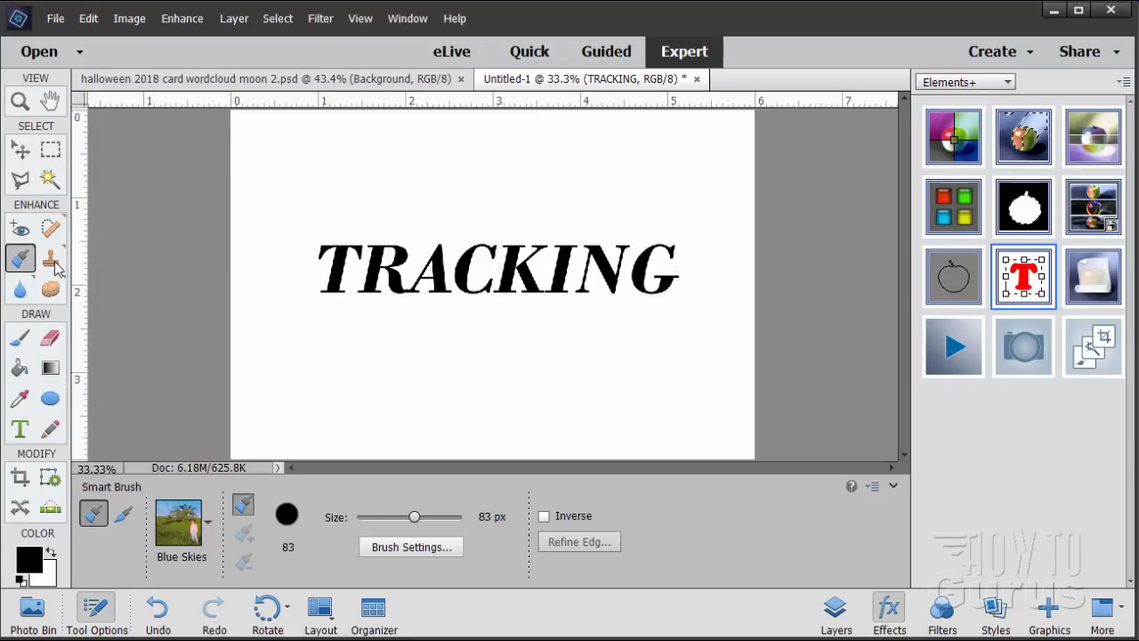
left_click(50, 259)
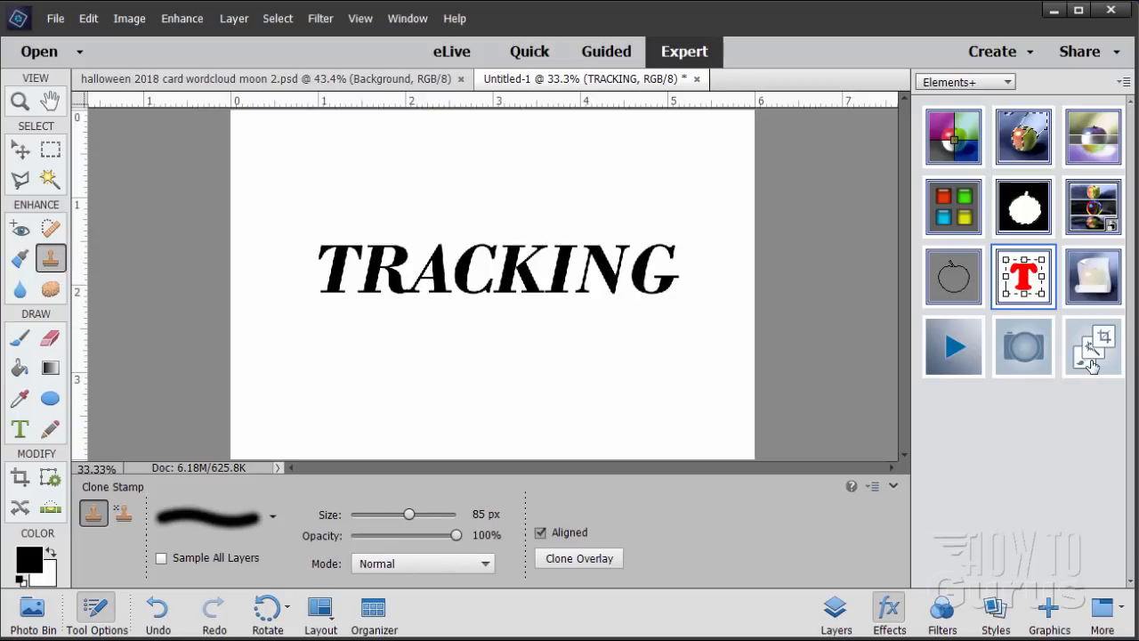
mouse_move(1093, 348)
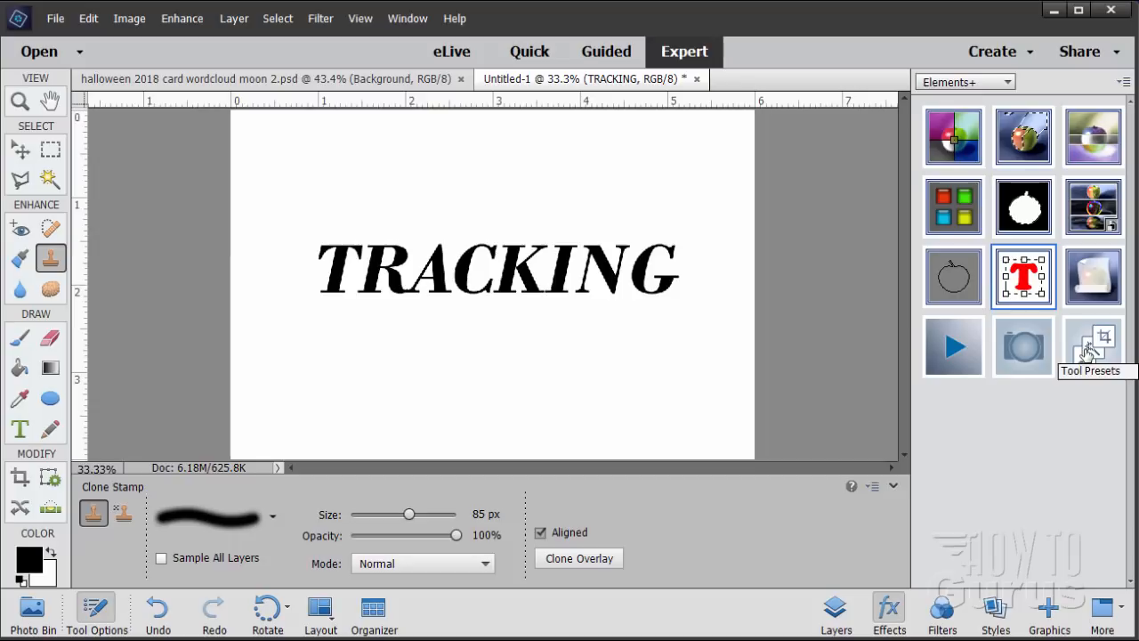
mouse_move(121, 538)
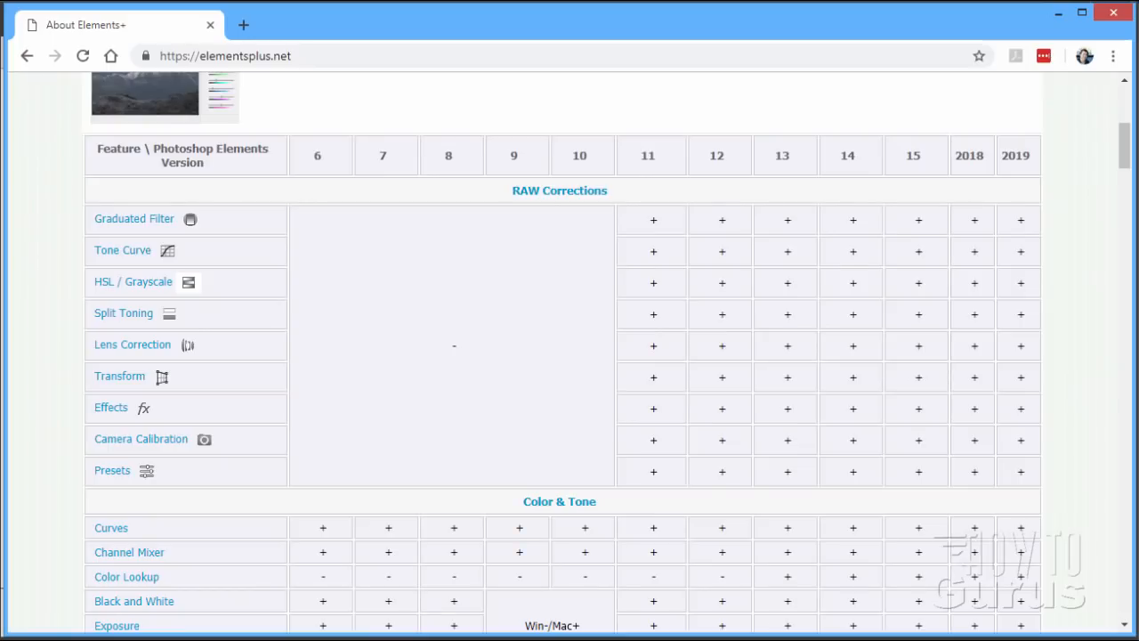
mouse_move(559, 190)
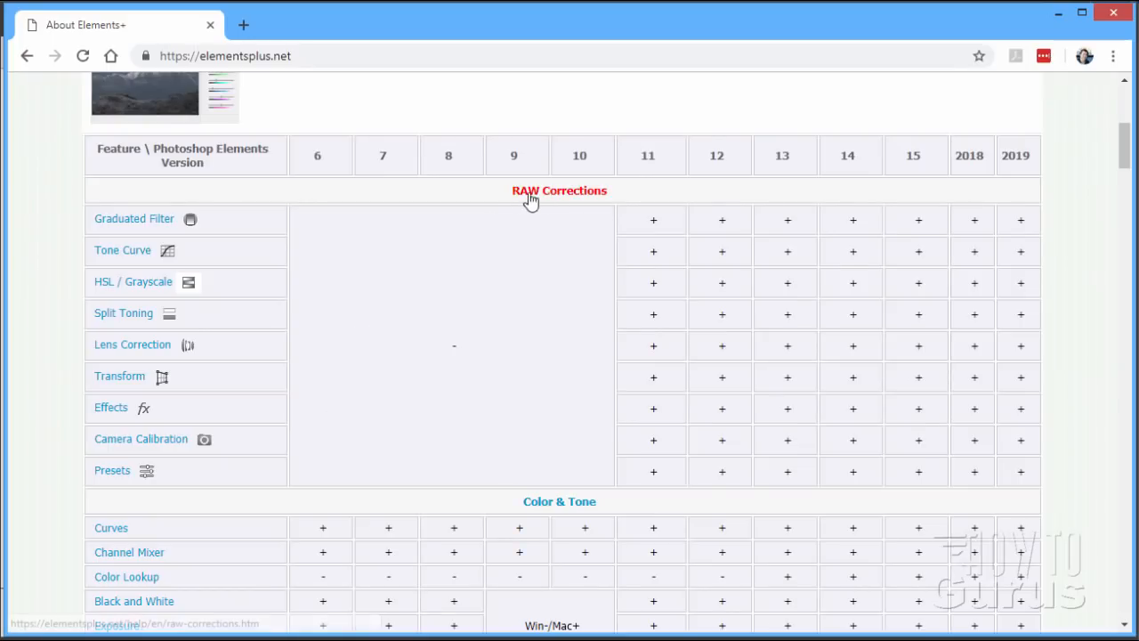
mouse_move(584, 199)
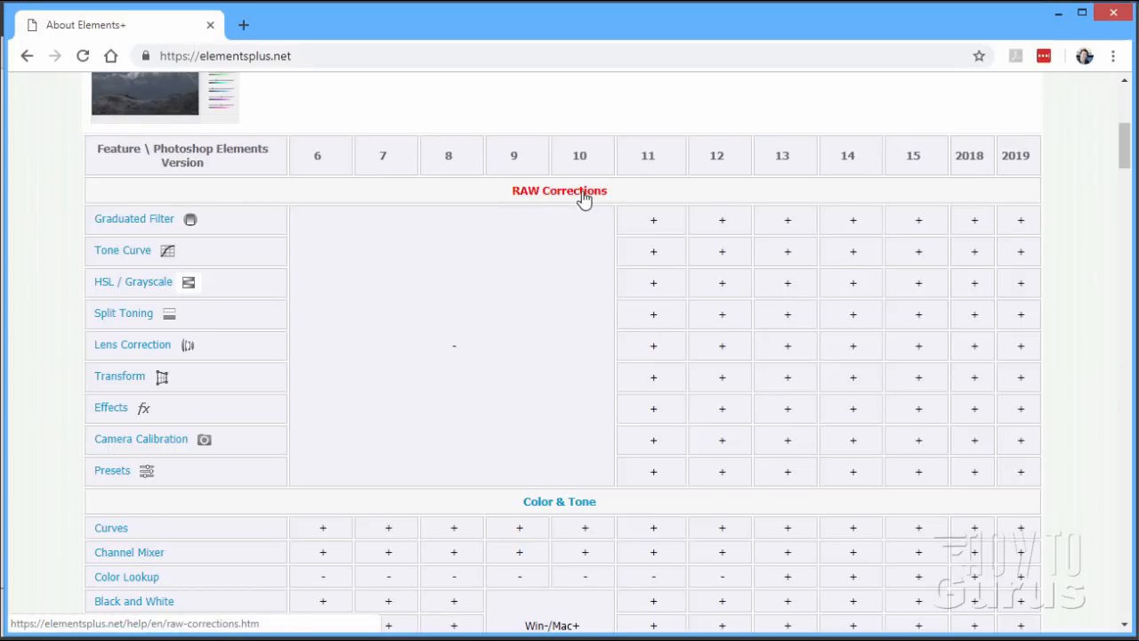
mouse_move(673, 174)
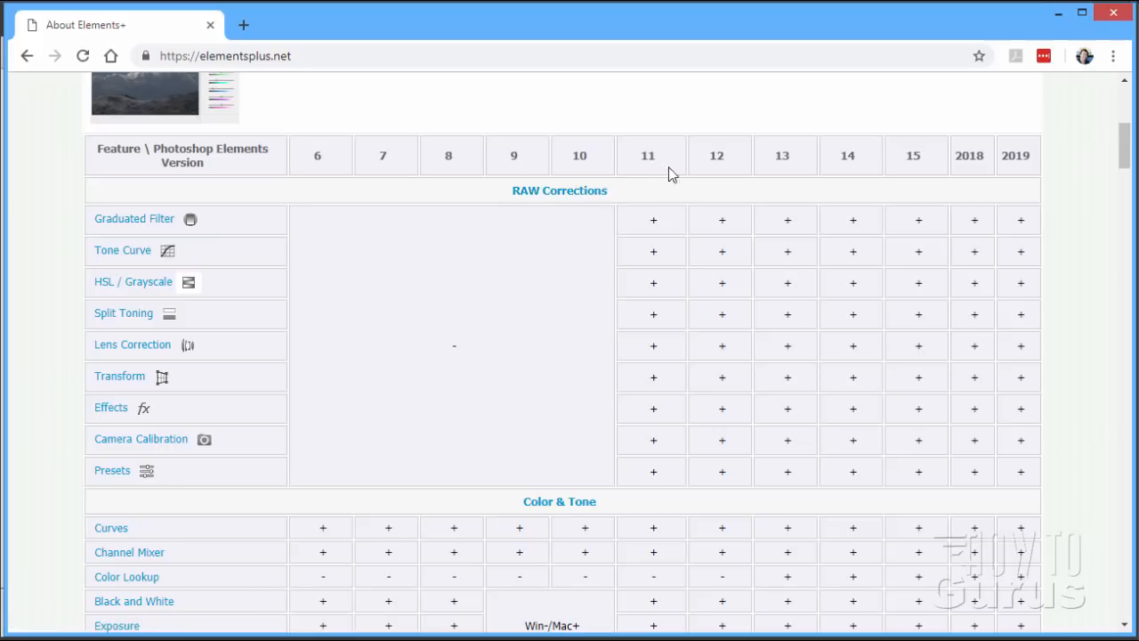
mouse_move(952, 210)
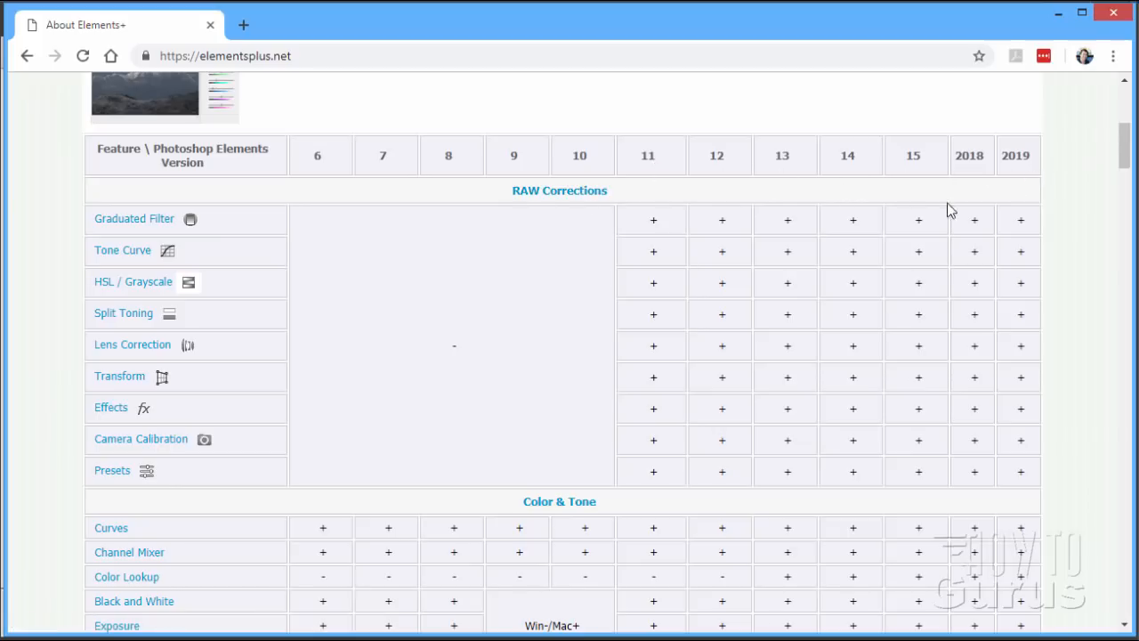
mouse_move(1018, 384)
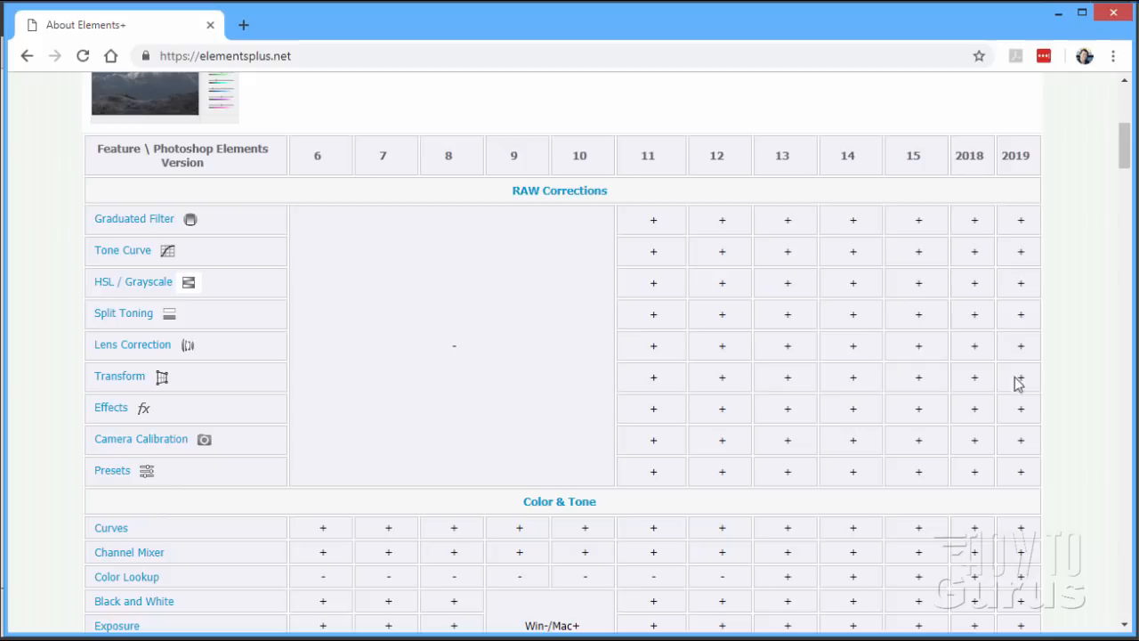
mouse_move(1004, 324)
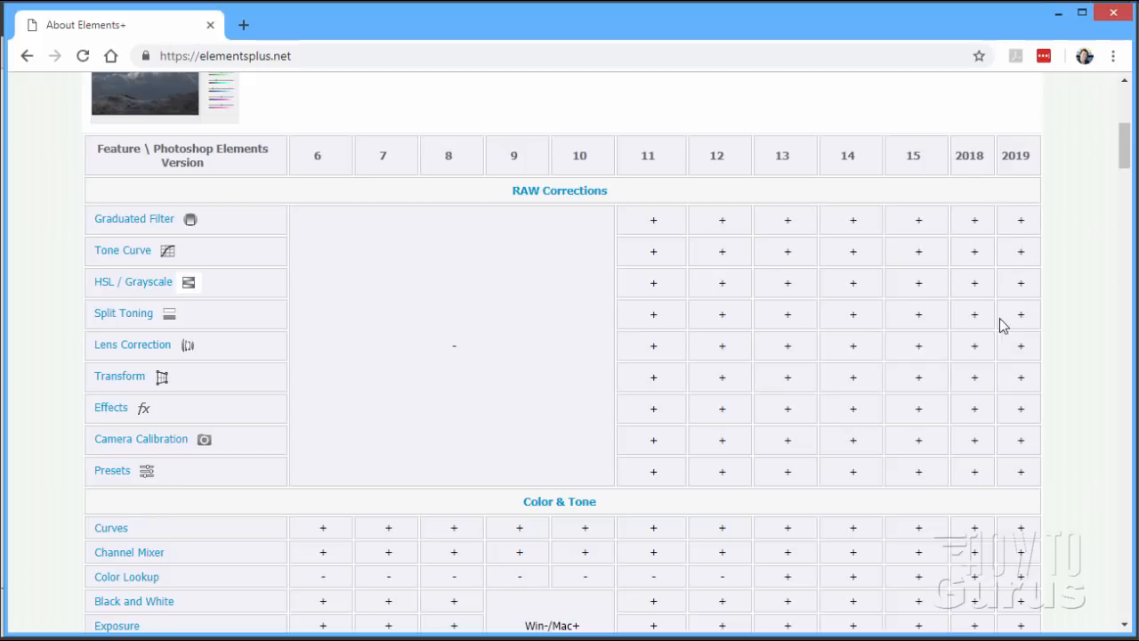
mouse_move(1025, 187)
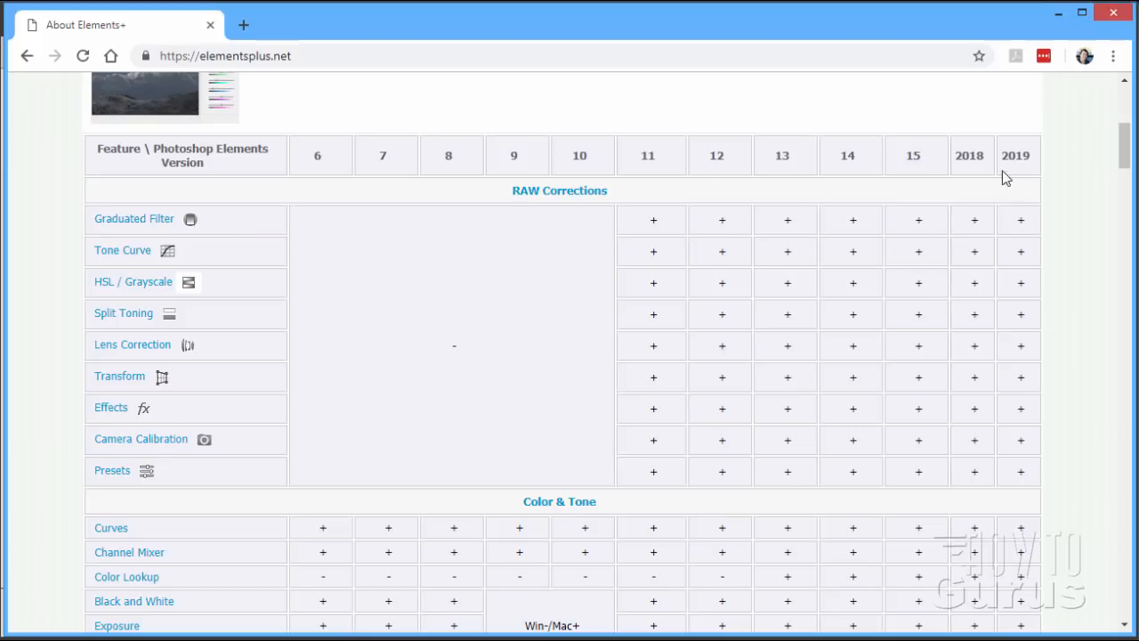
mouse_move(1024, 164)
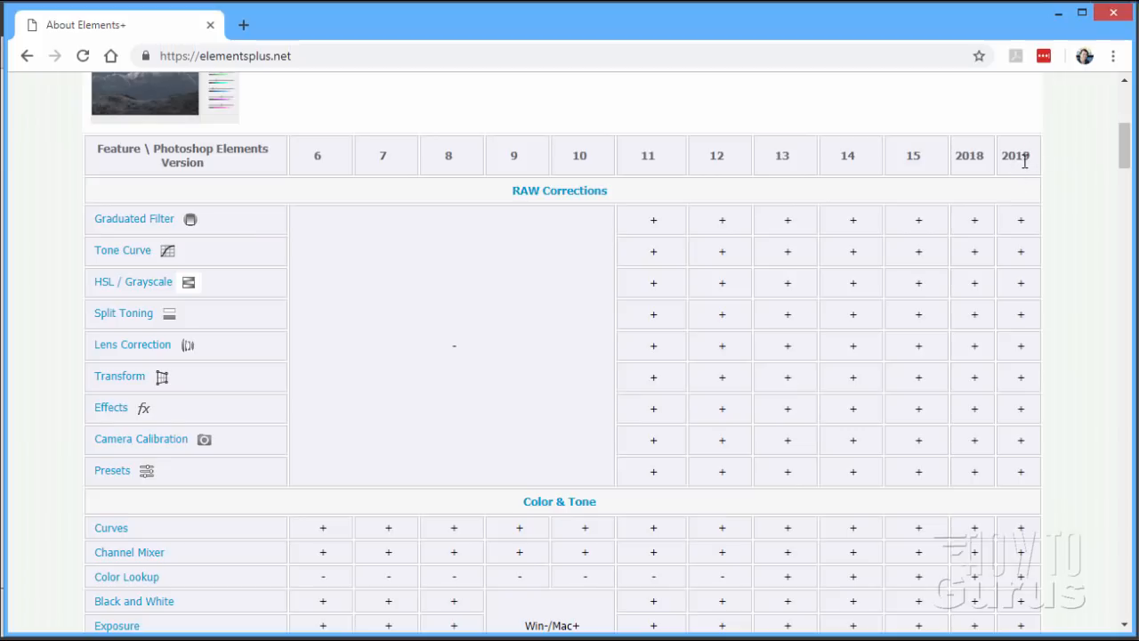
mouse_move(1028, 267)
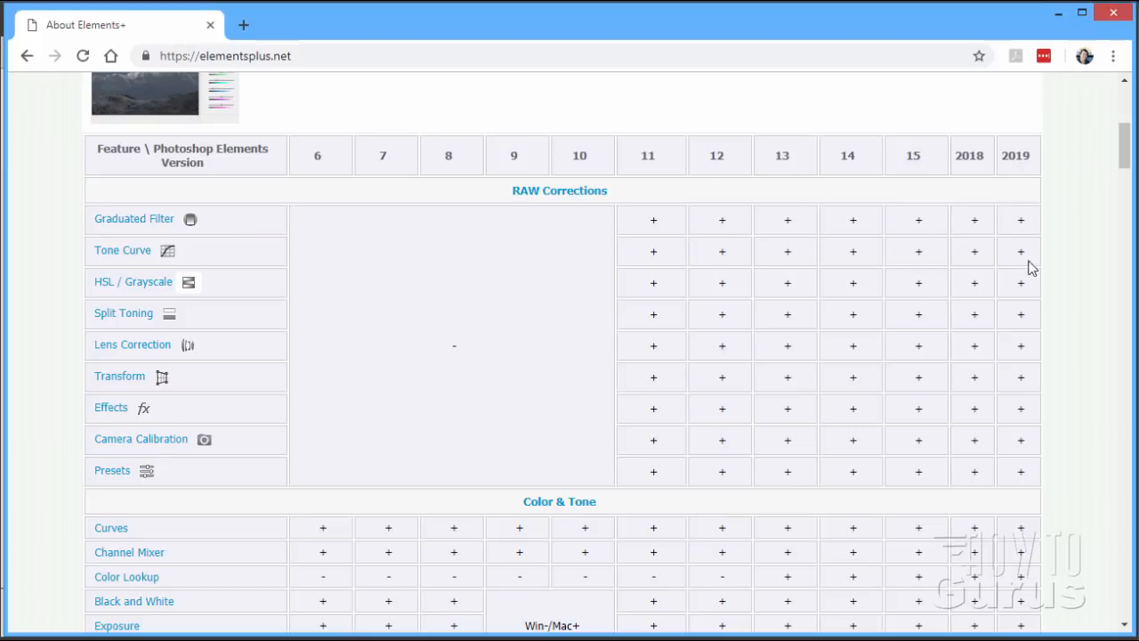
mouse_move(1022, 178)
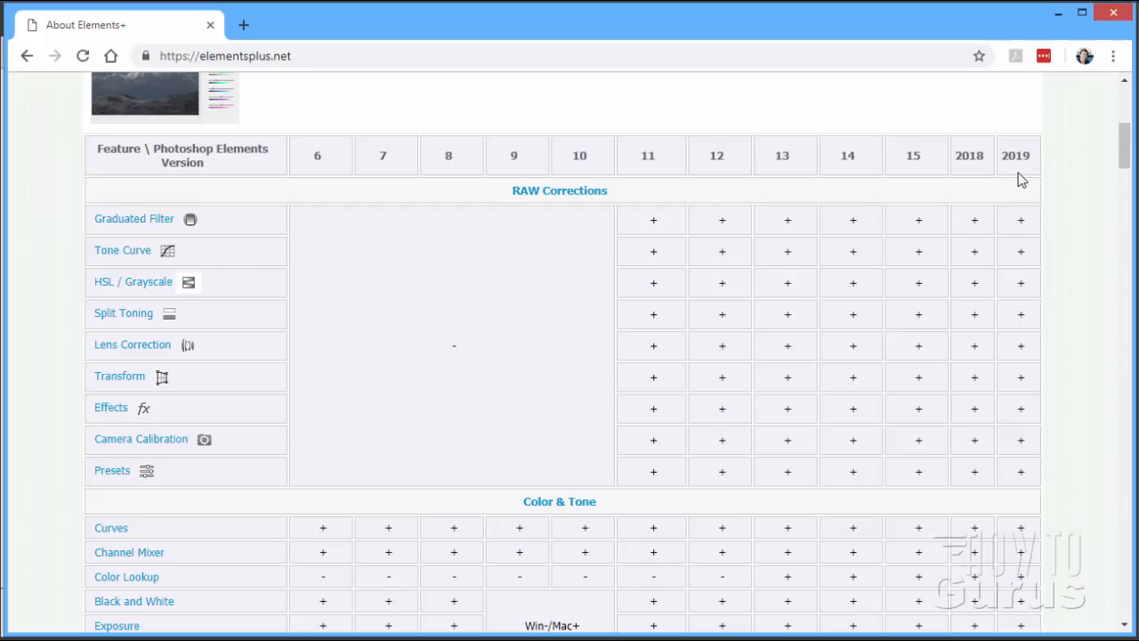
mouse_move(931, 149)
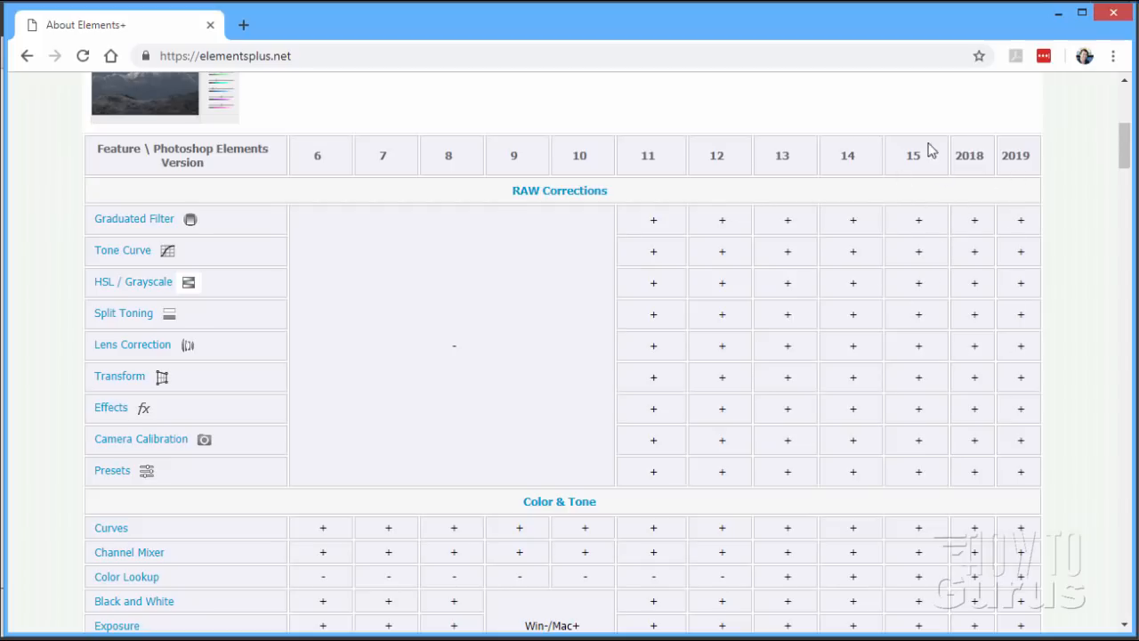
mouse_move(915, 171)
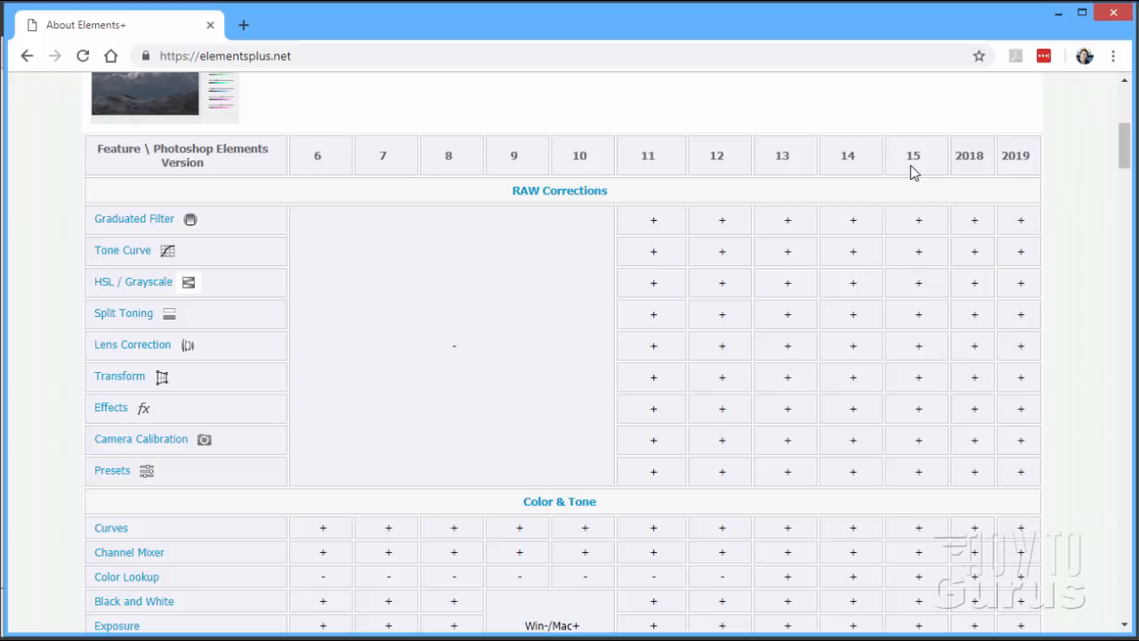
mouse_move(923, 164)
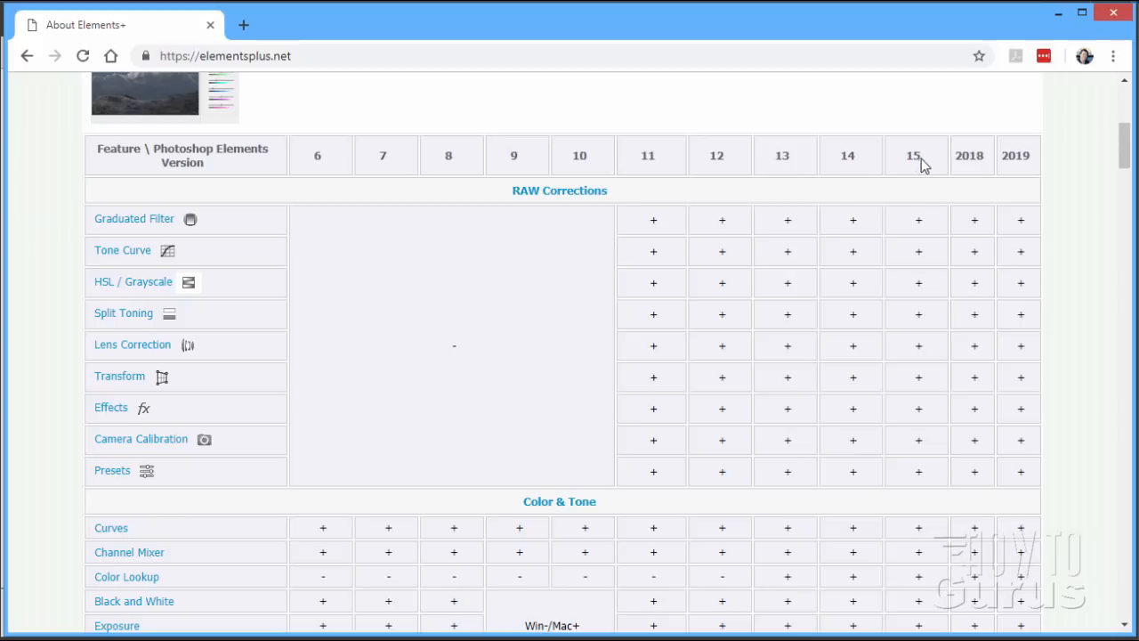
Scroll to the introduction at the top of the About Elements+ page.
scroll("up", 3)
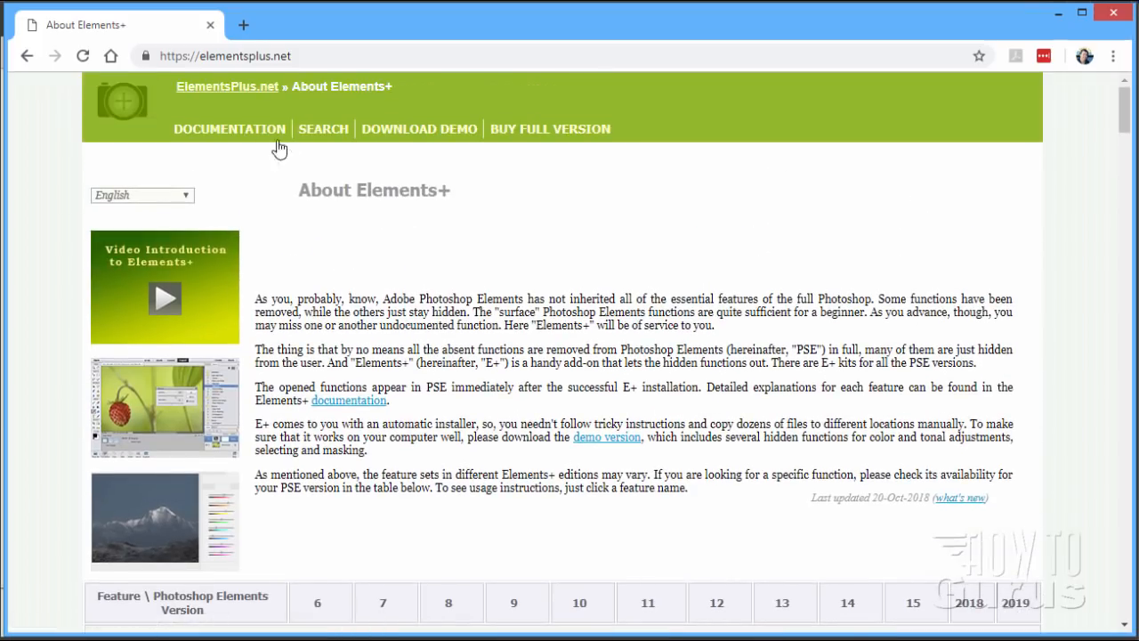
mouse_move(249, 62)
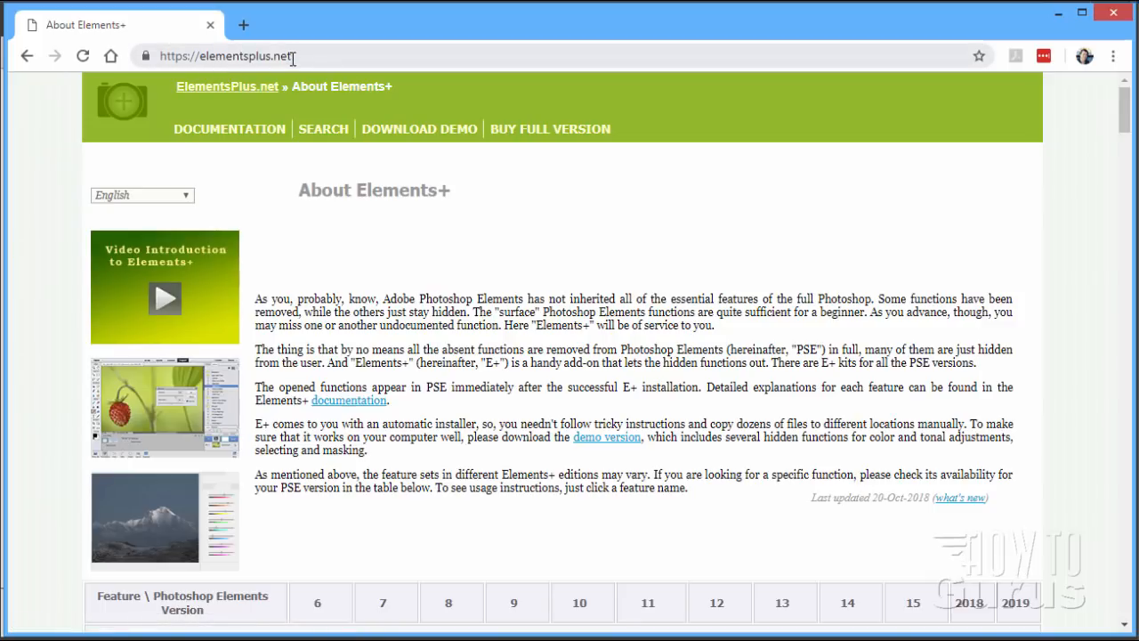
mouse_move(170, 73)
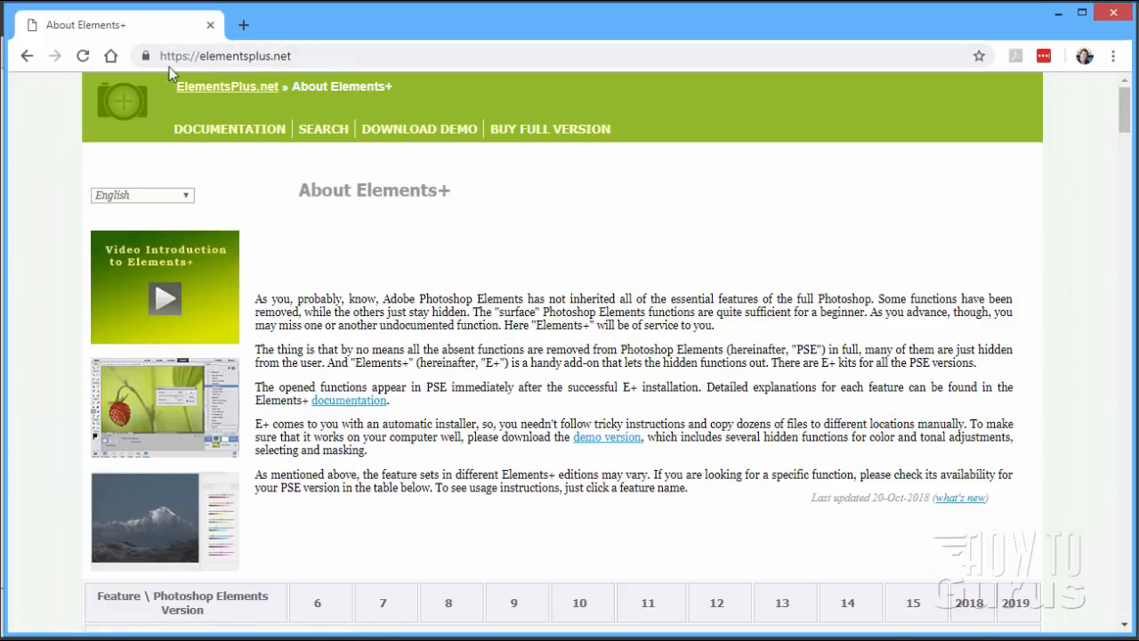
mouse_move(454, 112)
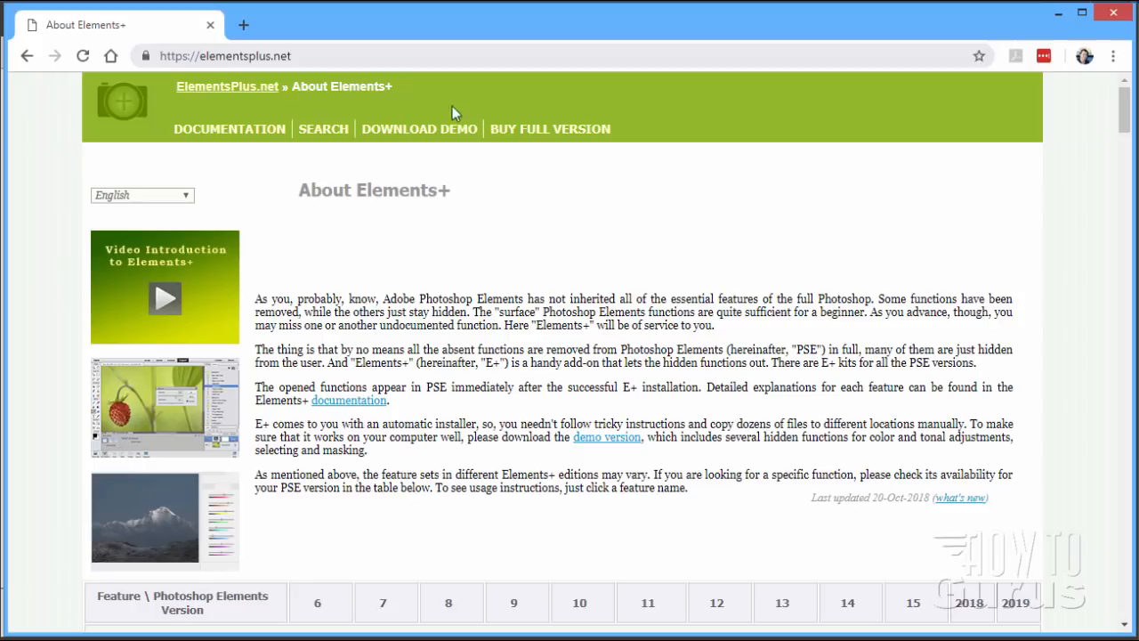
mouse_move(899, 527)
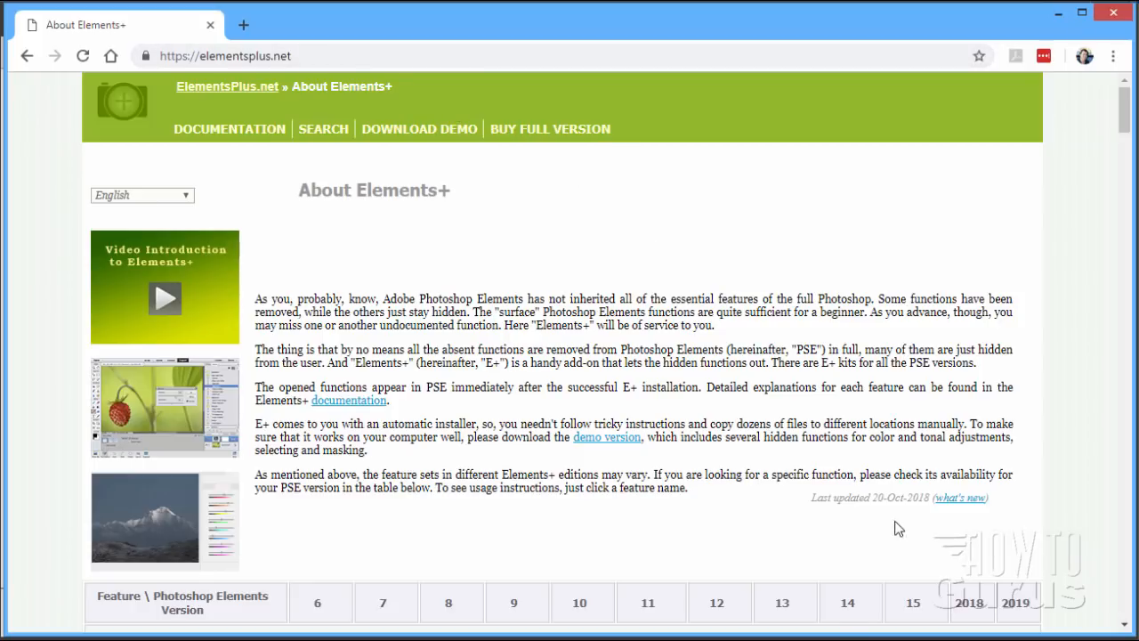
View the Elements+ v.11 new features page, go back and scroll to the comparison table.
left_click(956, 498)
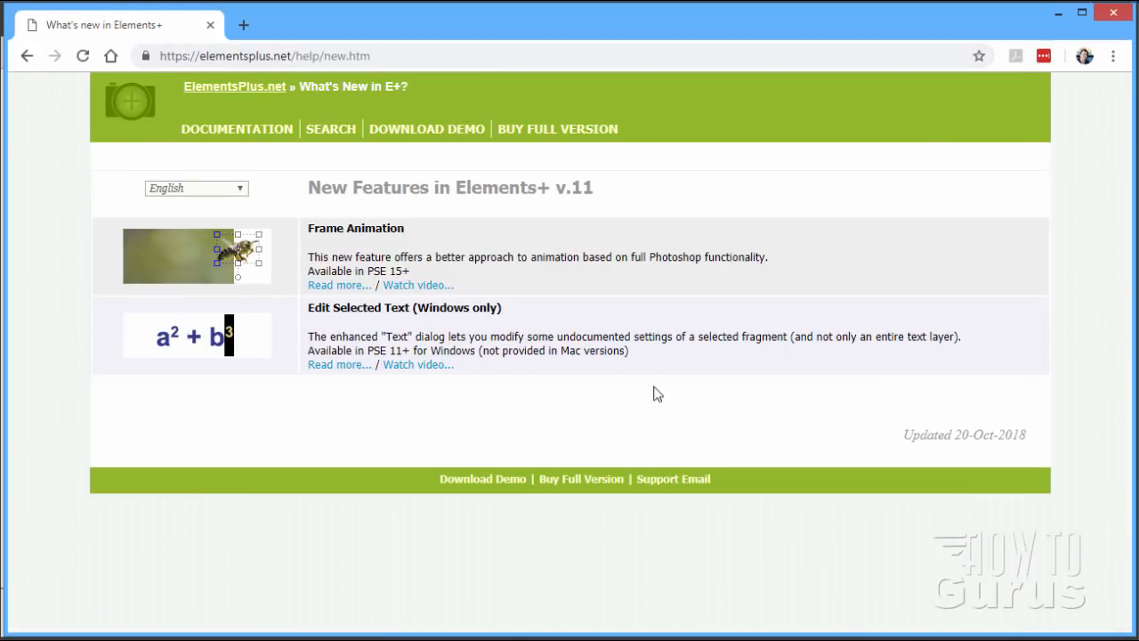
mouse_move(373, 399)
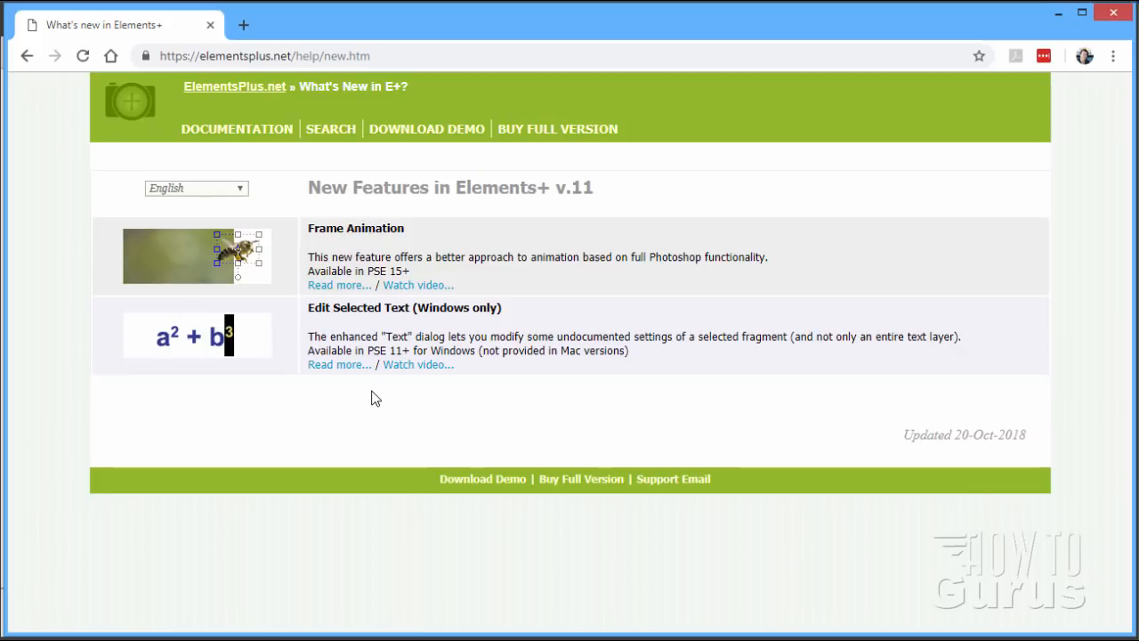
mouse_move(431, 347)
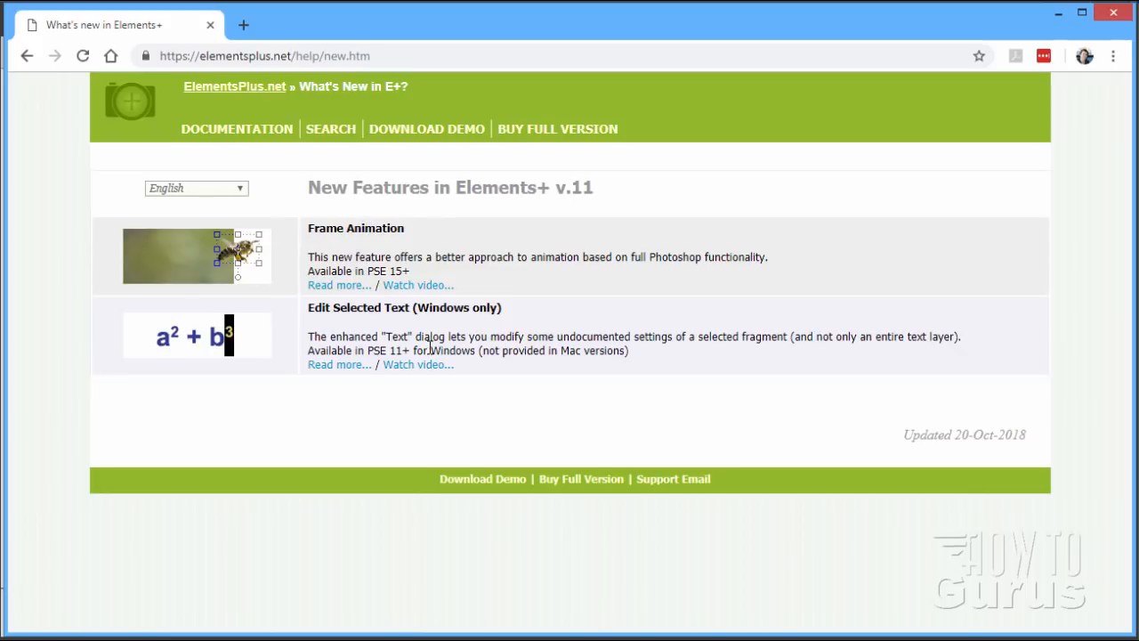
mouse_move(490, 352)
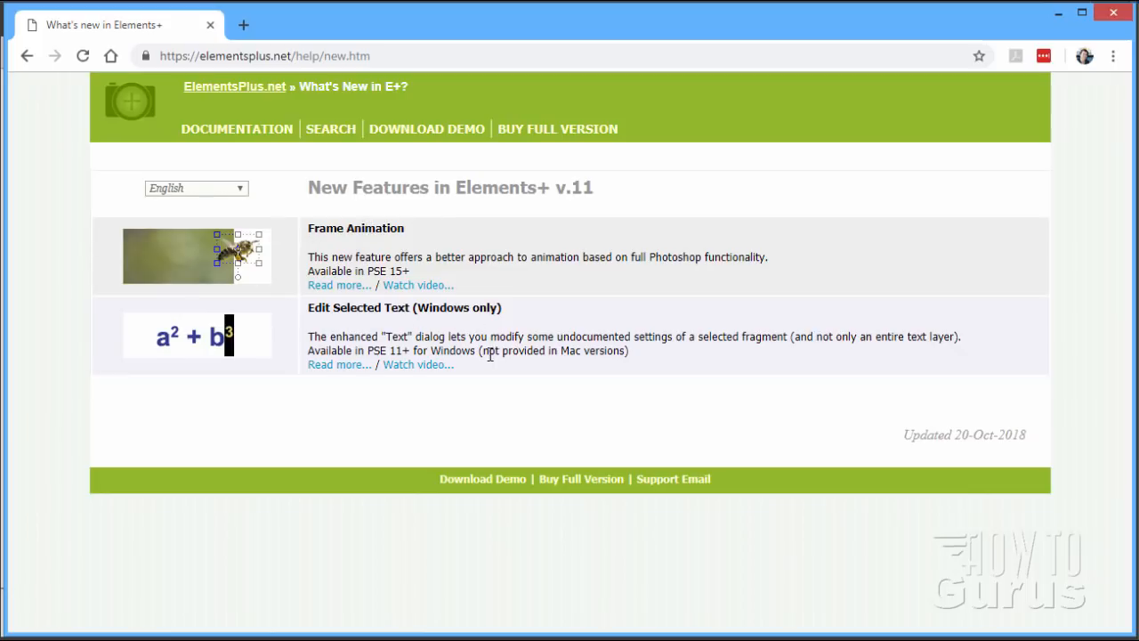
left_click(235, 85)
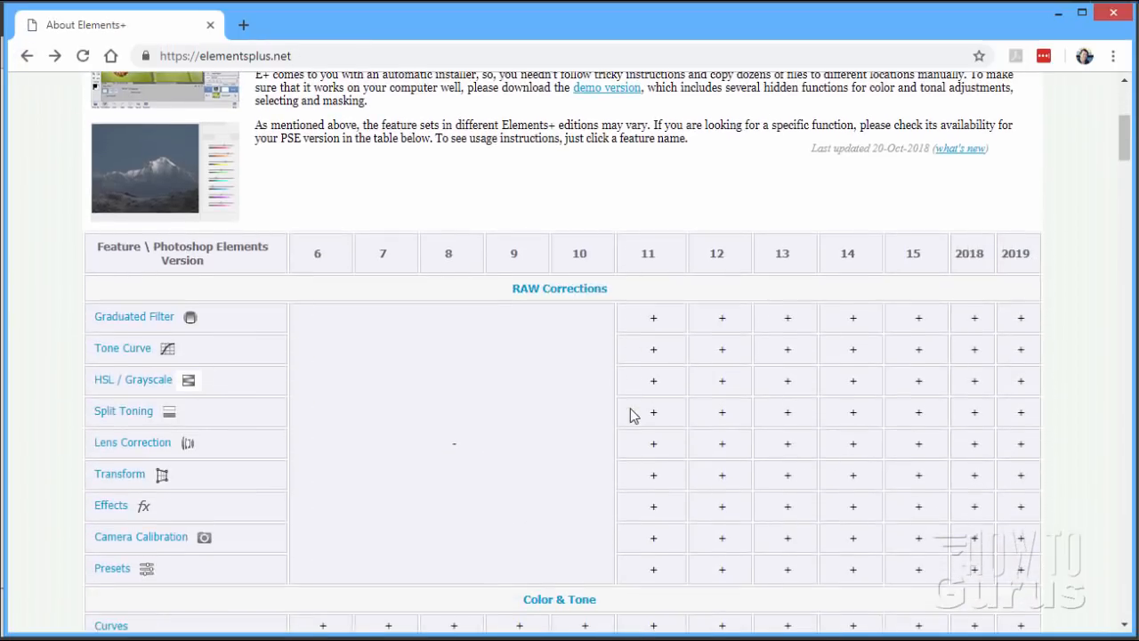
scroll("down", 3)
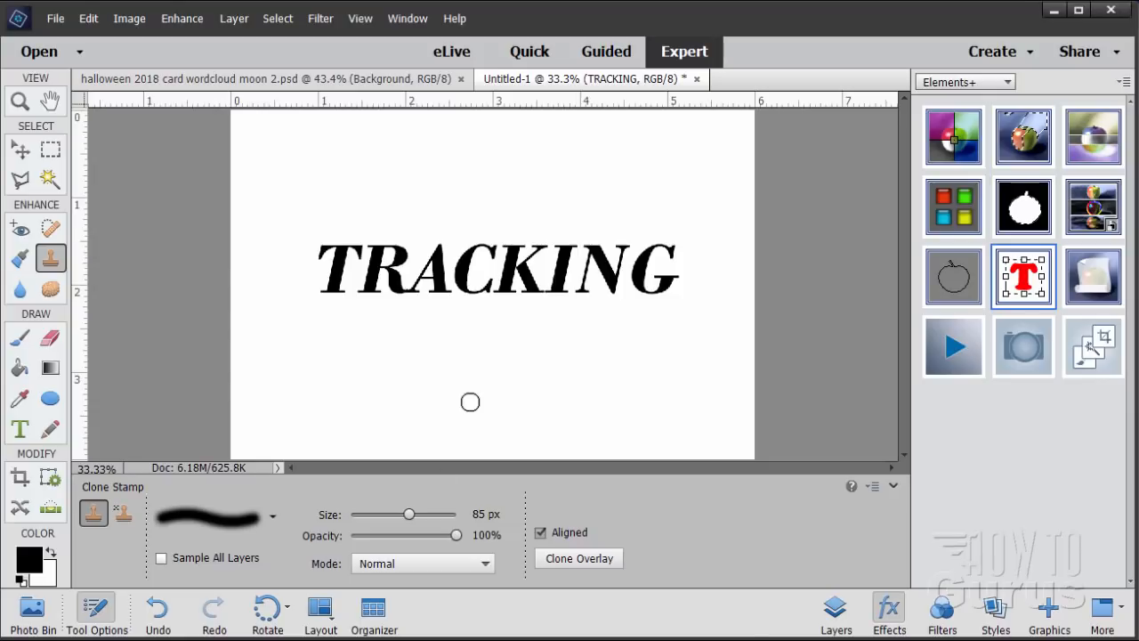
mouse_move(374, 609)
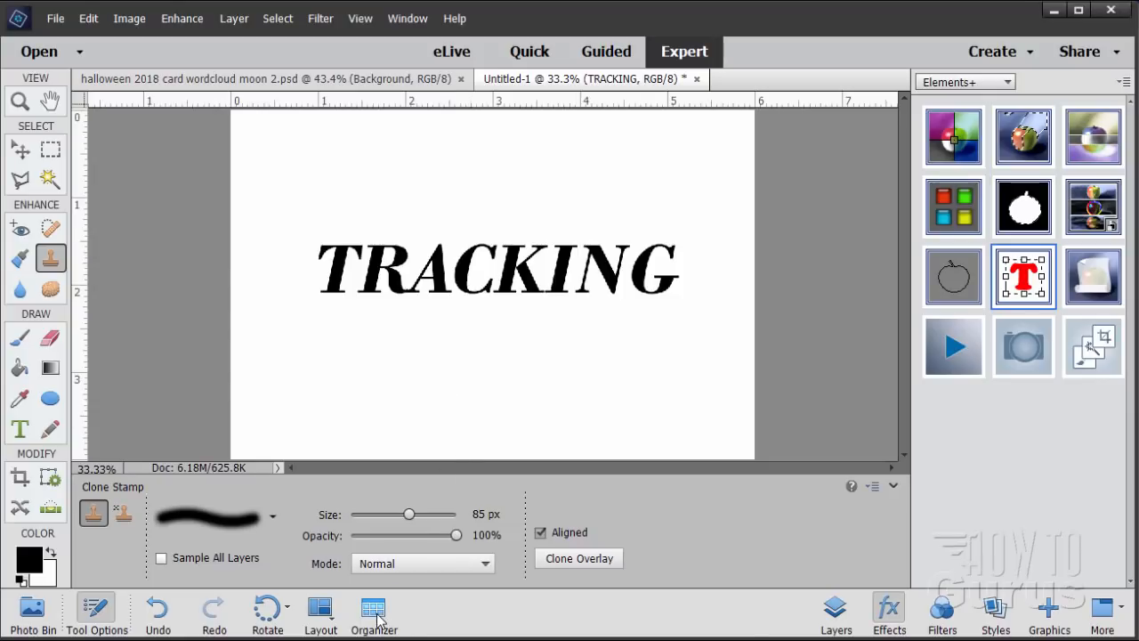
mouse_move(374, 614)
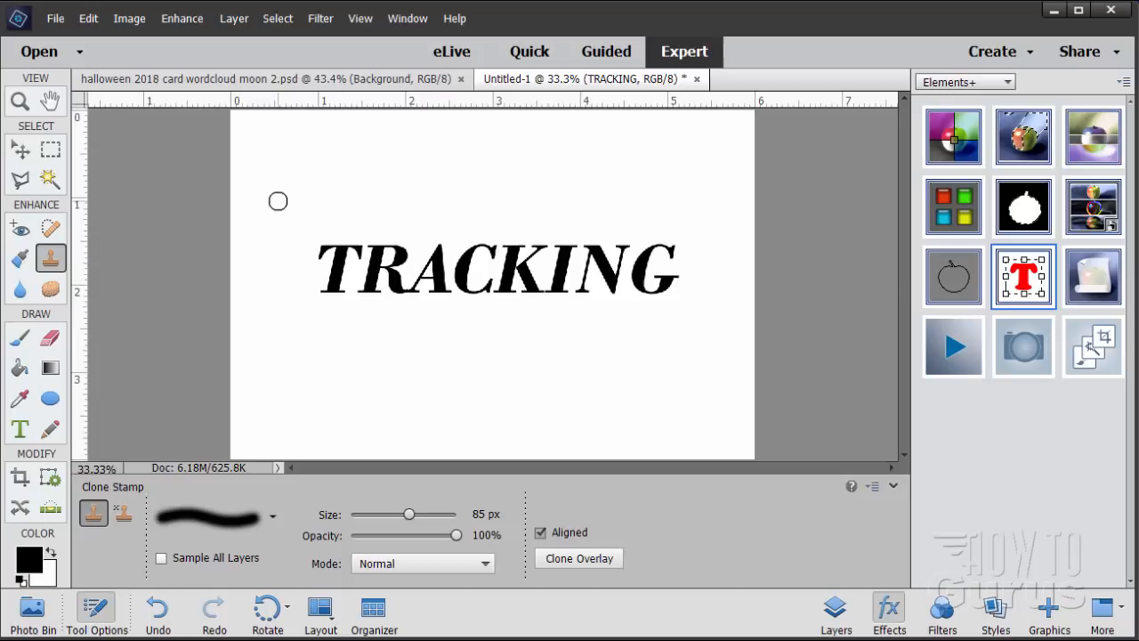
mouse_move(296, 253)
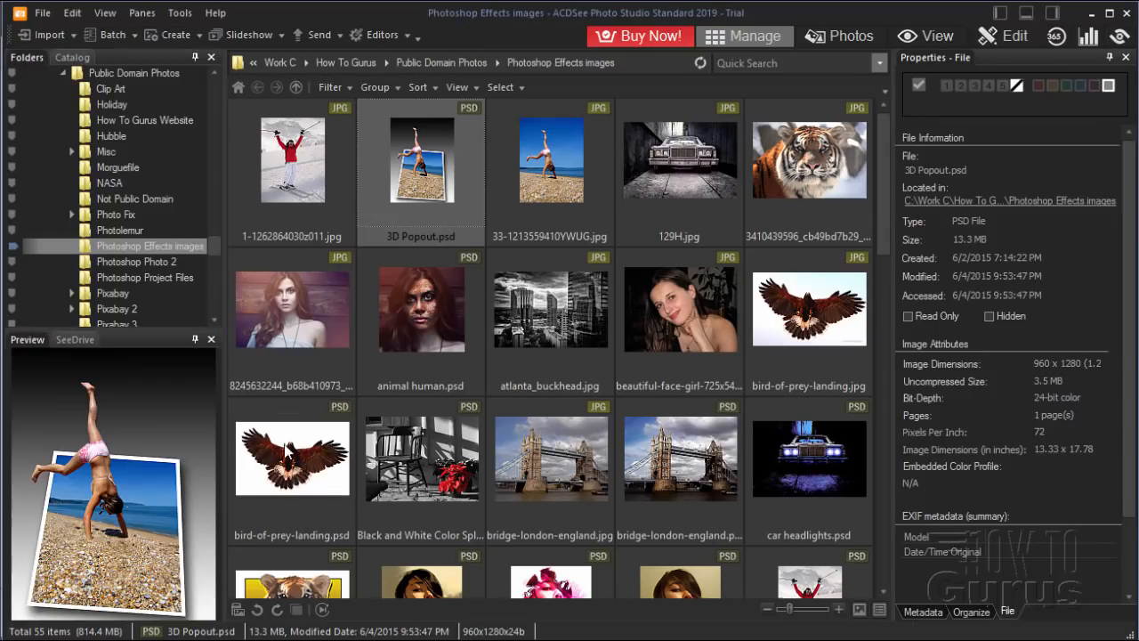
mouse_move(454, 43)
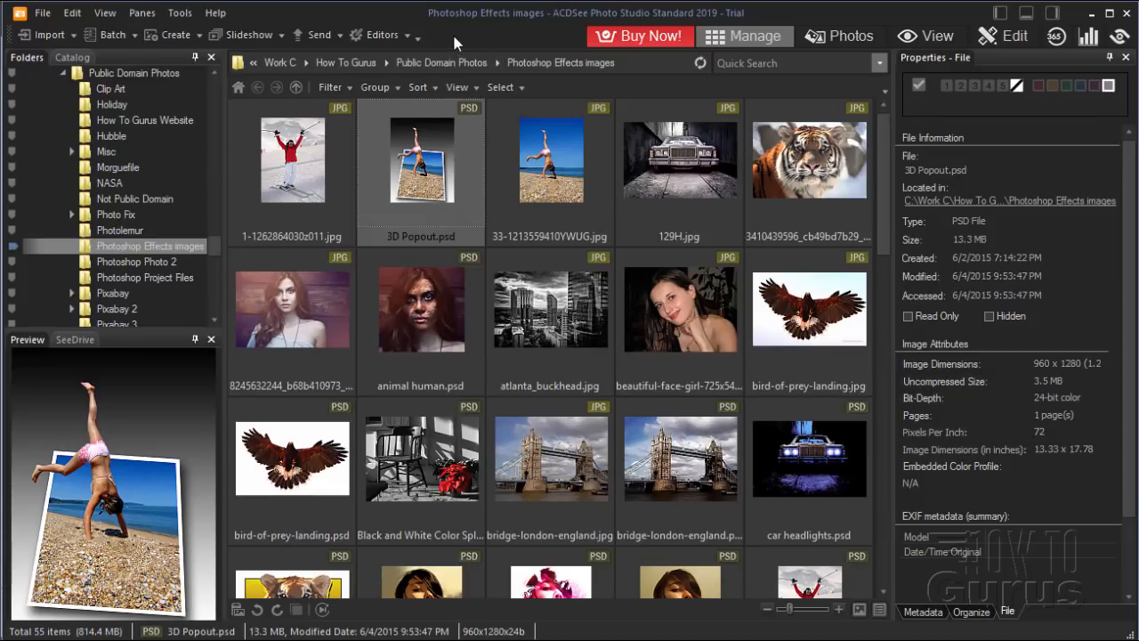
mouse_move(463, 37)
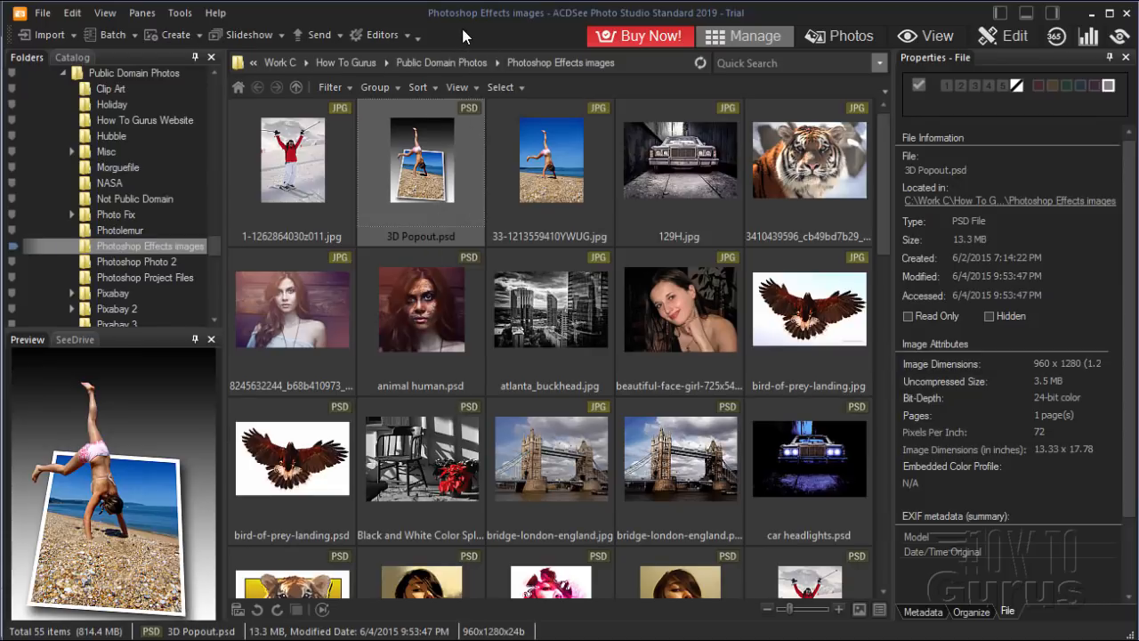
mouse_move(491, 37)
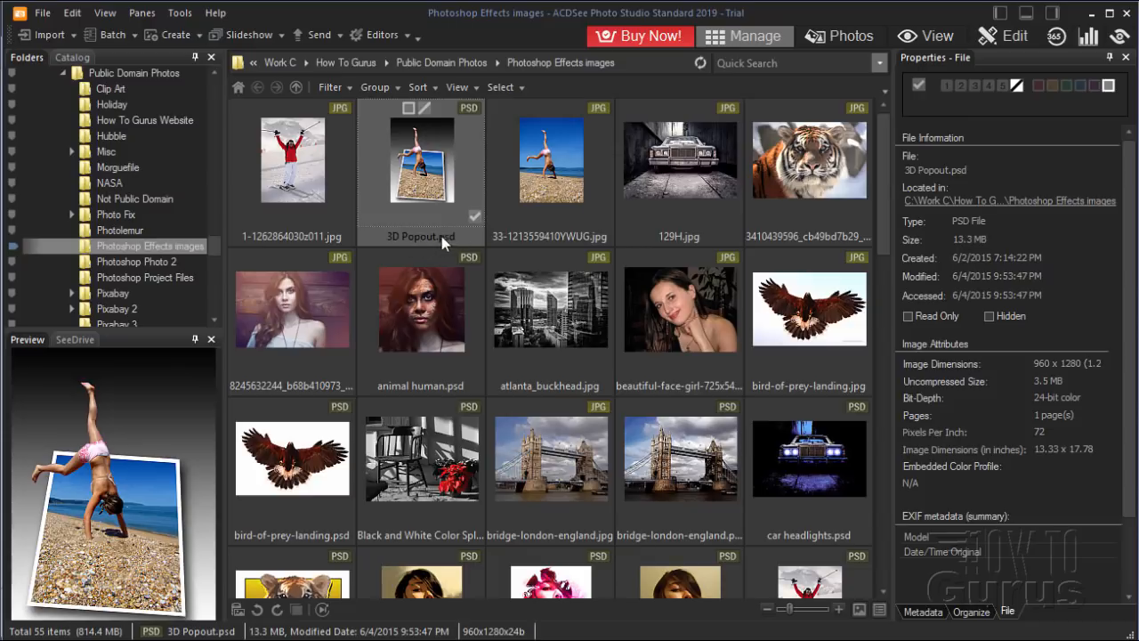
mouse_move(461, 176)
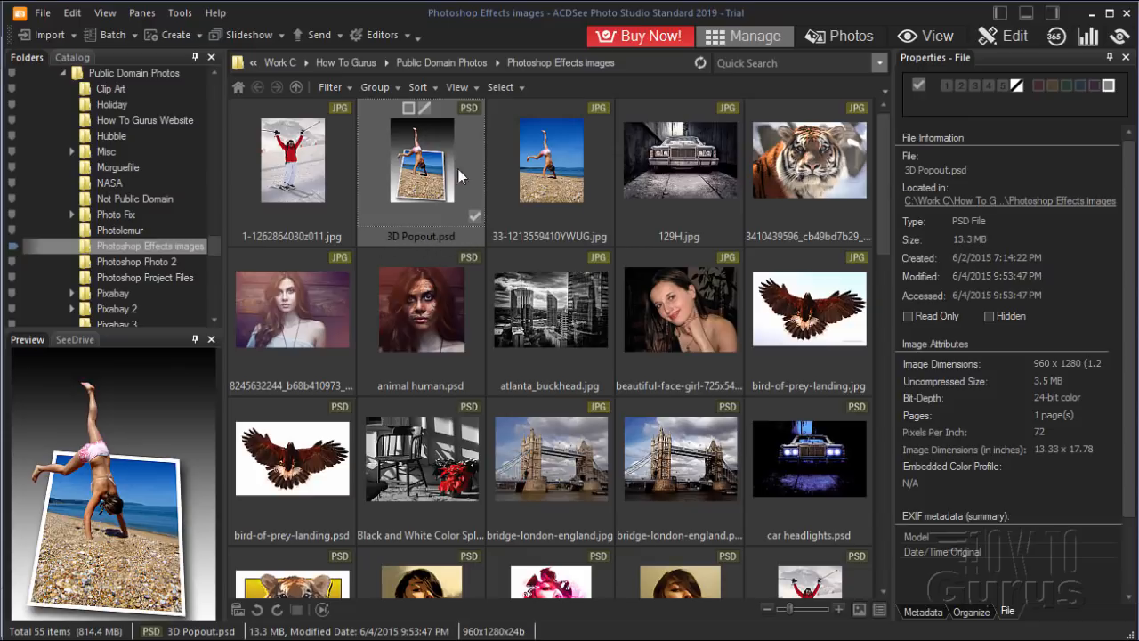
Compare file details of the beach handstand JPG and 3D Popout.psd.
left_click(550, 161)
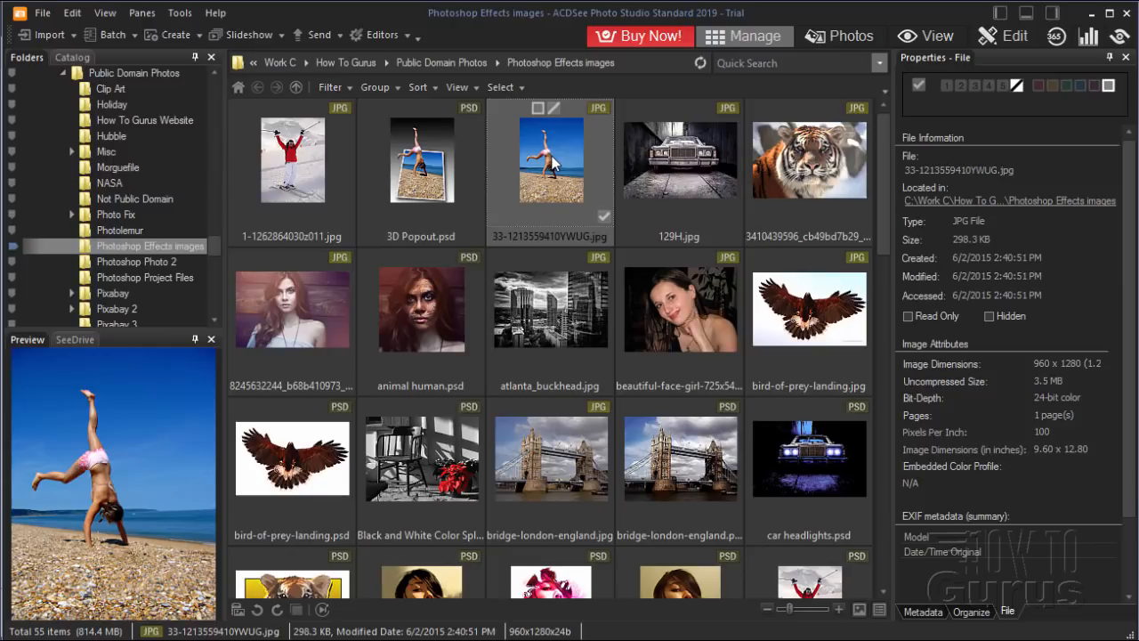
left_click(420, 160)
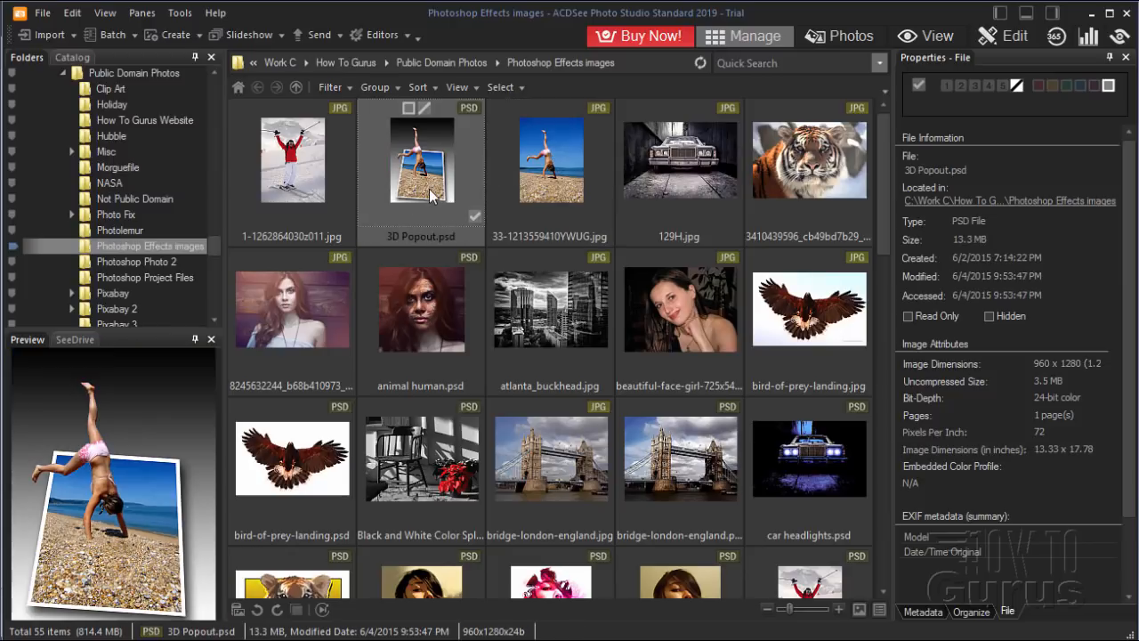
mouse_move(425, 203)
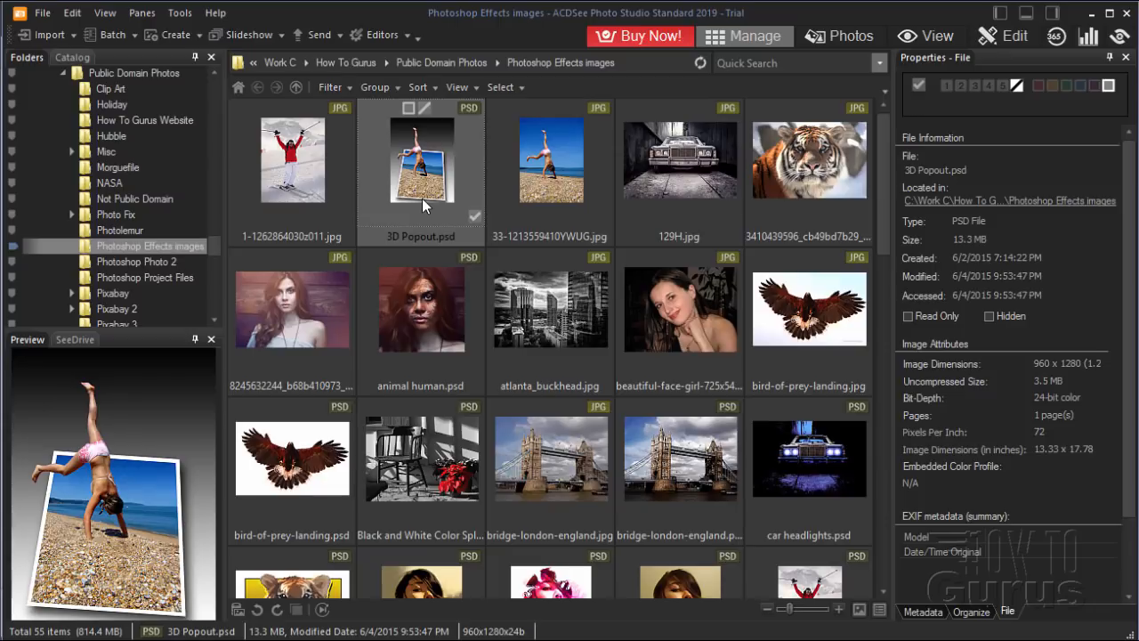
mouse_move(976, 149)
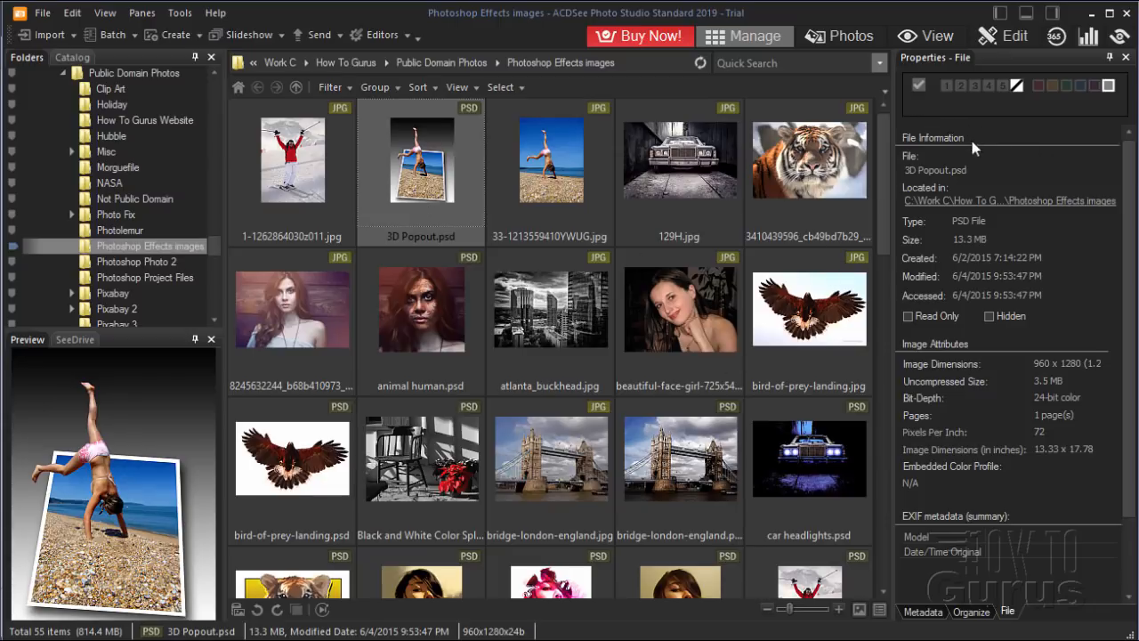
mouse_move(937, 621)
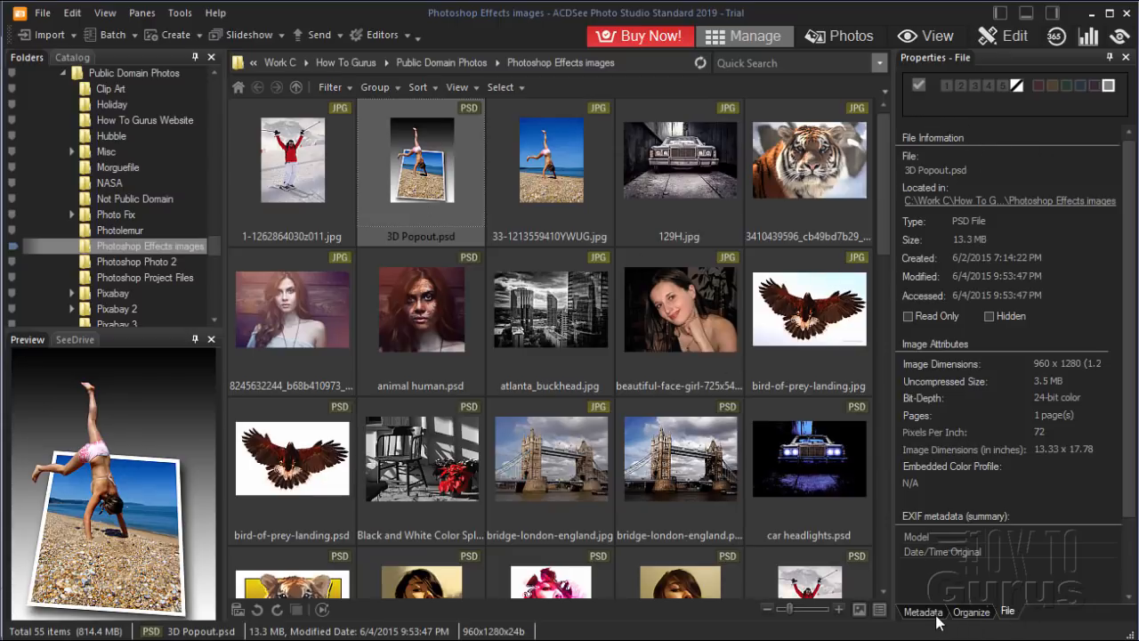
Browse the Properties pane tabs and settle on the empty IPTC metadata fields for 3D Popout.psd.
left_click(923, 613)
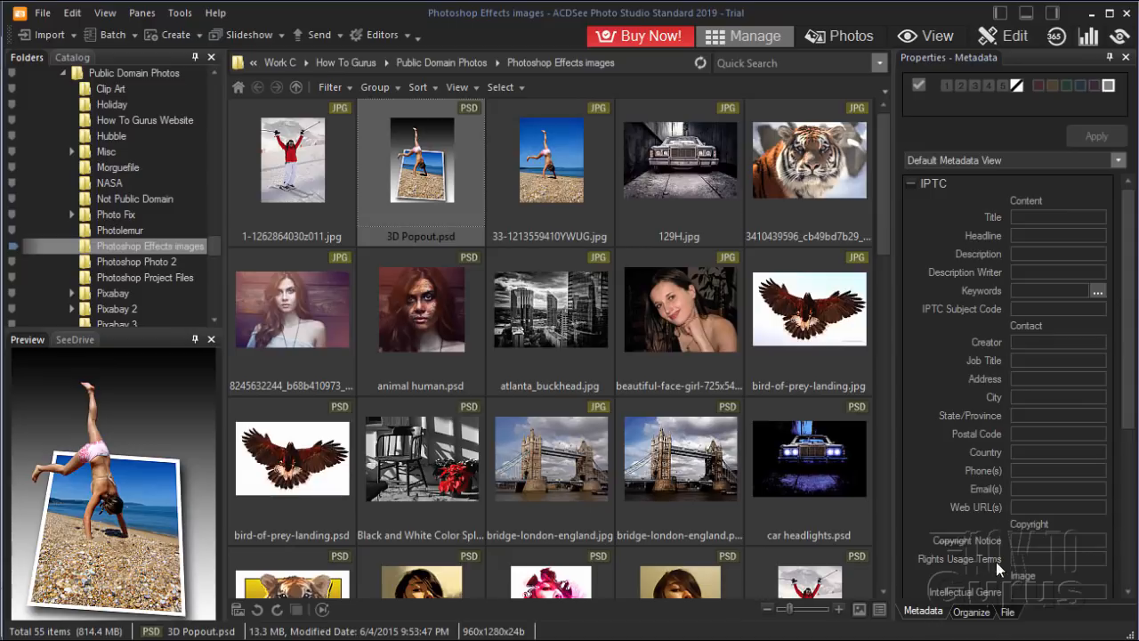
left_click(972, 613)
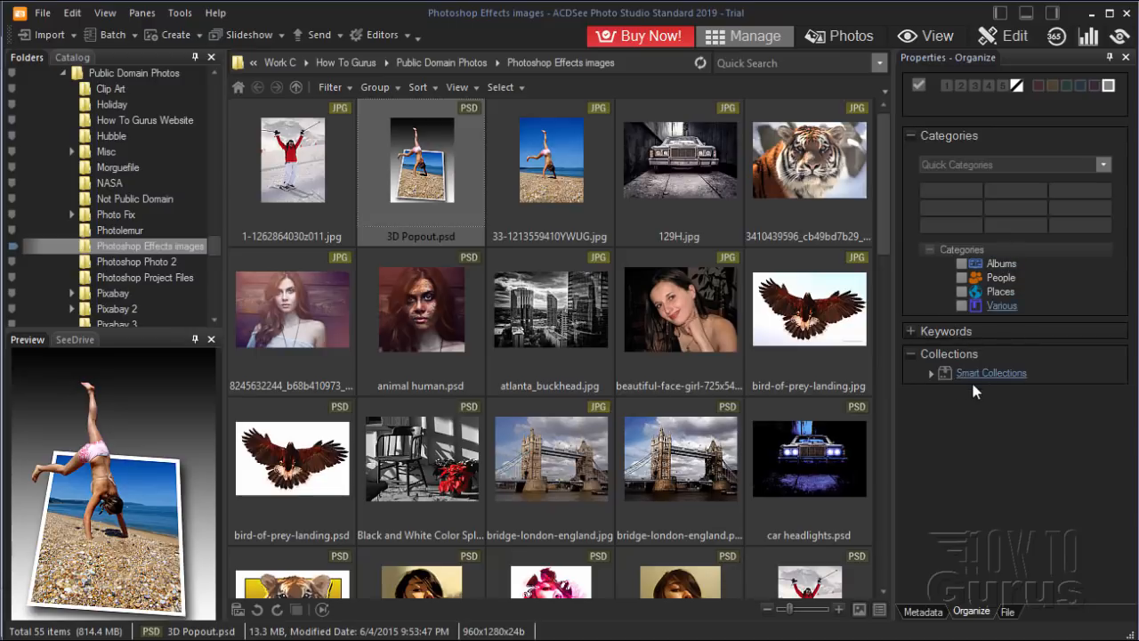
left_click(1007, 612)
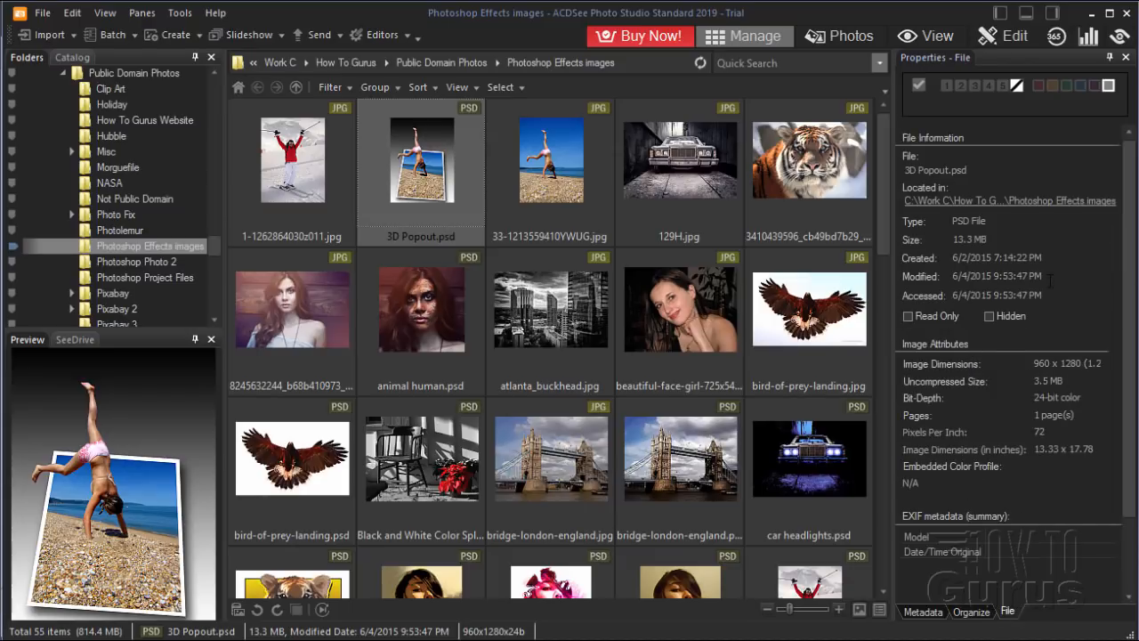
left_click(922, 613)
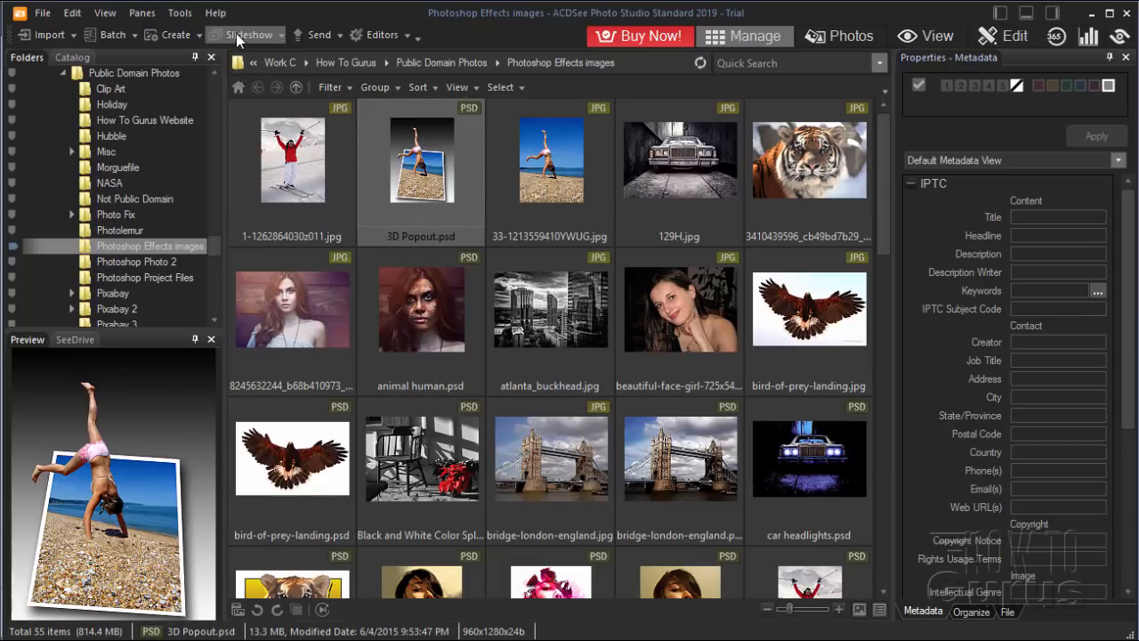
Review the Slideshow options, then list the external editors including Adobe Photoshop Elements 2019 Editor.
left_click(249, 34)
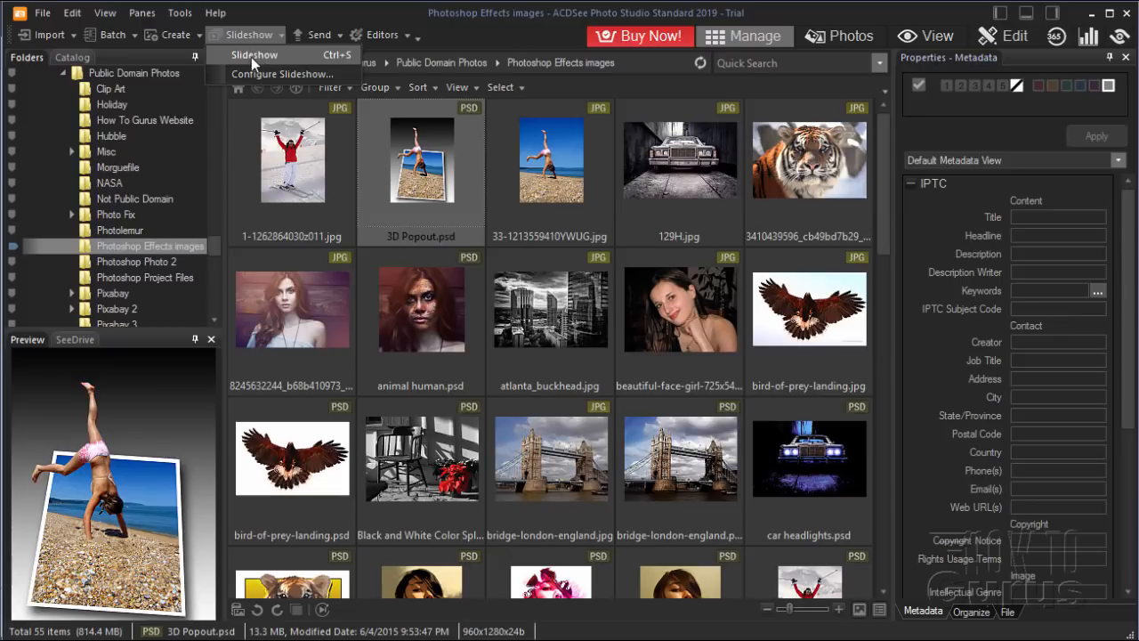
left_click(381, 36)
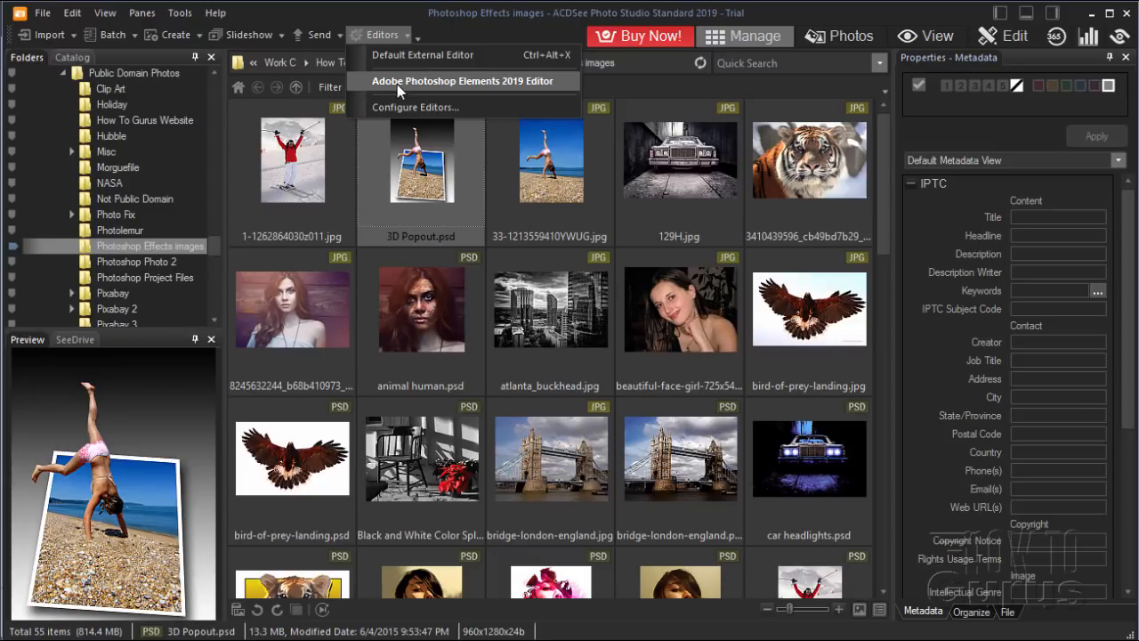
mouse_move(530, 89)
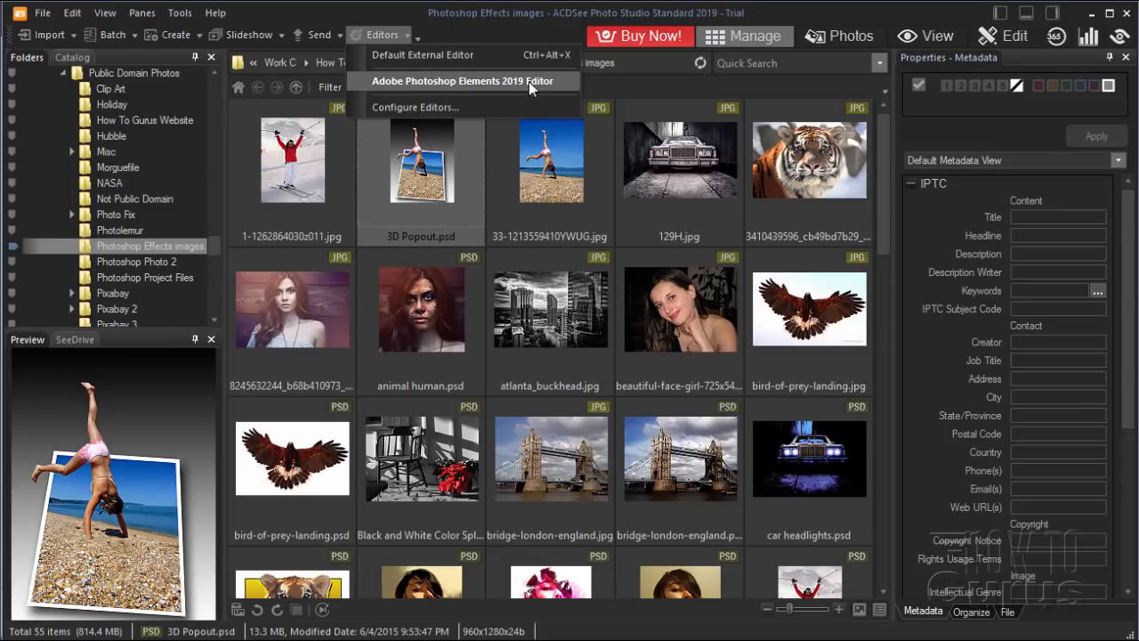
mouse_move(531, 150)
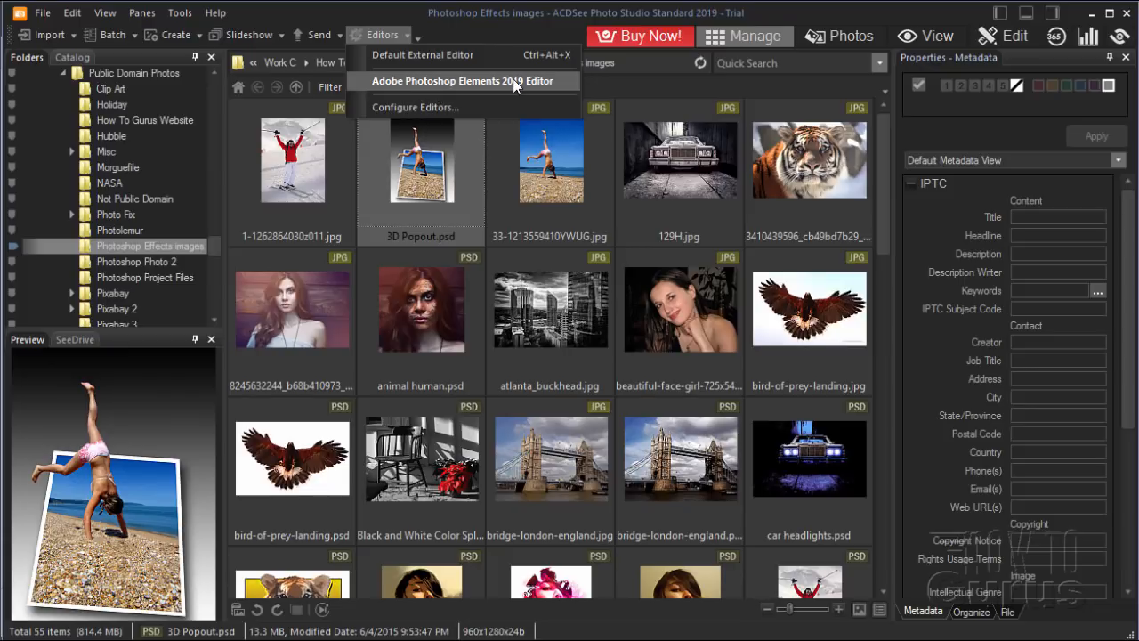
mouse_move(416, 107)
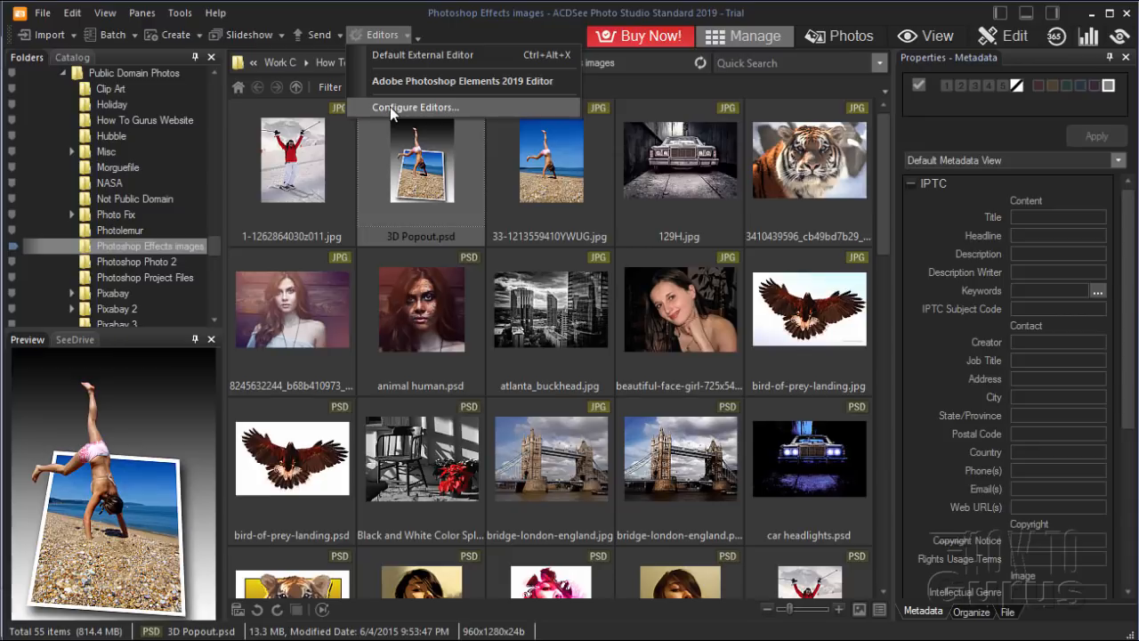
mouse_move(445, 93)
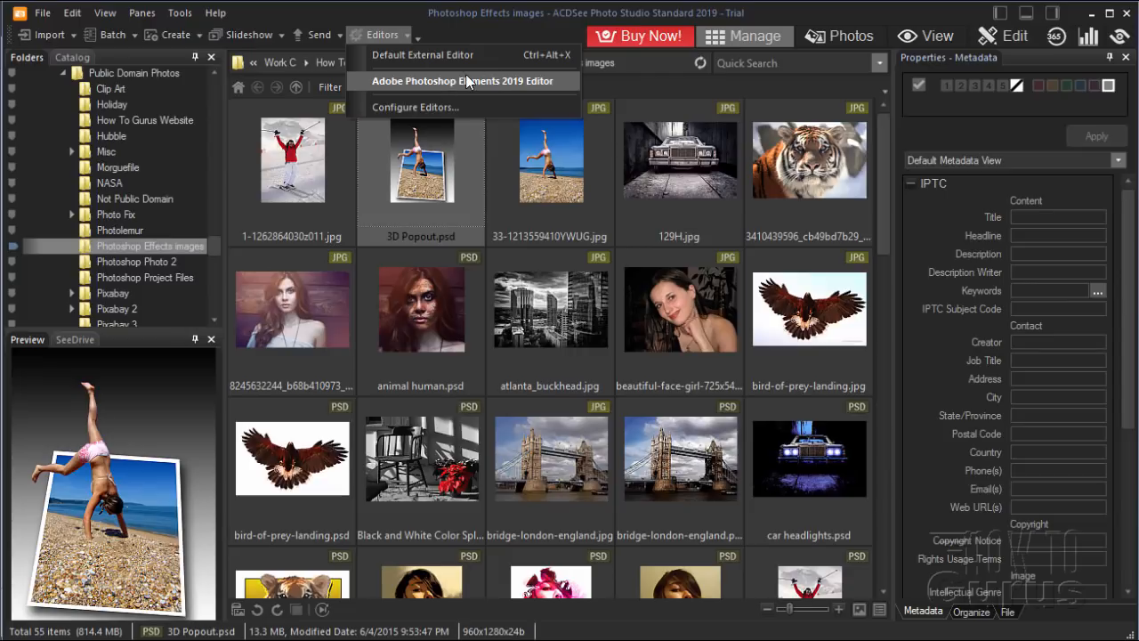
mouse_move(477, 86)
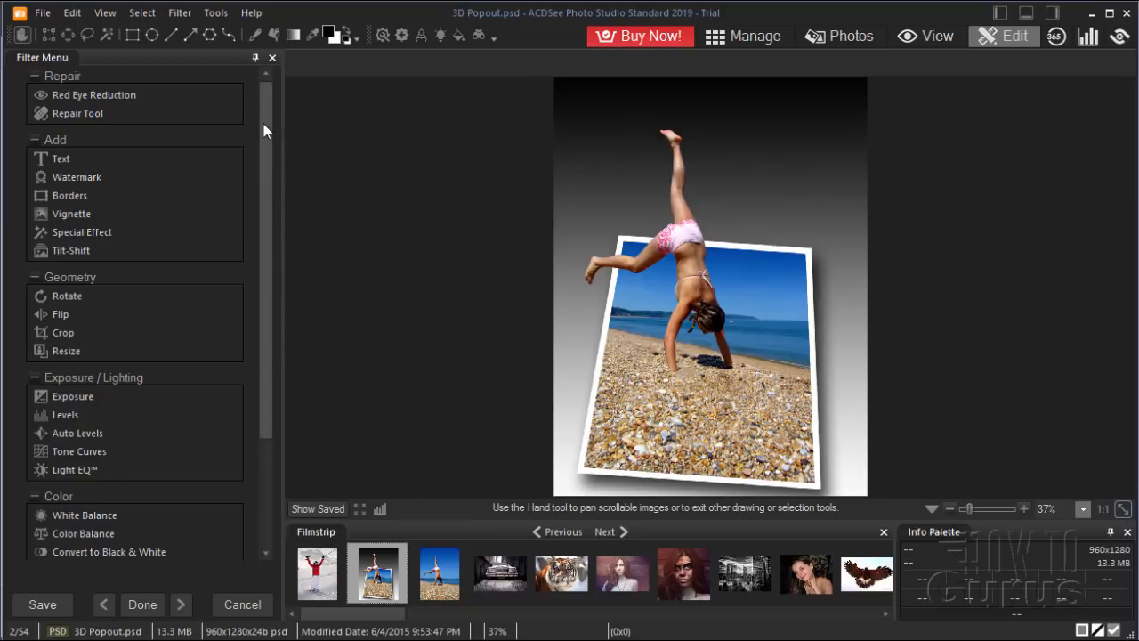
mouse_move(270, 104)
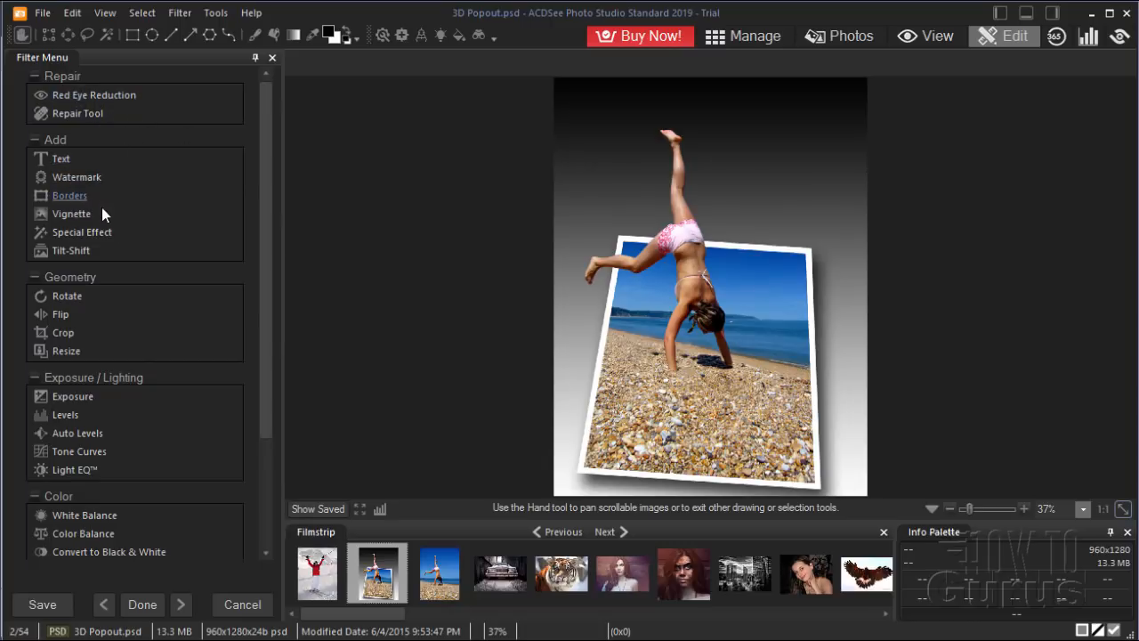
mouse_move(174, 415)
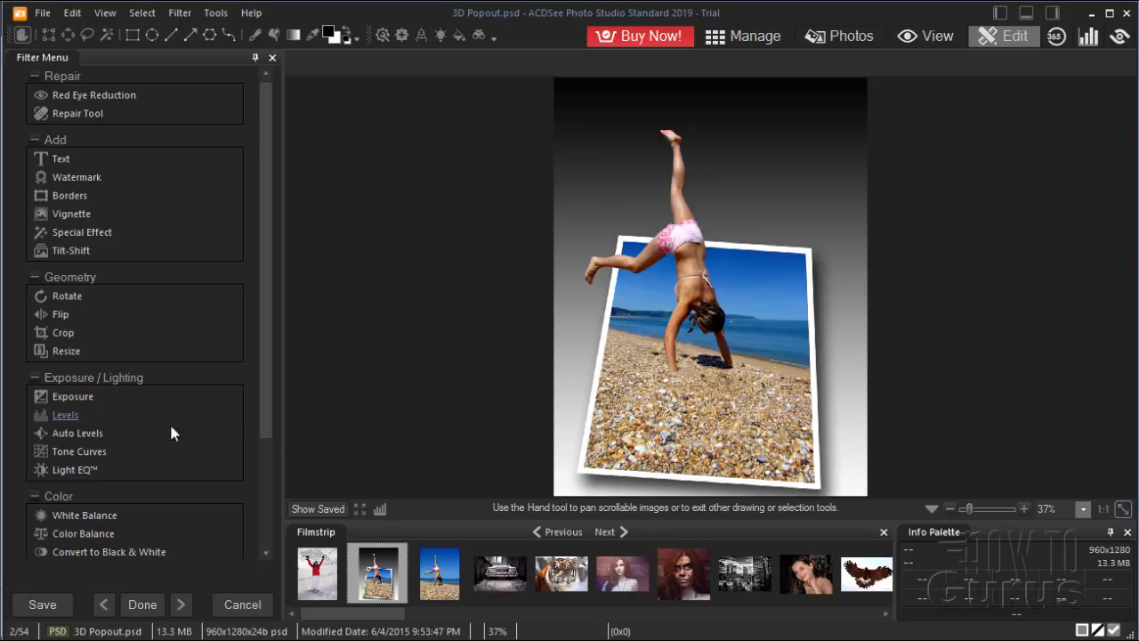
mouse_move(79, 449)
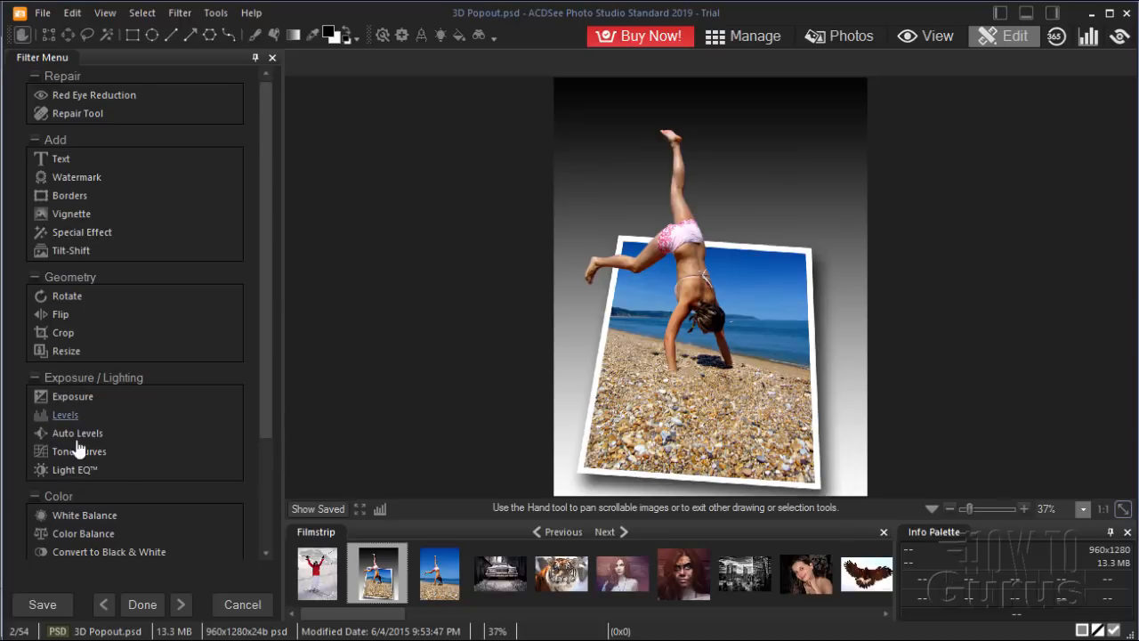
mouse_move(70, 525)
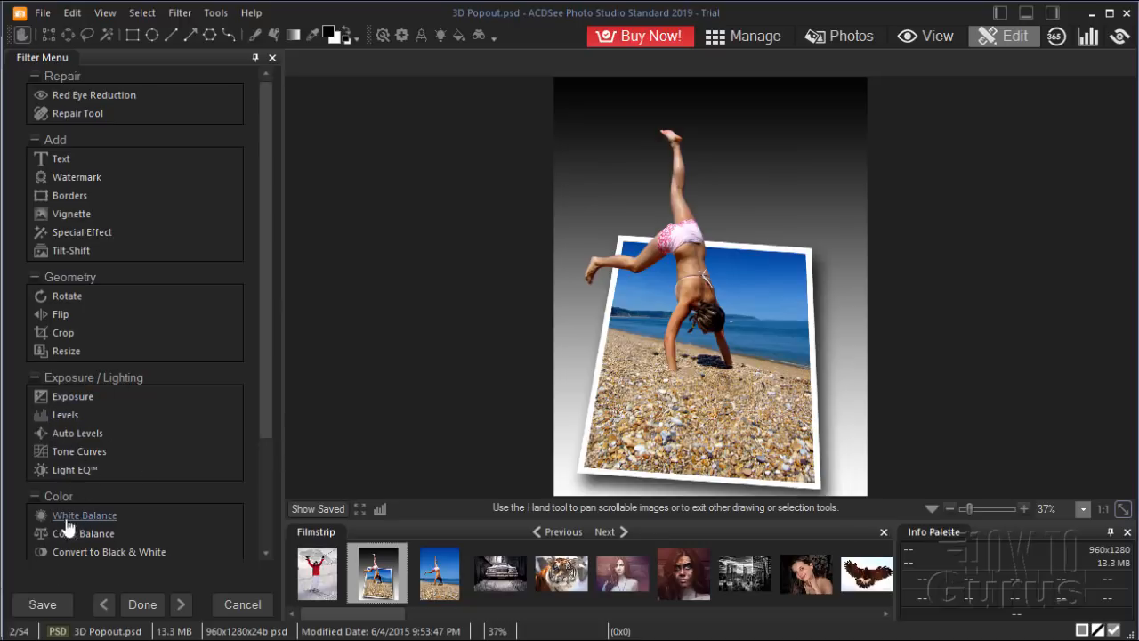
mouse_move(276, 402)
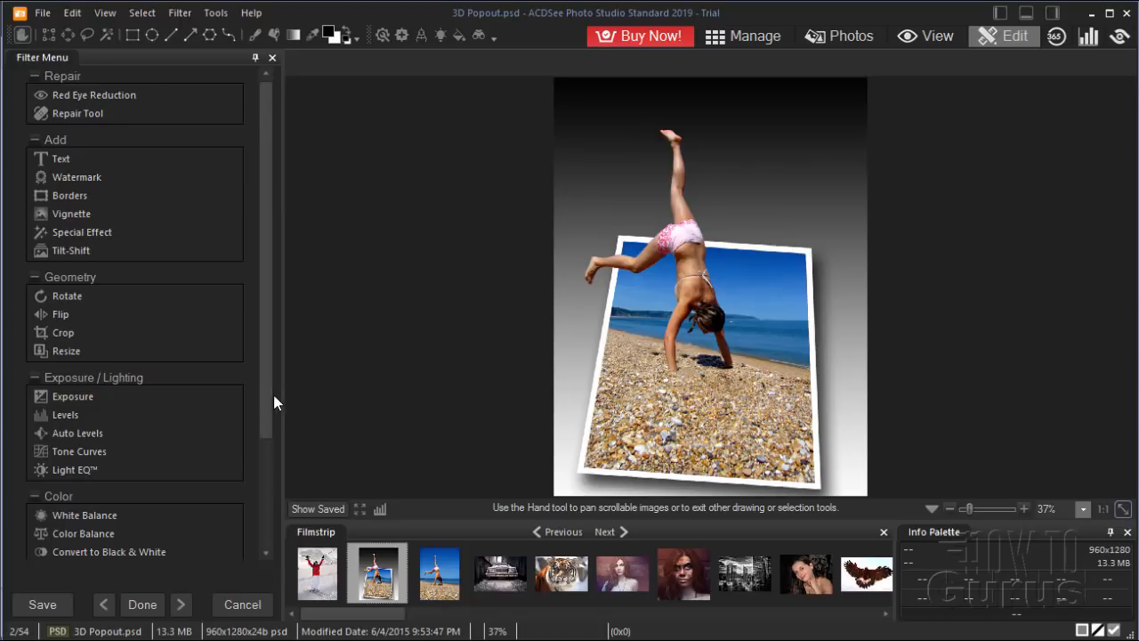
scroll("down", 3)
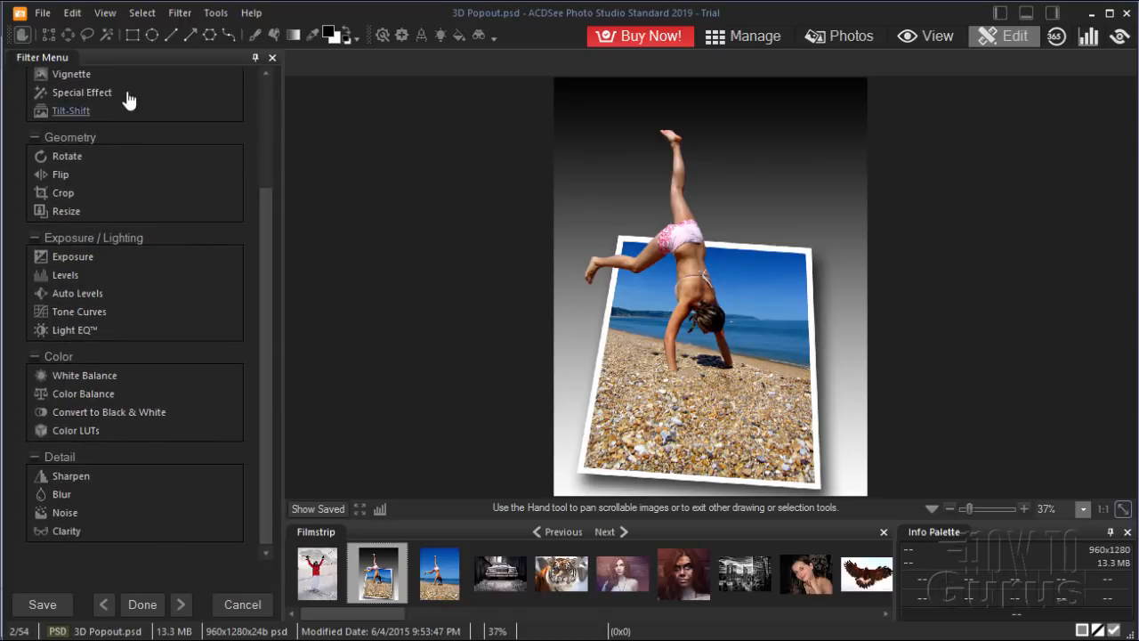
mouse_move(271, 429)
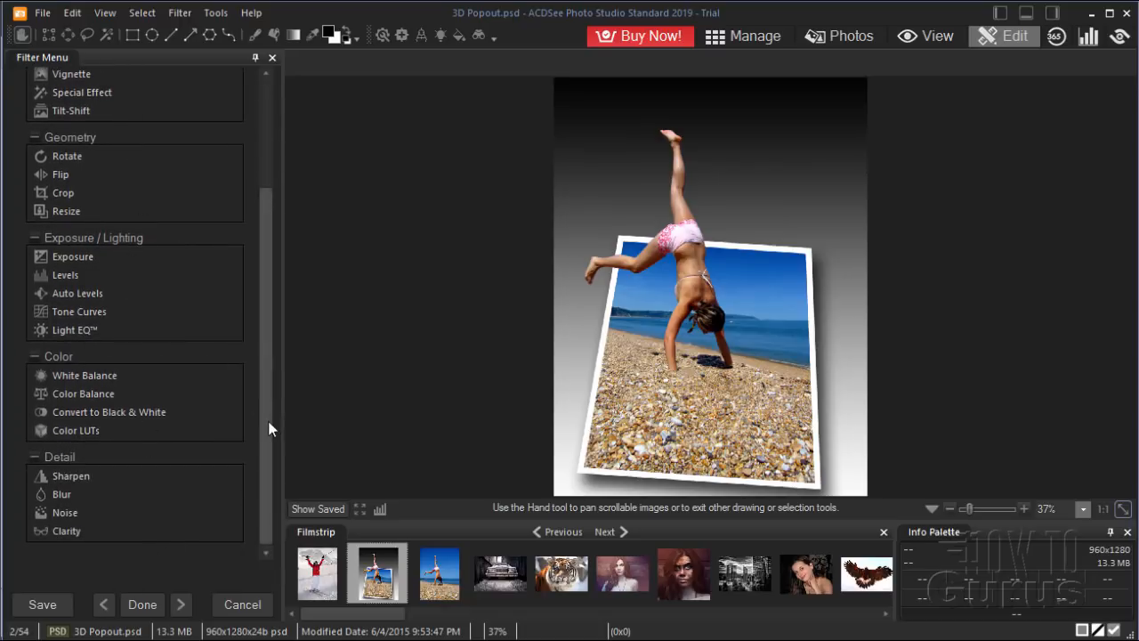
scroll("up", 3)
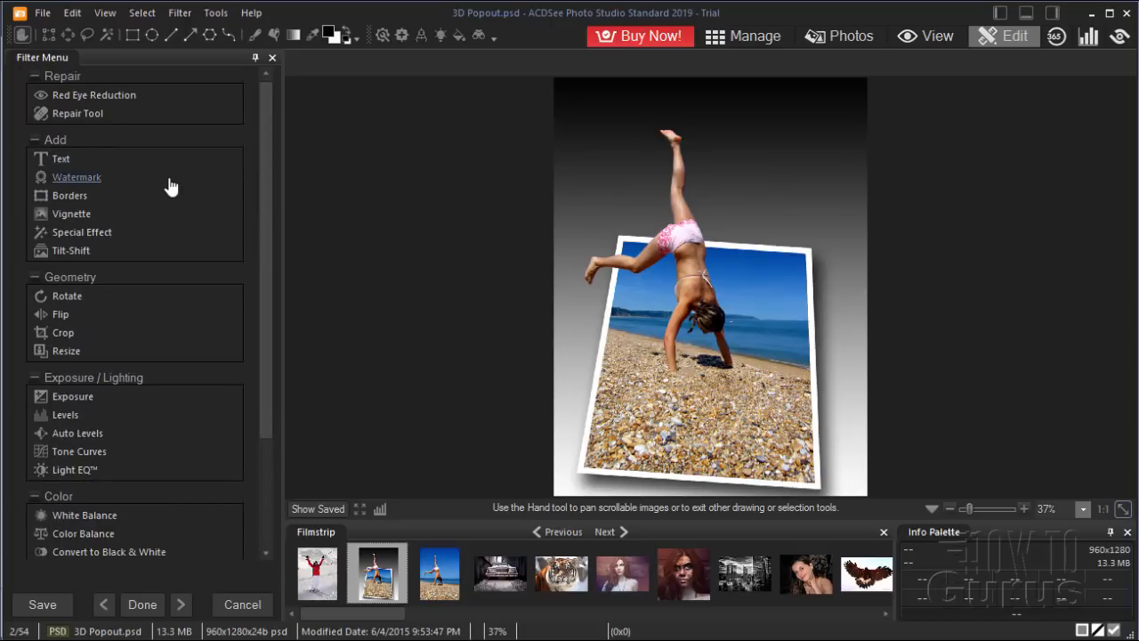
mouse_move(579, 148)
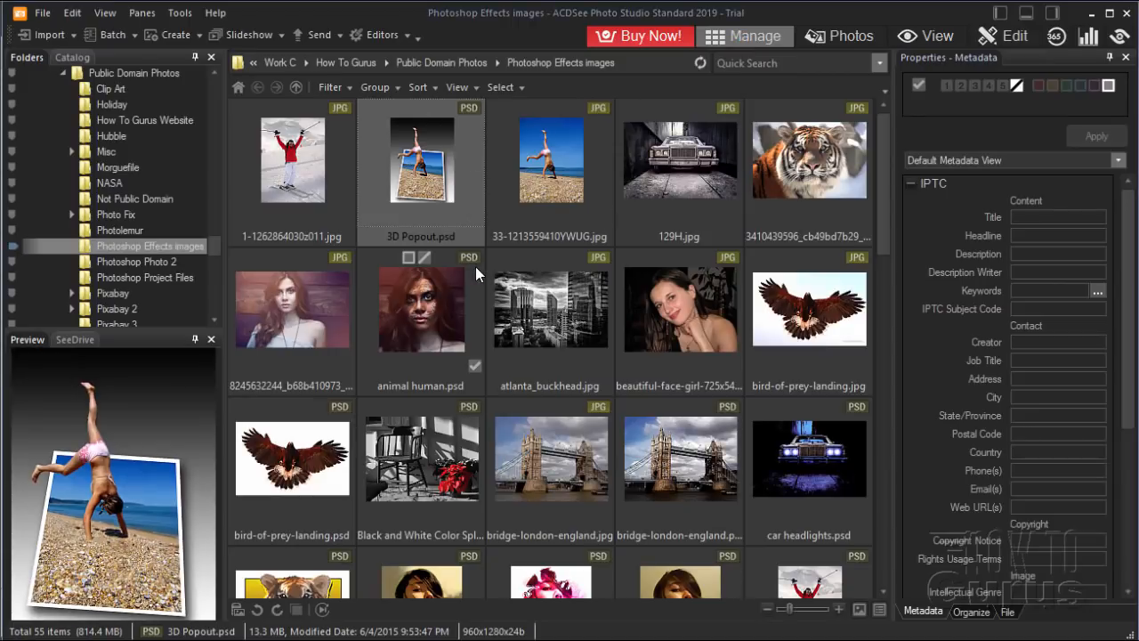
mouse_move(484, 287)
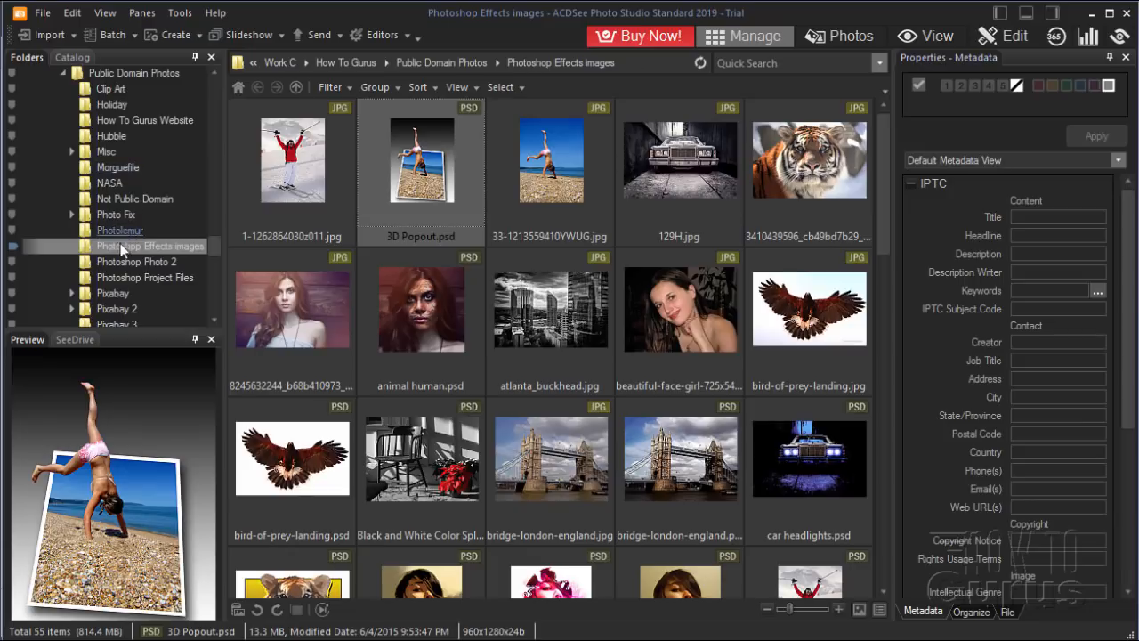
mouse_move(132, 164)
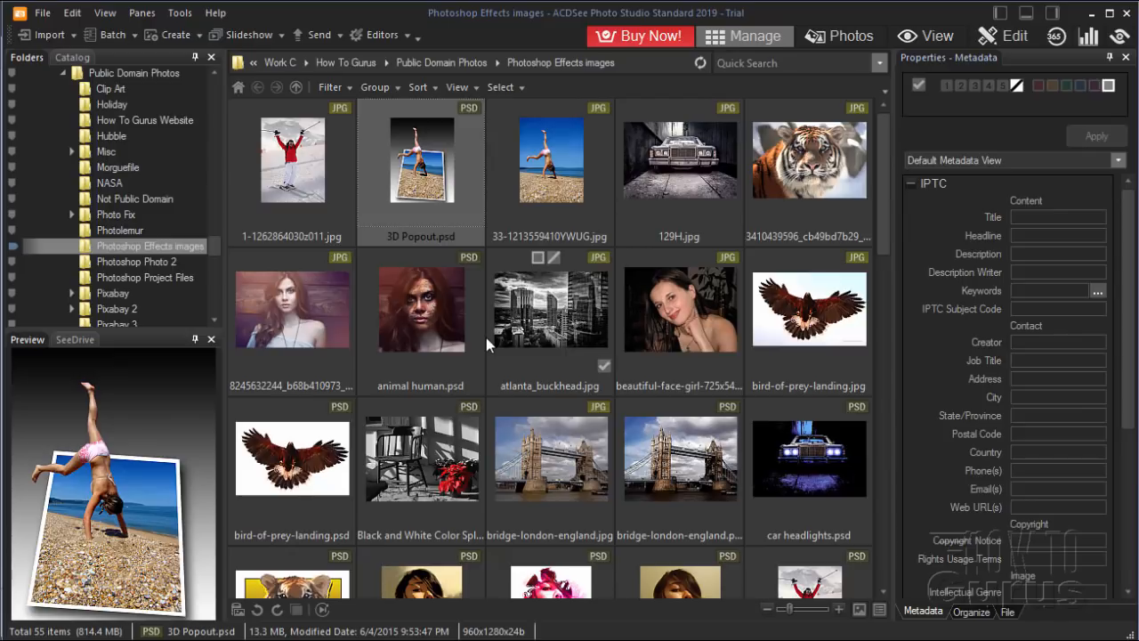
mouse_move(473, 276)
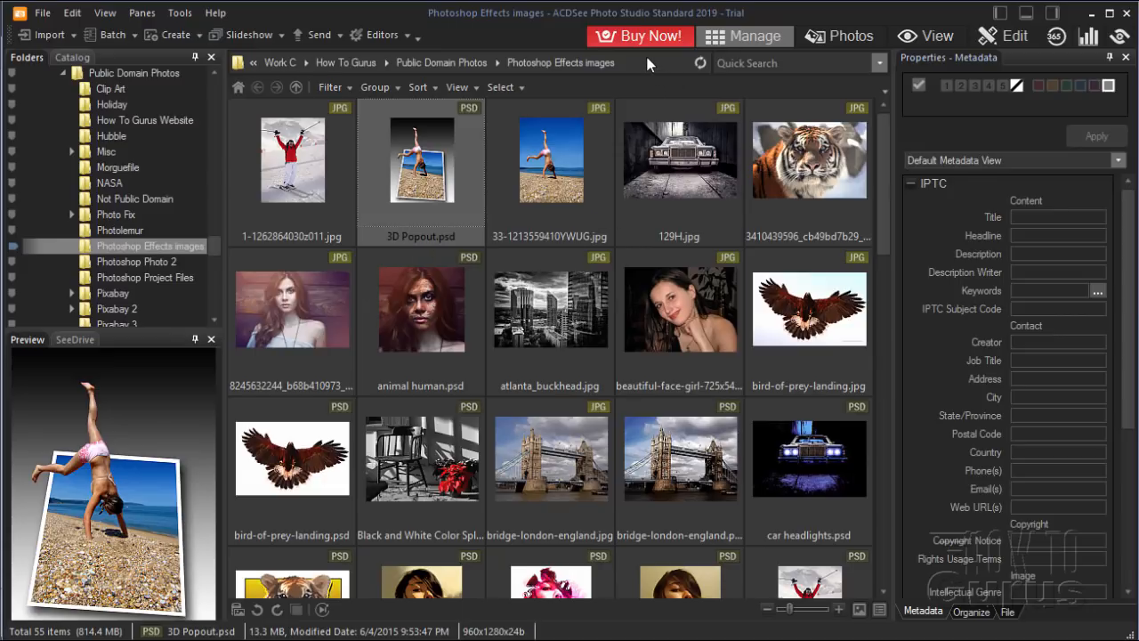
mouse_move(563, 235)
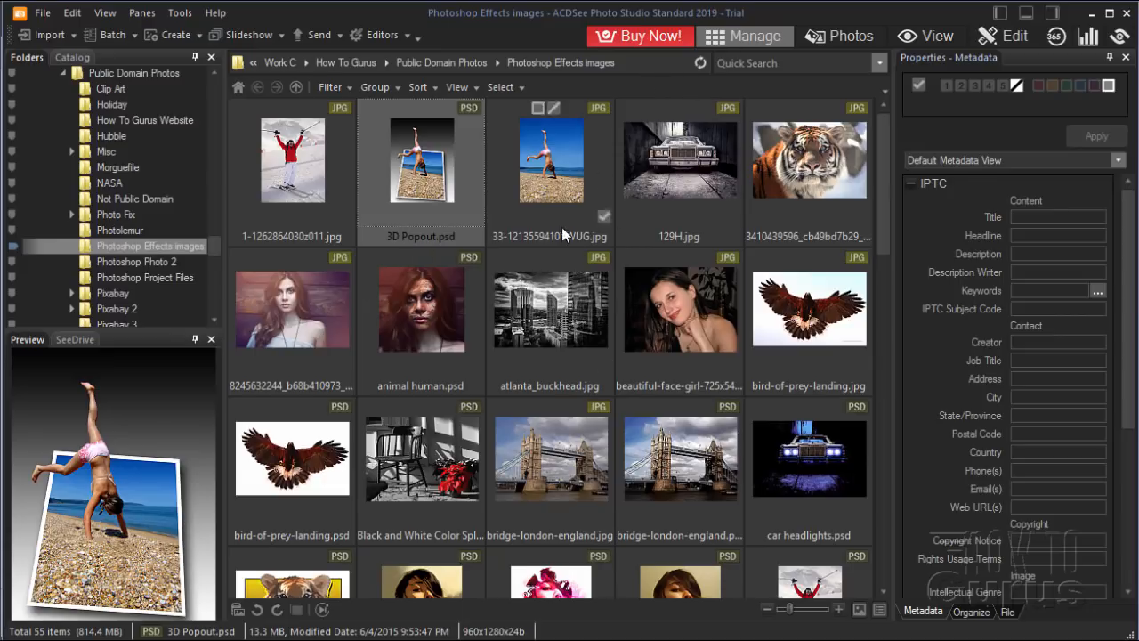
mouse_move(399, 363)
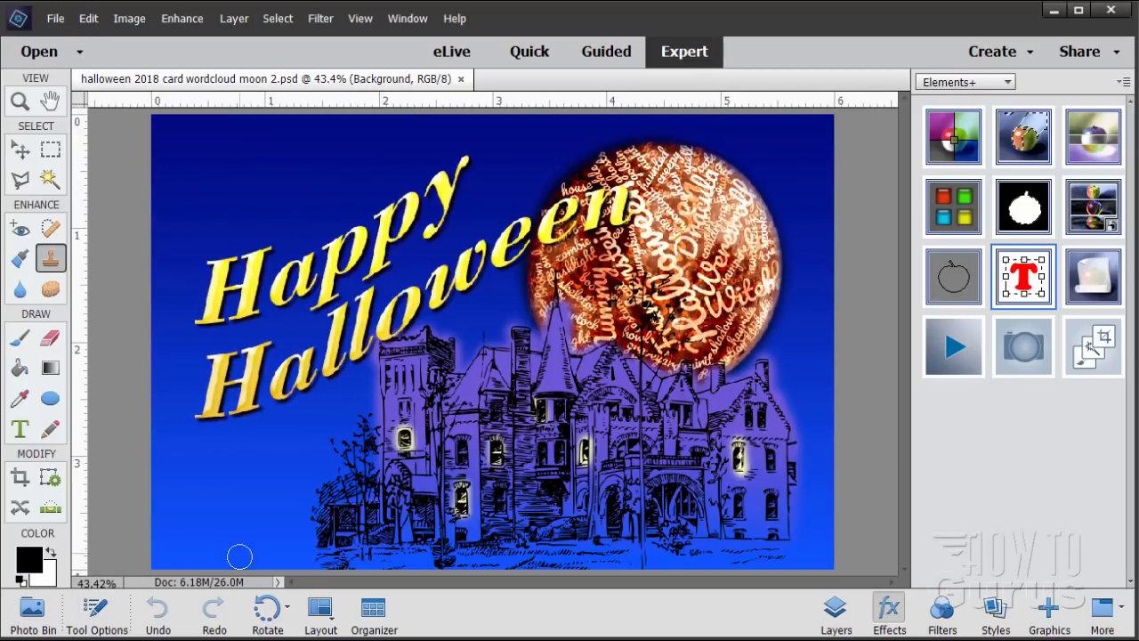
mouse_move(121, 217)
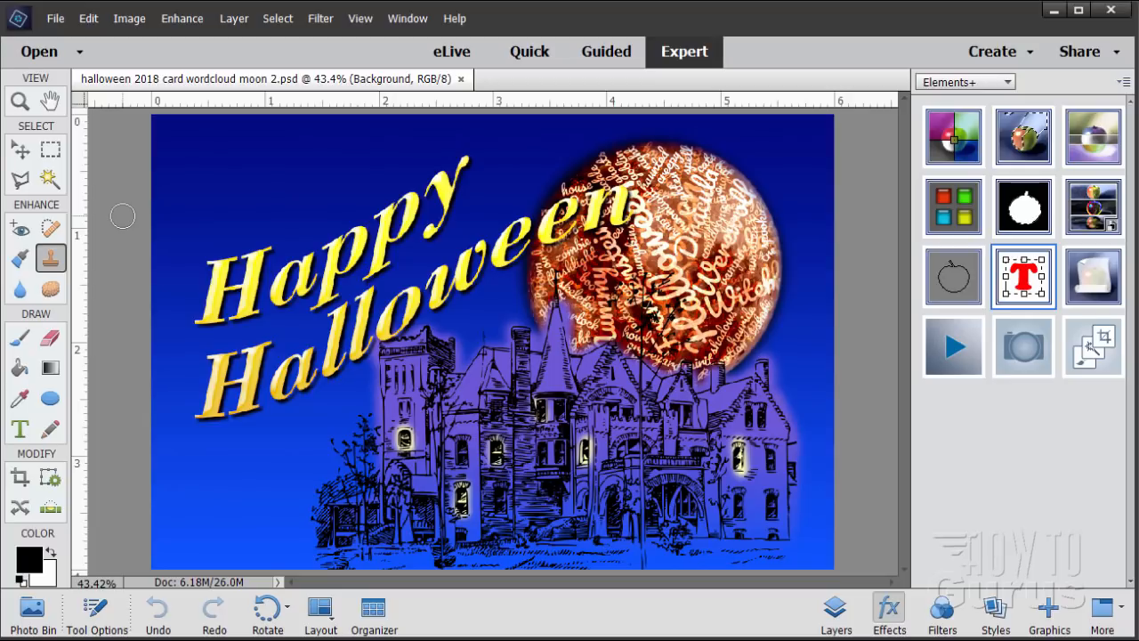
mouse_move(465, 326)
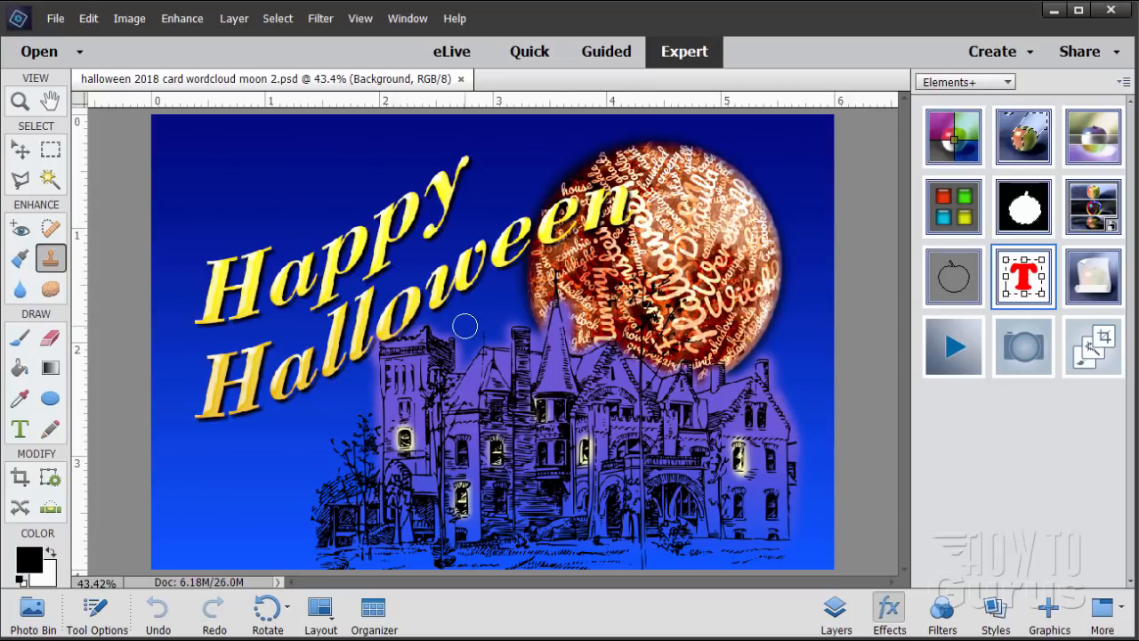
mouse_move(144, 300)
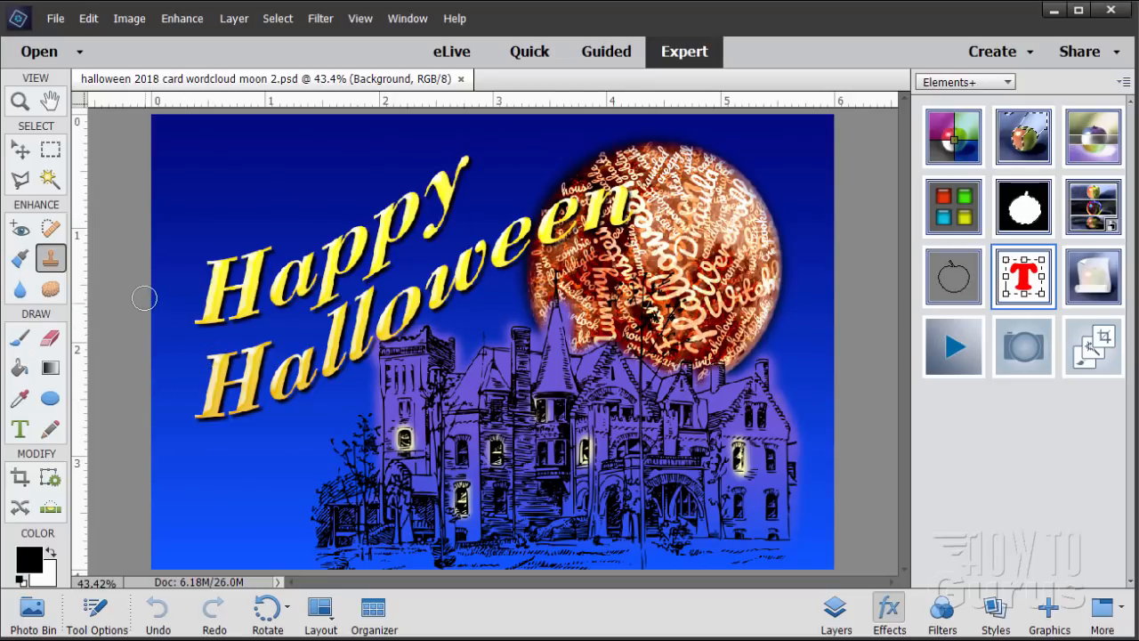